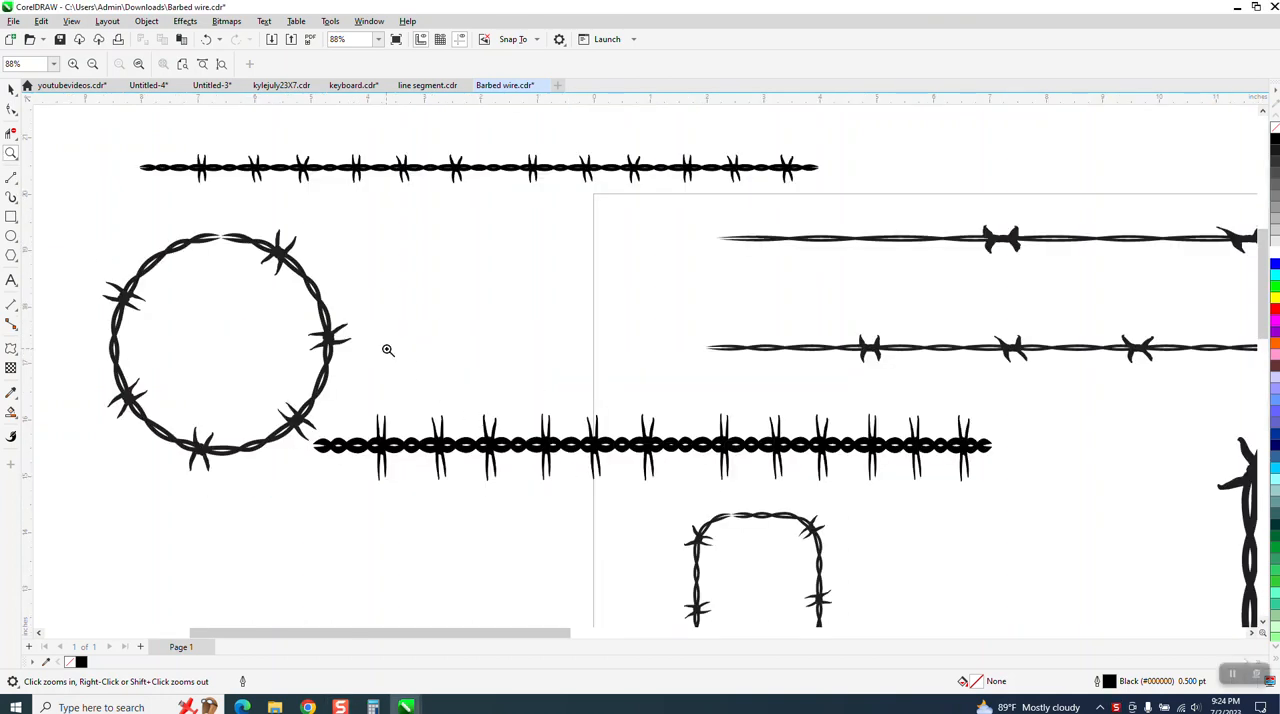
- Zoom in and out to inspect the barbed wire designs and the thin wire's end
left_click(387, 350)
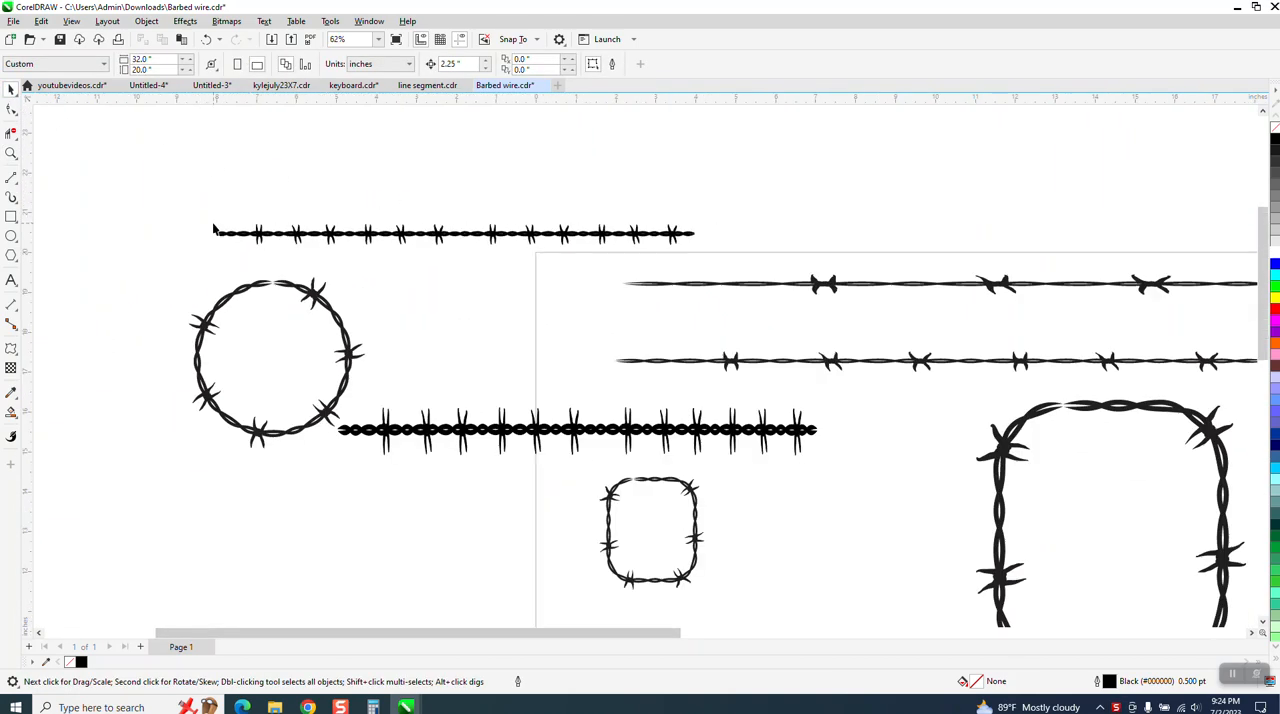
scroll("down", 3)
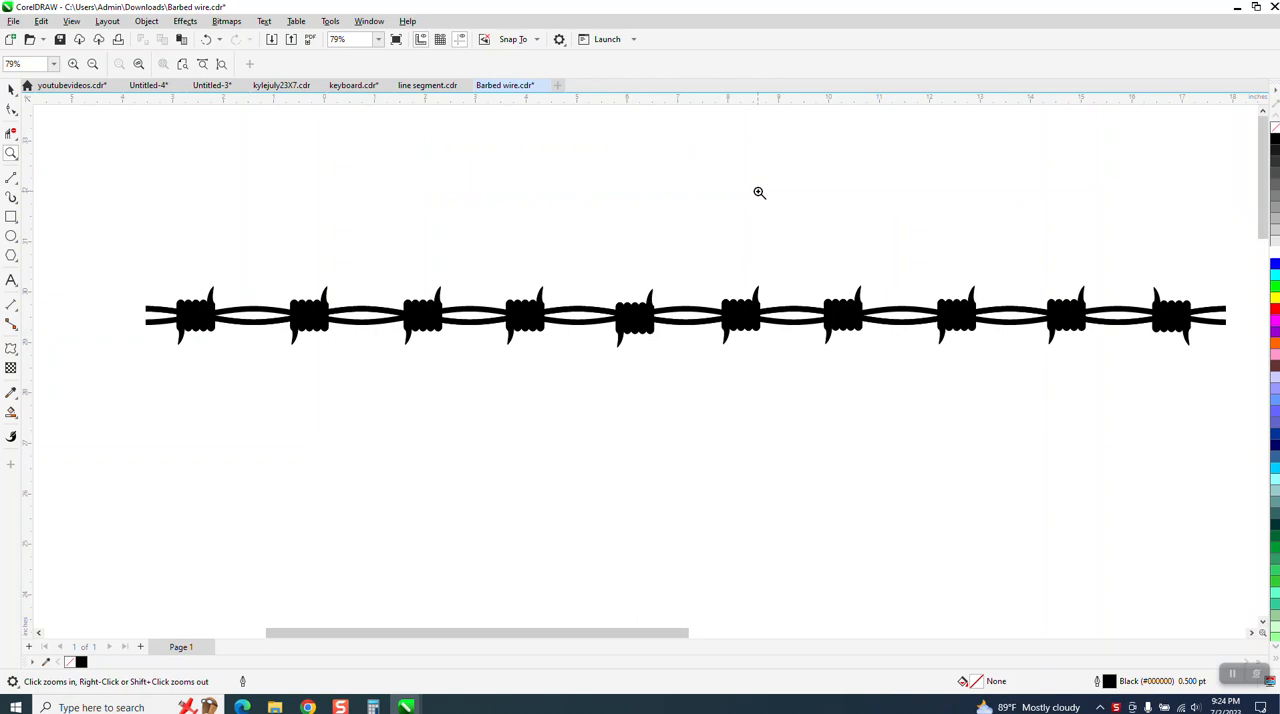
right_click(759, 192)
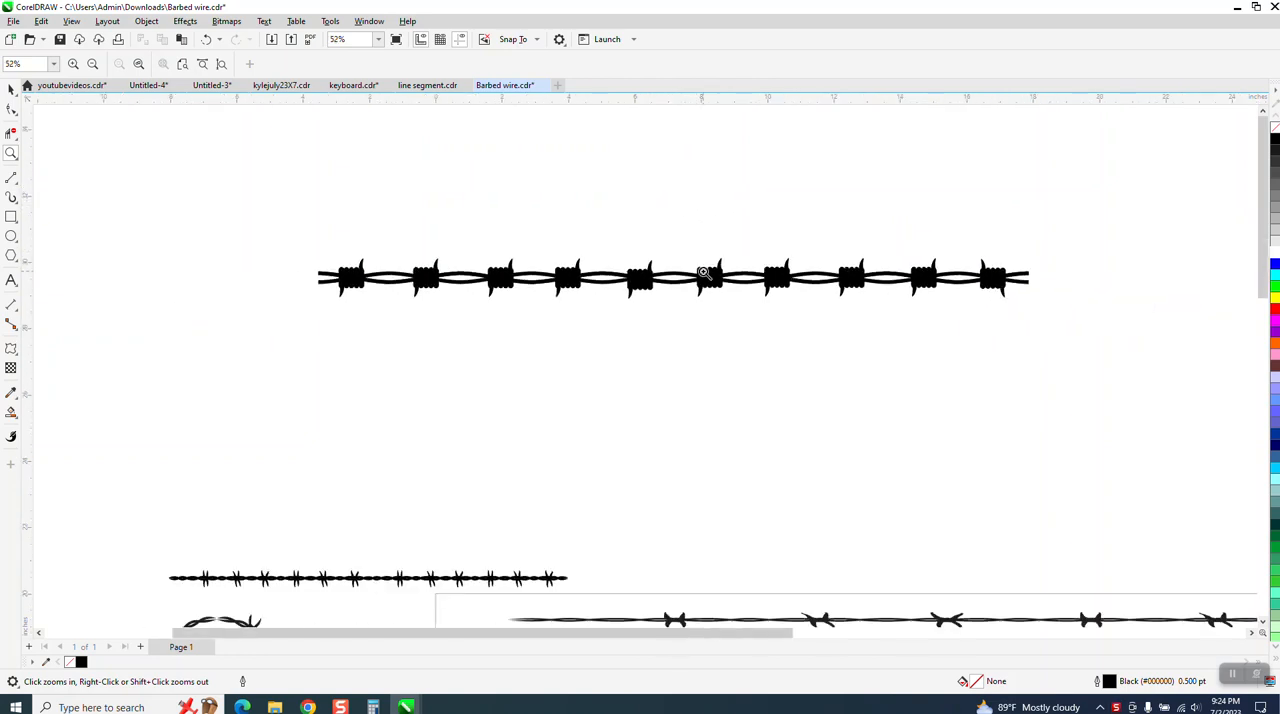
mouse_move(905, 278)
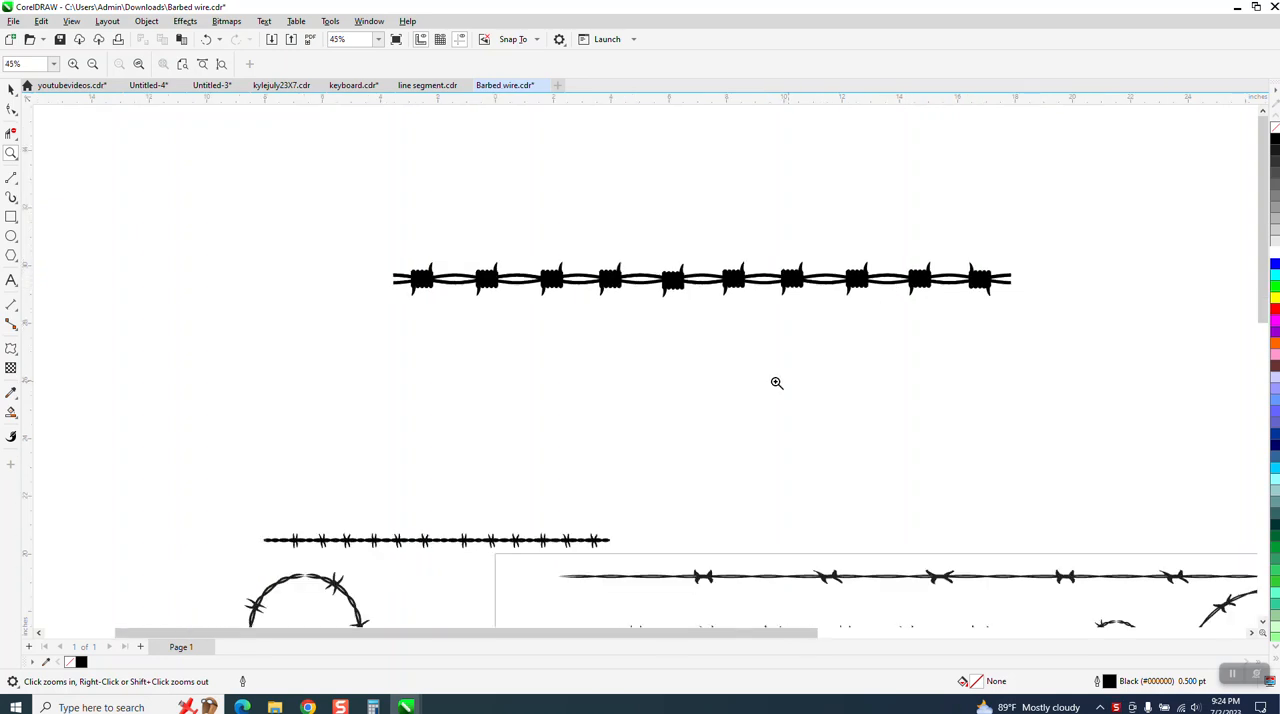
left_click(777, 383)
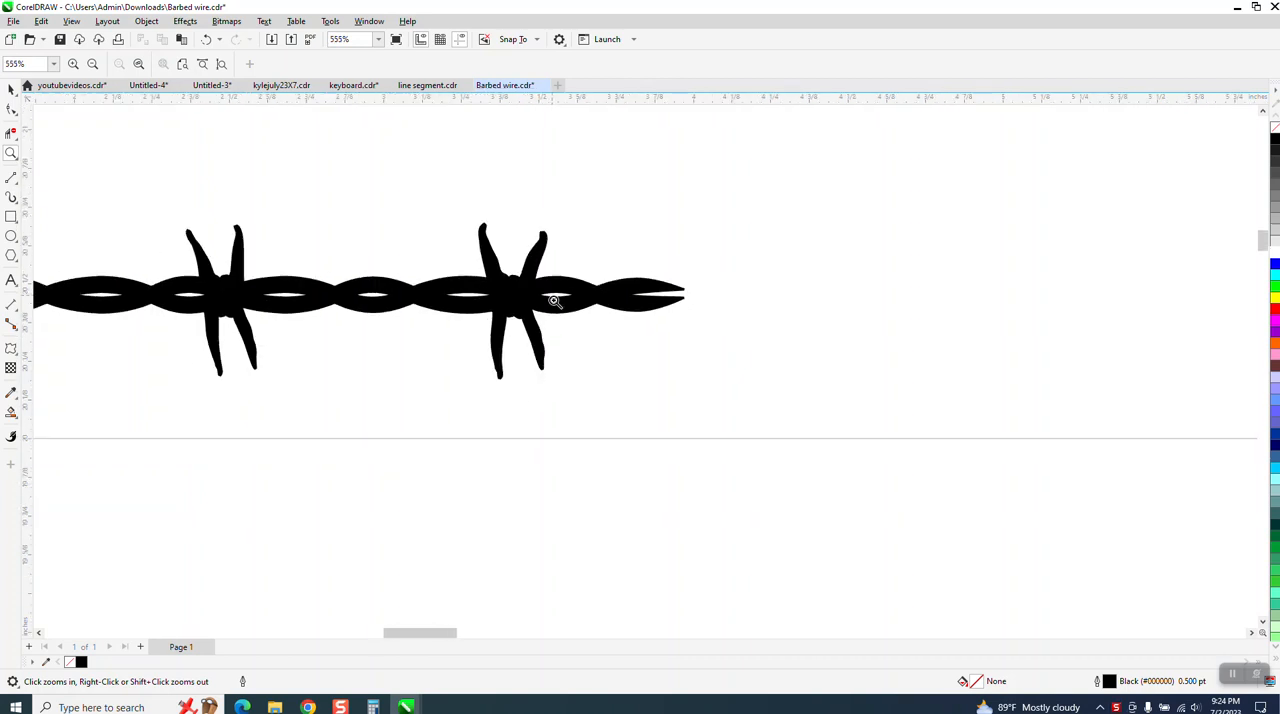
right_click(555, 301)
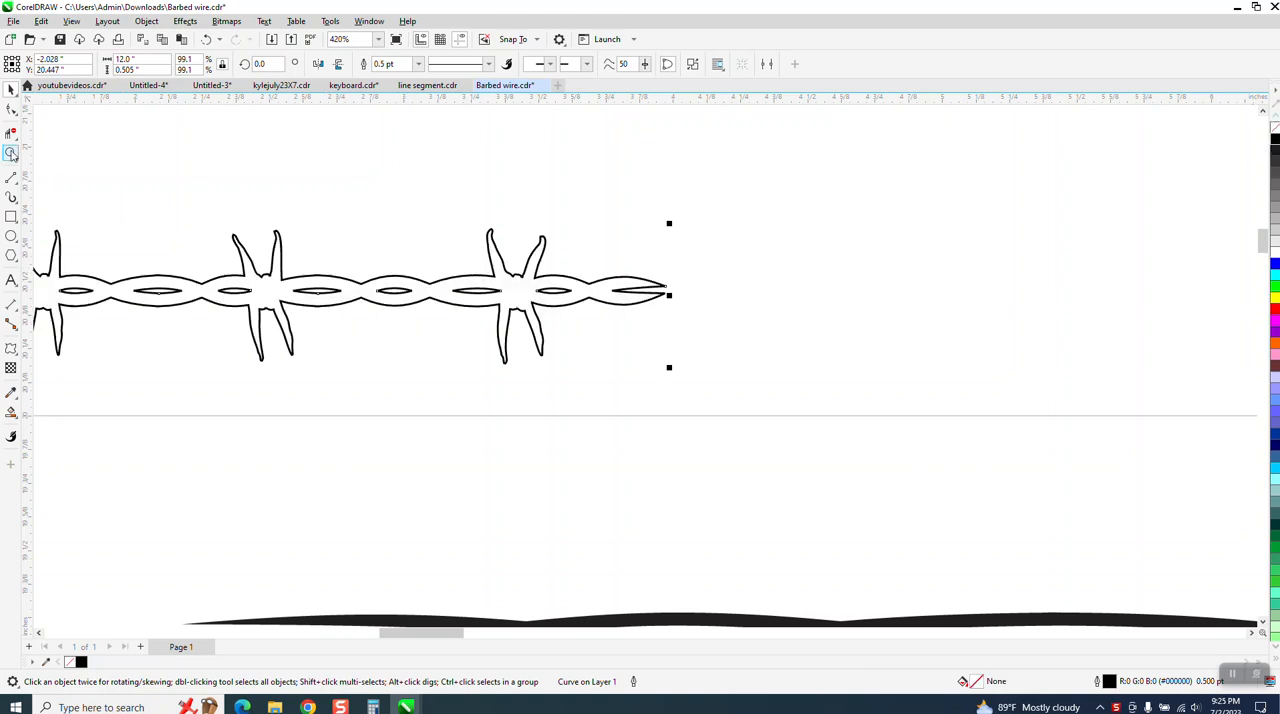
- Trim intersections, add straight lines, select all, and Smart Fill the barb solid black
left_click(494, 333)
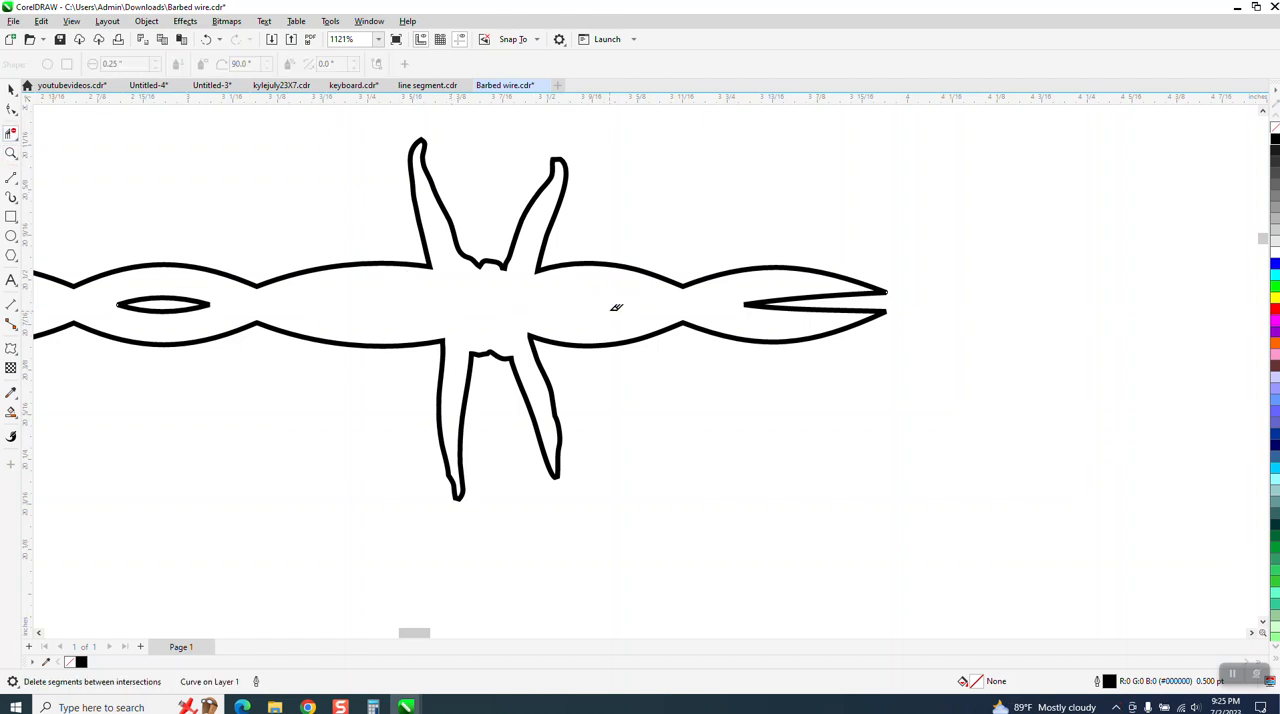
left_click(13, 190)
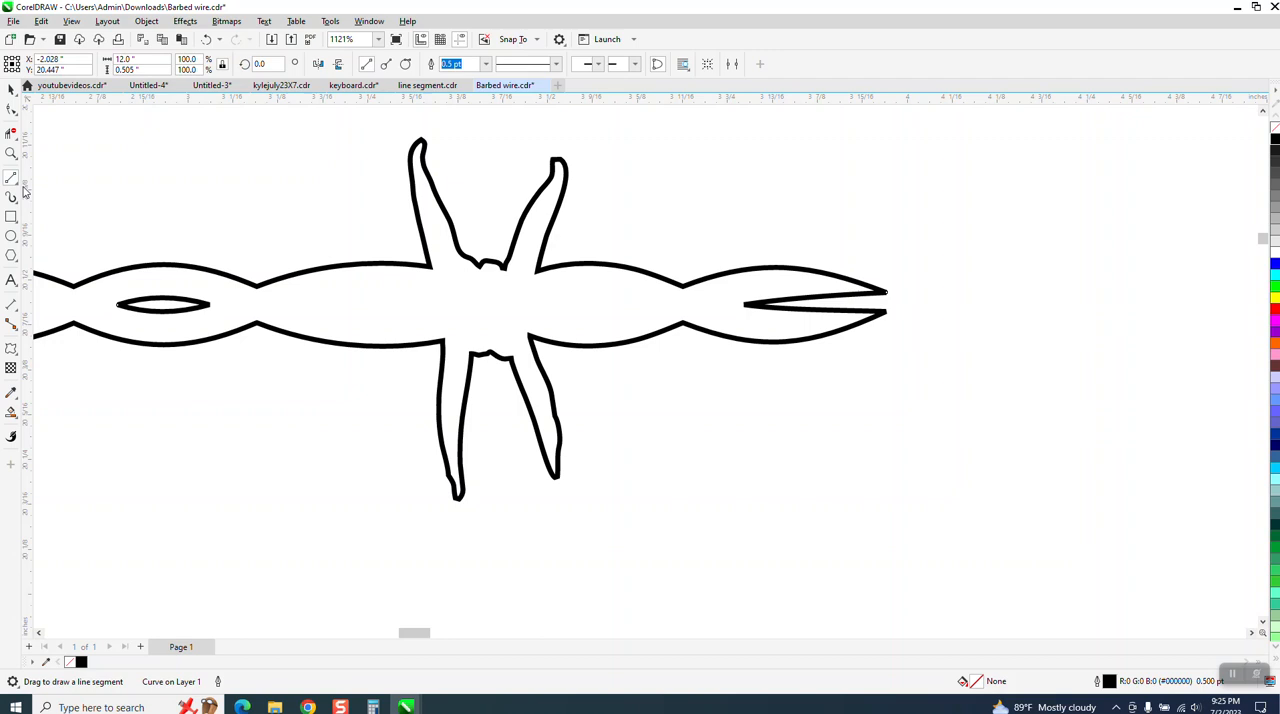
key("ctrl+a")
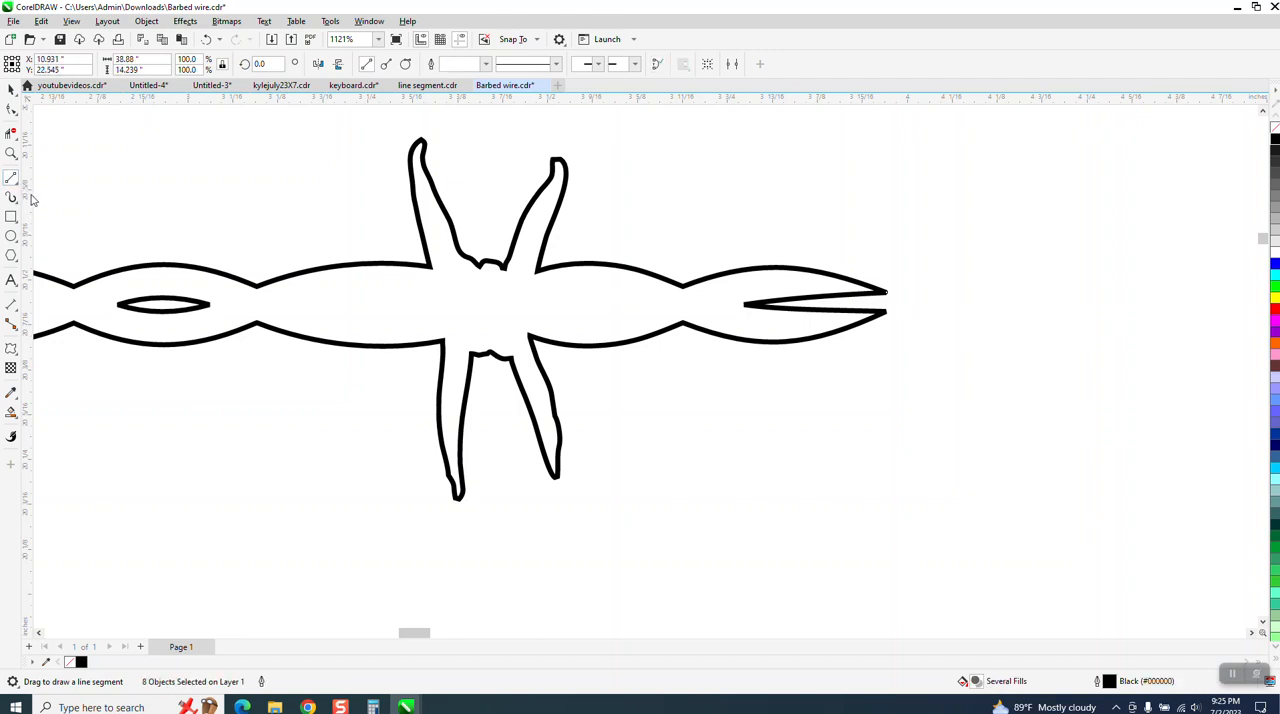
left_click(12, 177)
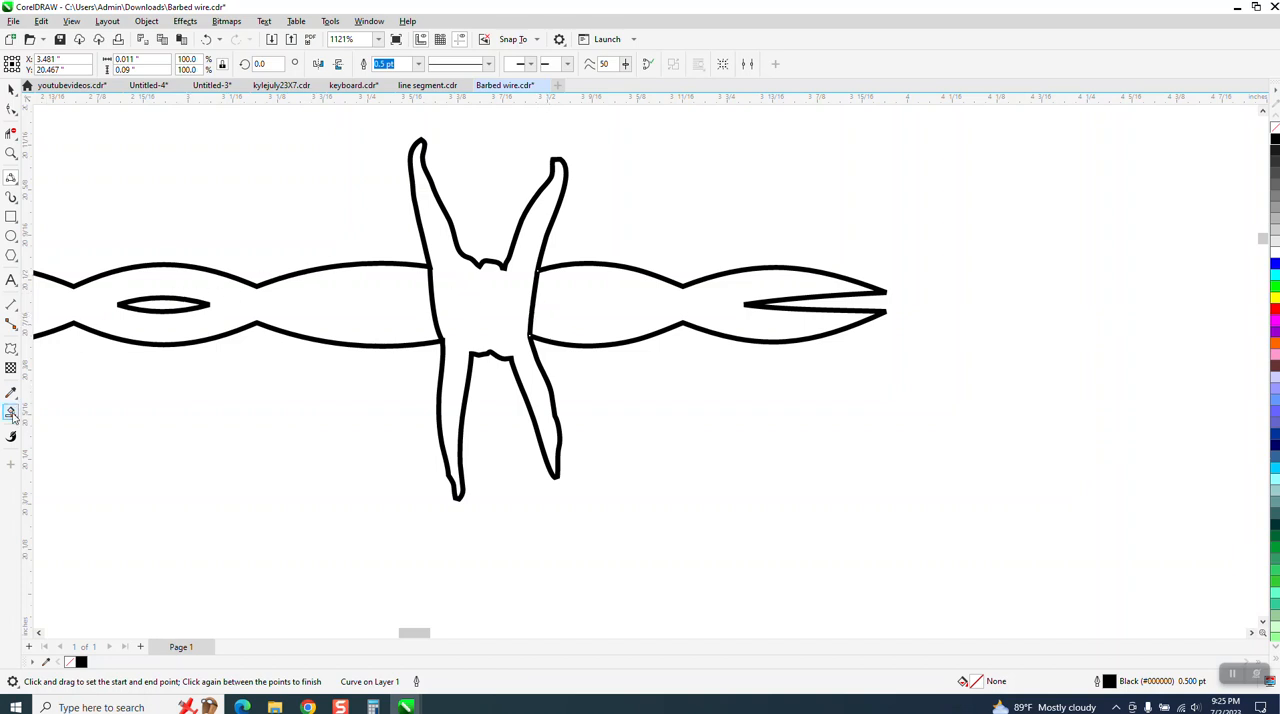
left_click(12, 412)
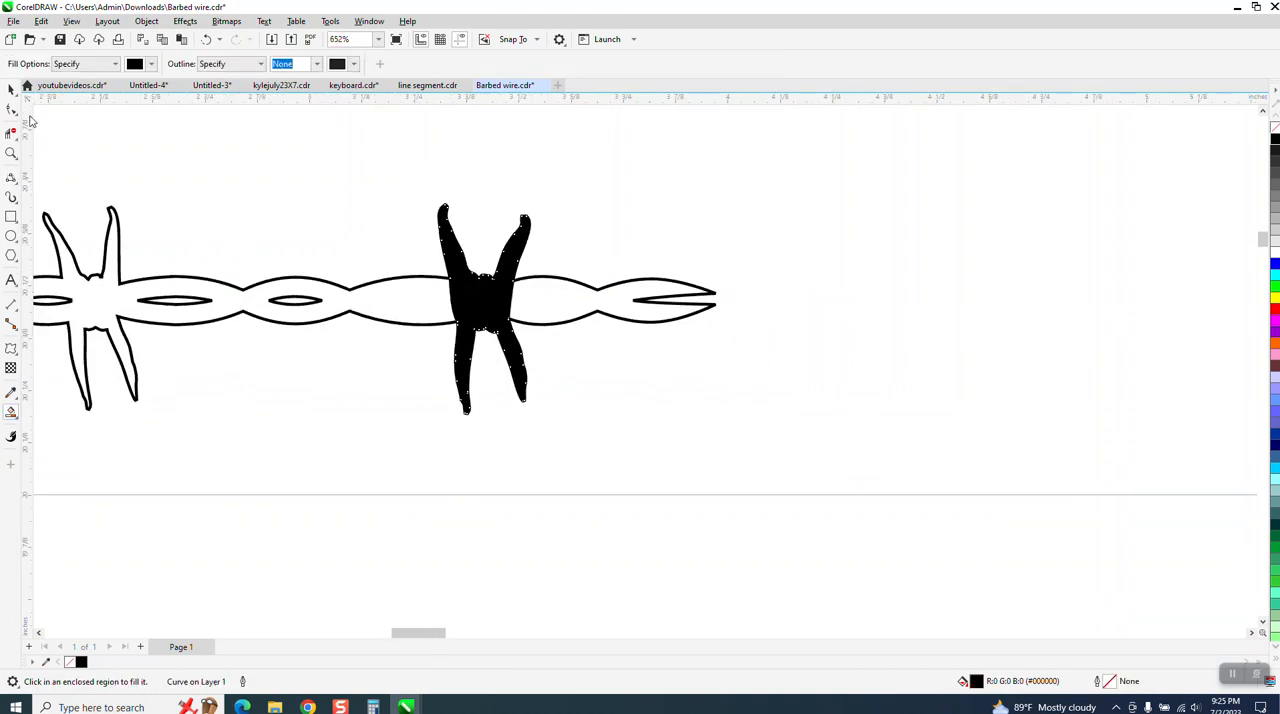
left_click_drag(483, 310, 882, 310)
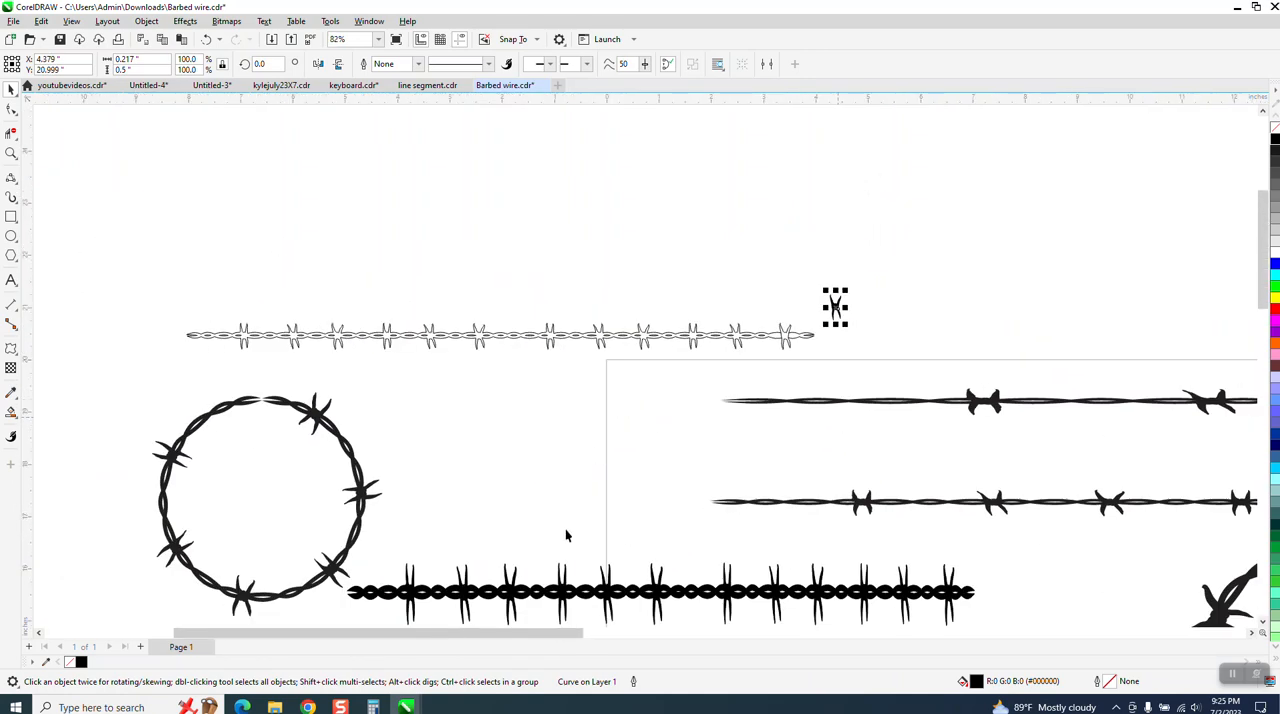
- Zoom in on the solid barb beneath the coiled wire and return to selecting
scroll("down", 3)
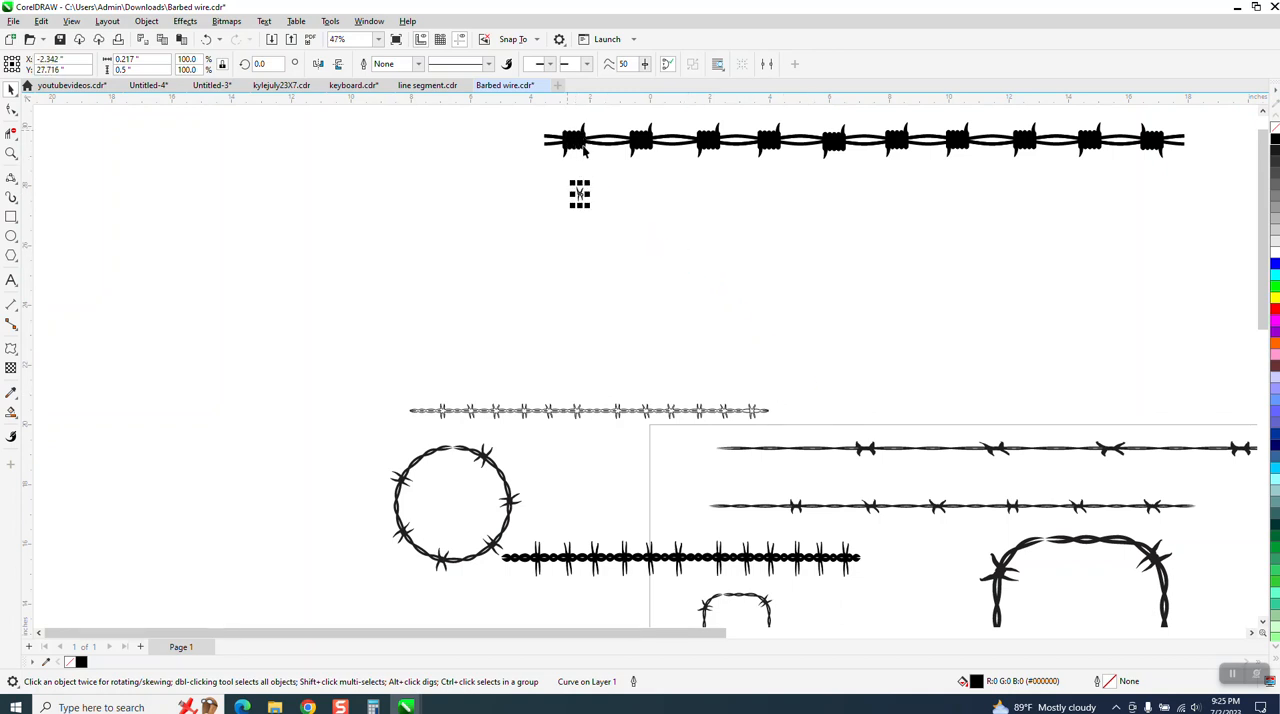
left_click(11, 152)
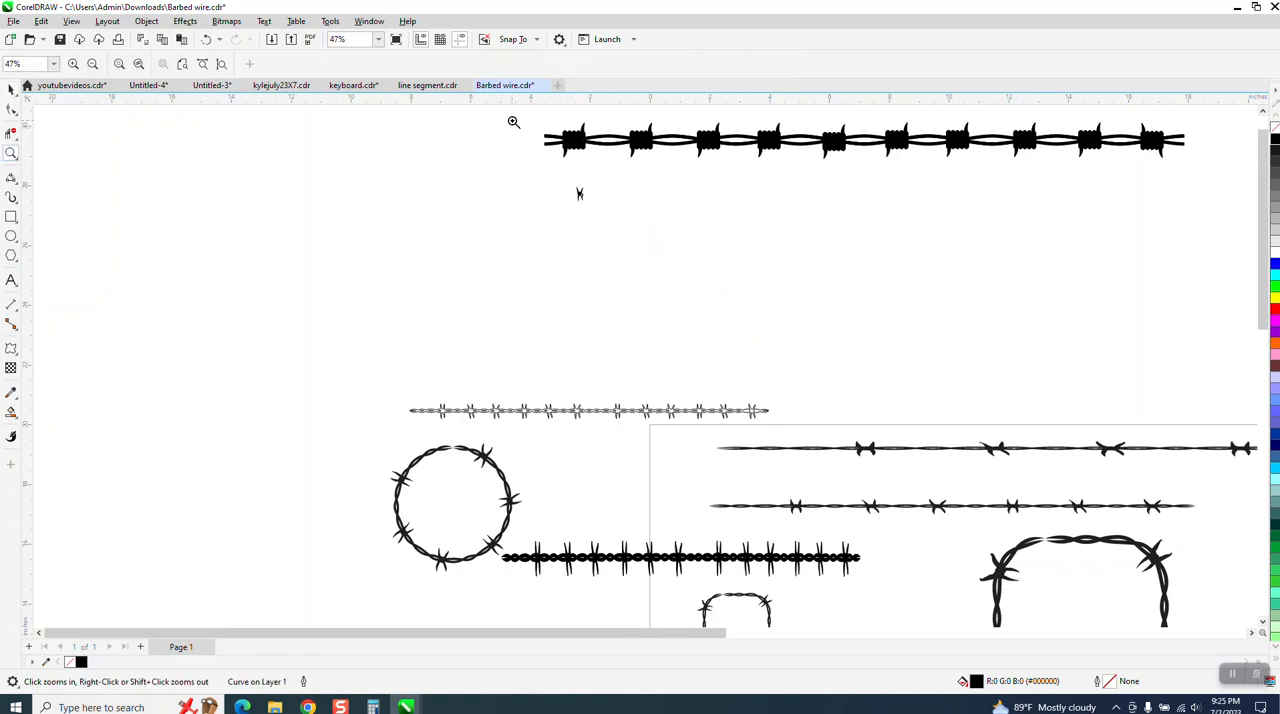
left_click(513, 122)
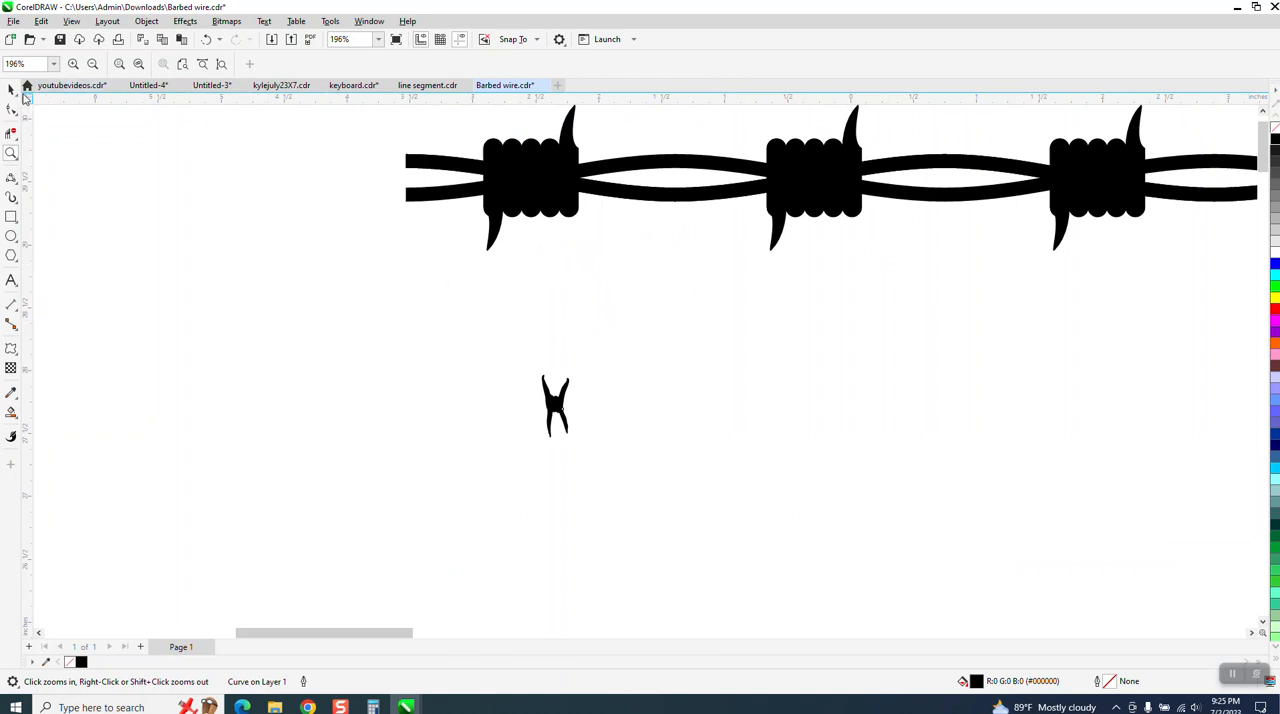
left_click(555, 405)
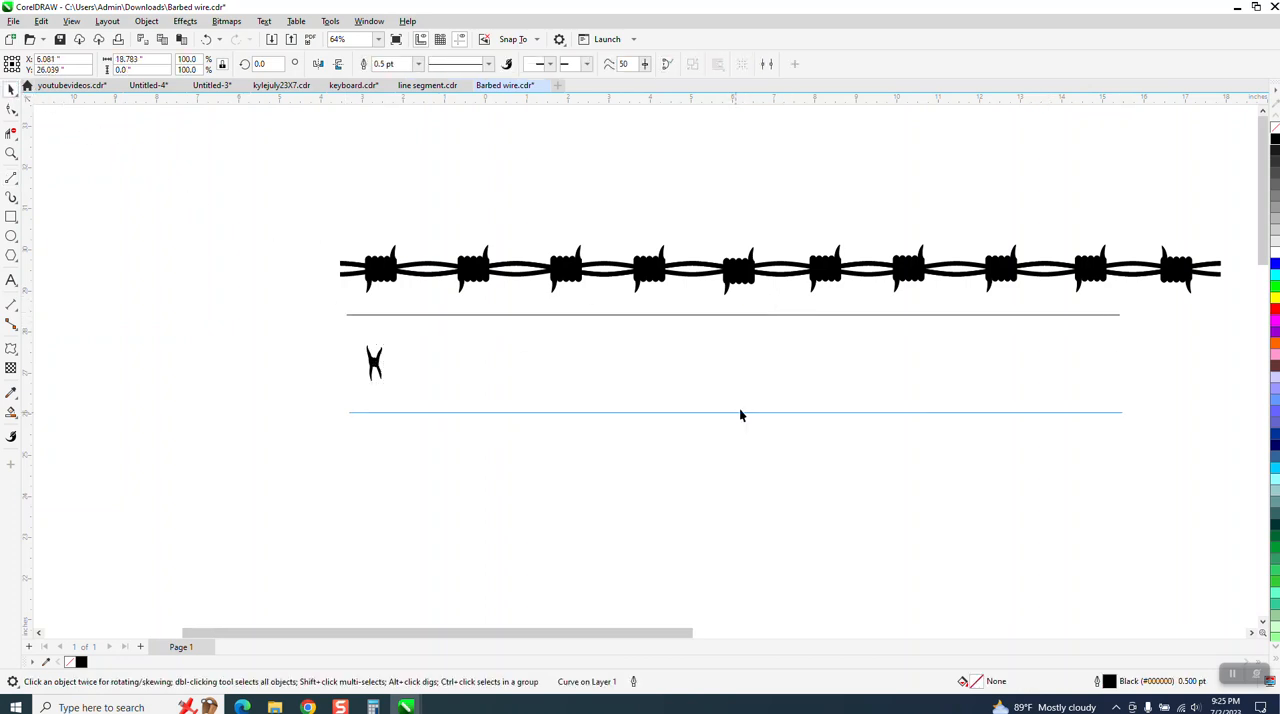
- Set the long line's outline width to 4 pt, then increase it to 8 pt
left_click(418, 64)
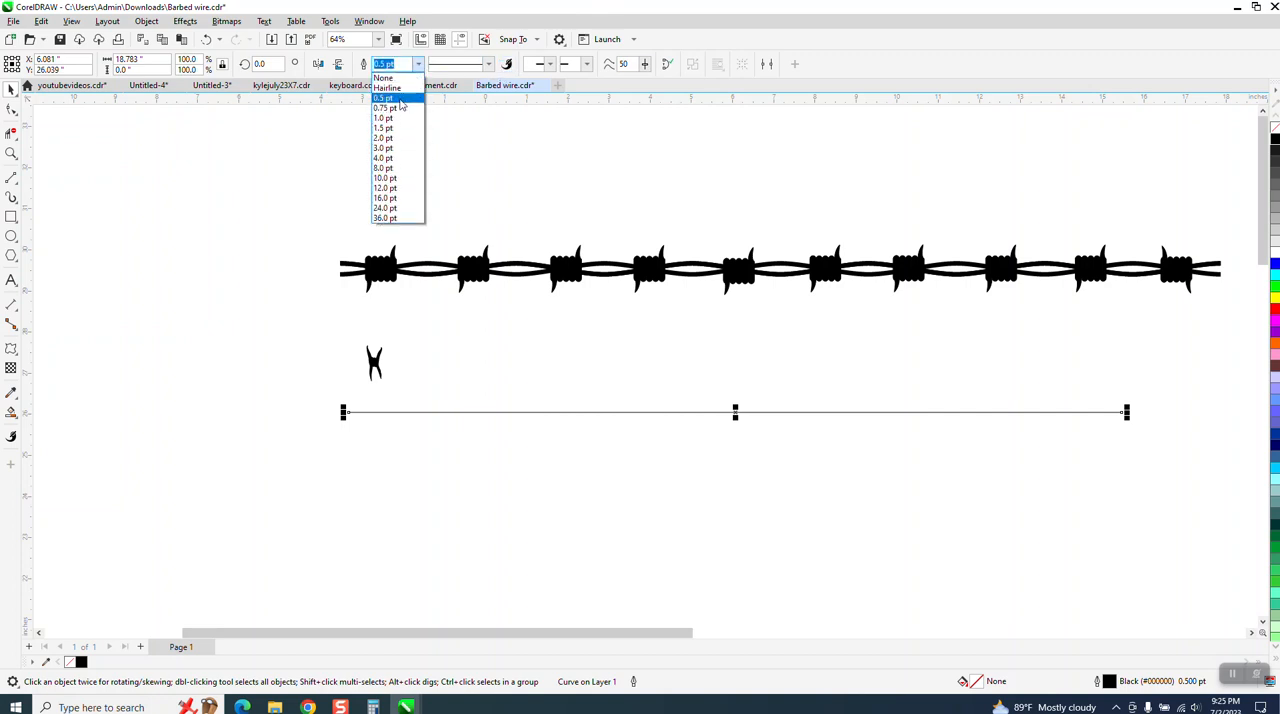
left_click(382, 157)
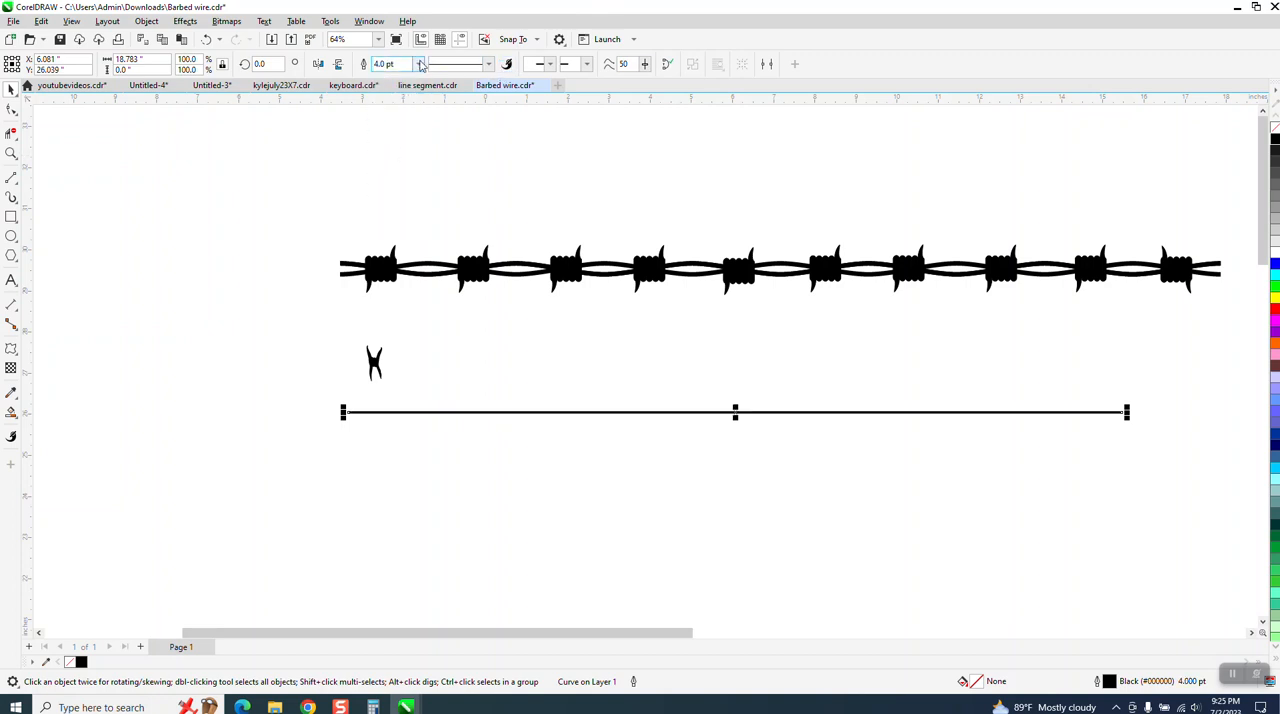
left_click(420, 61)
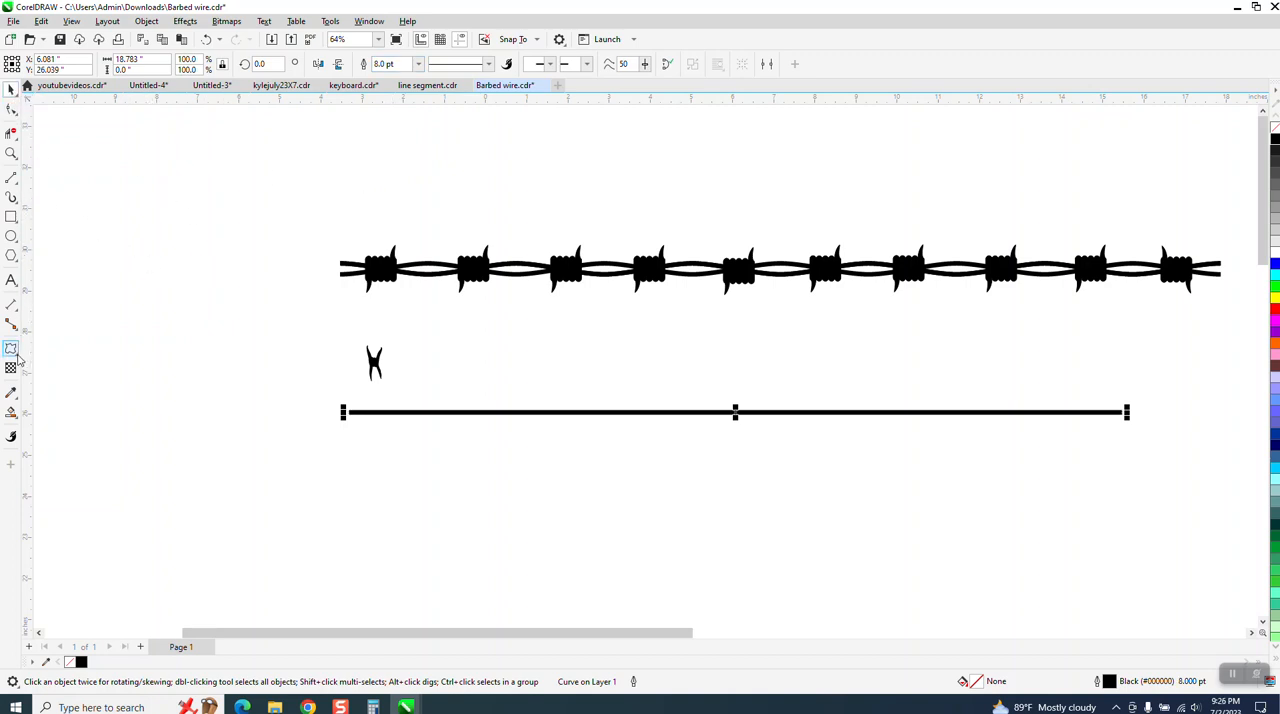
- Distort the thick line with a smoothed Zipper effect at amplitude 5
left_click(11, 349)
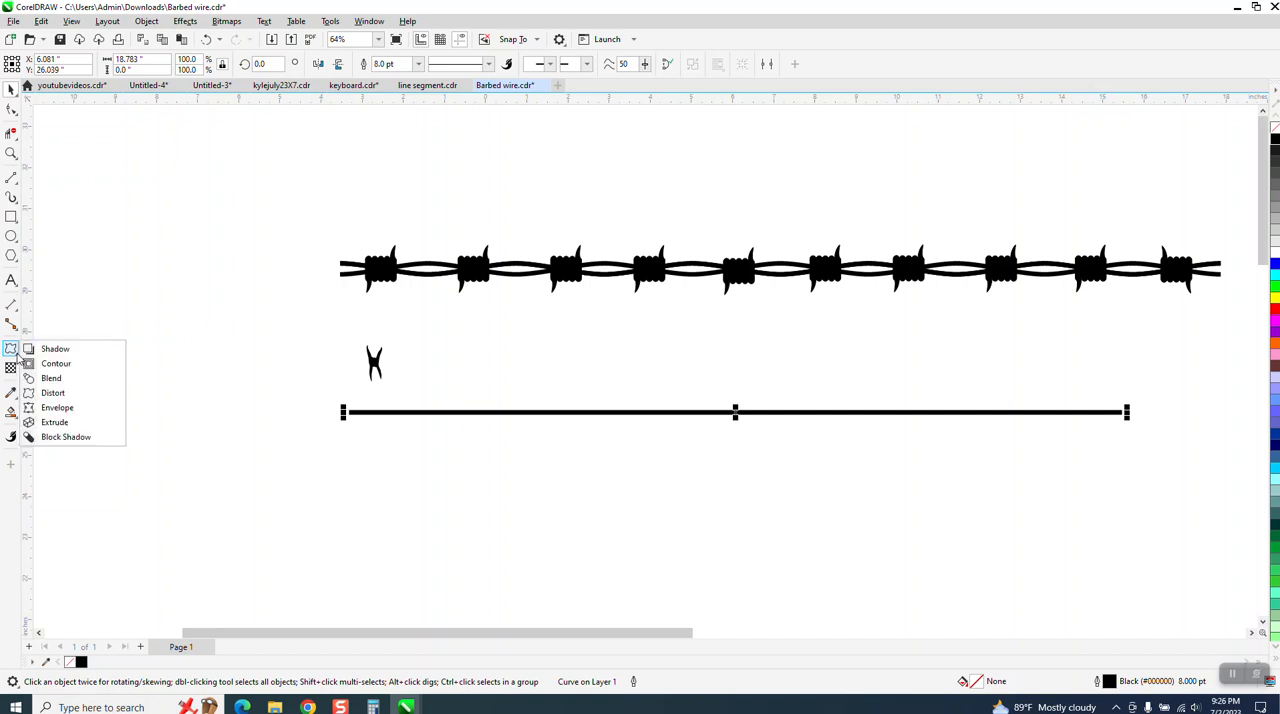
left_click(52, 392)
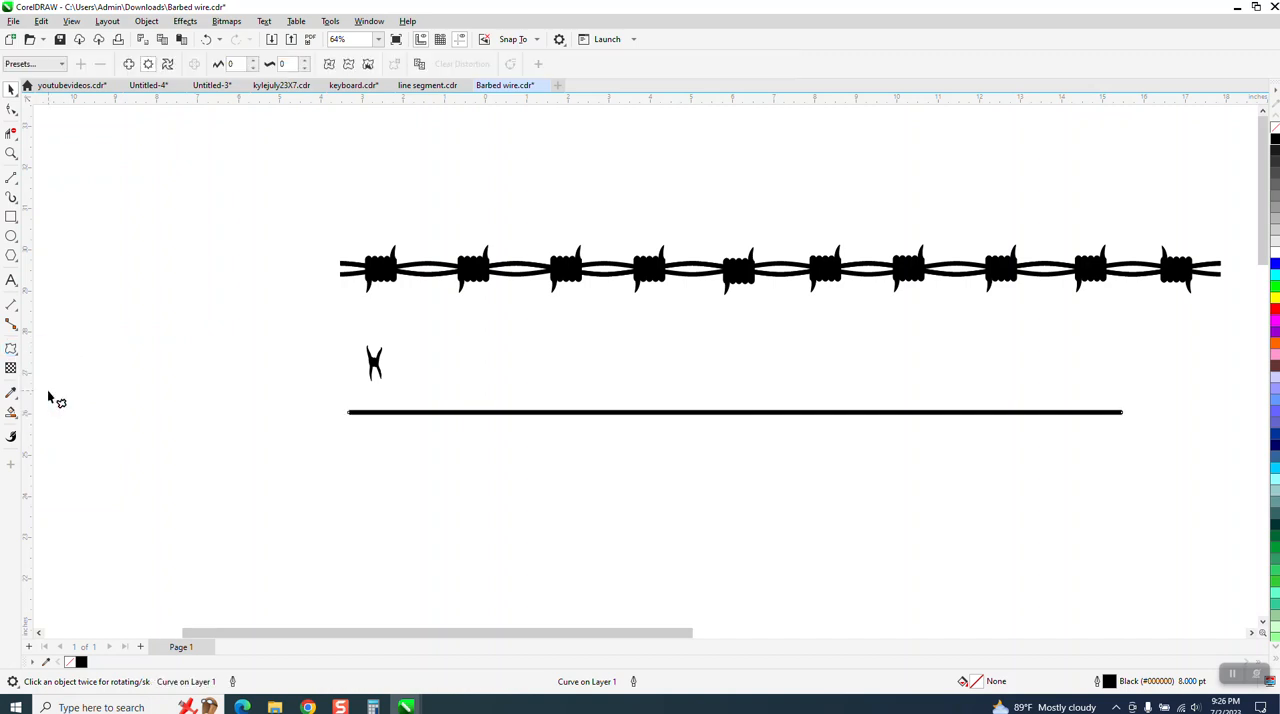
left_click(148, 63)
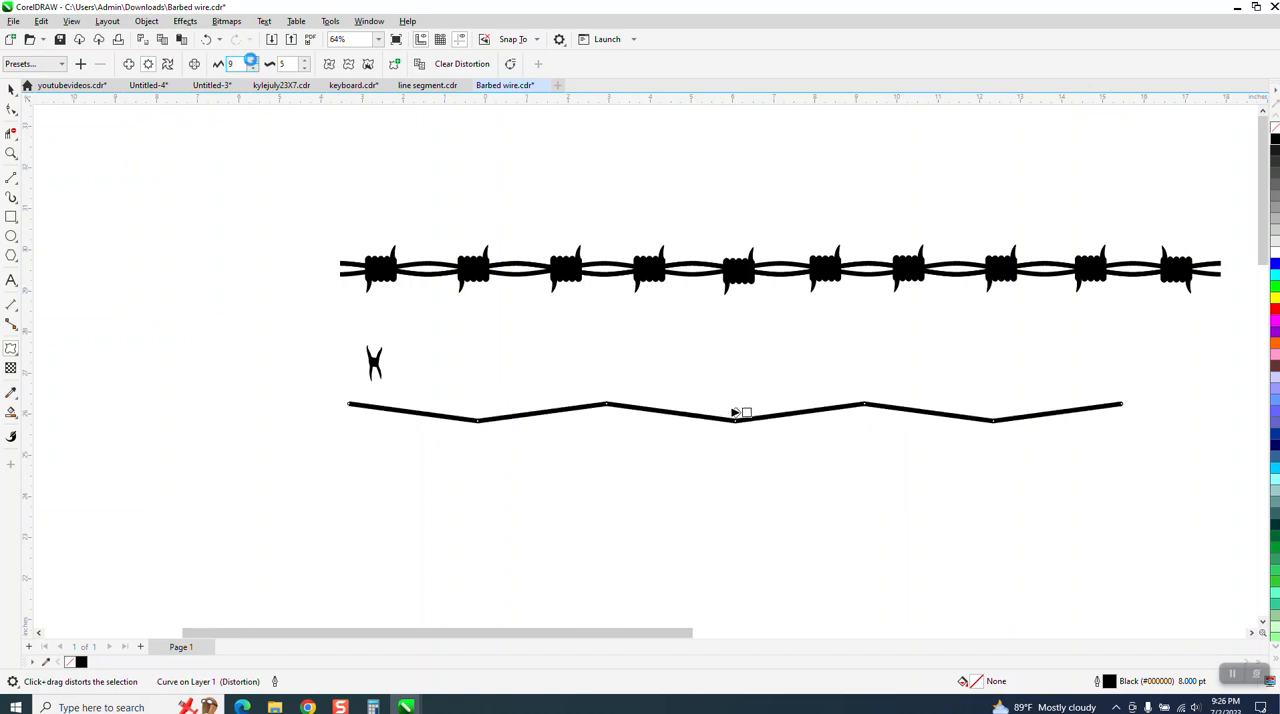
left_click(253, 60)
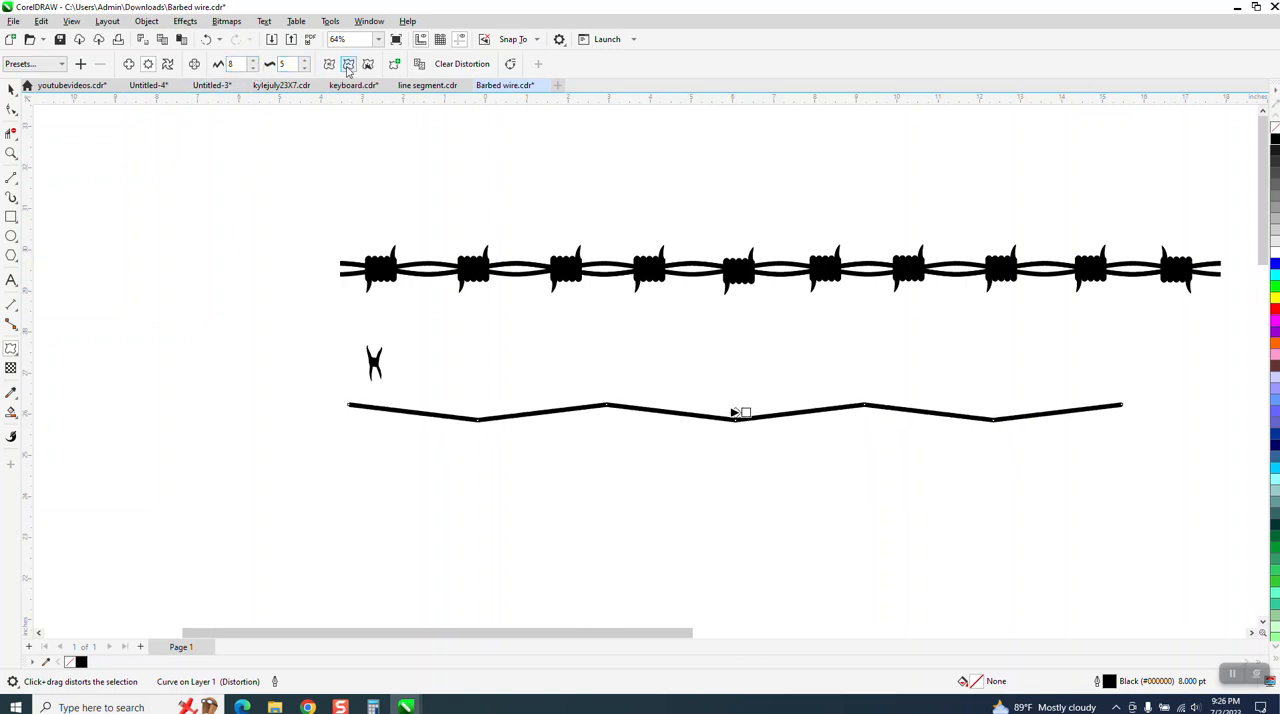
left_click(347, 63)
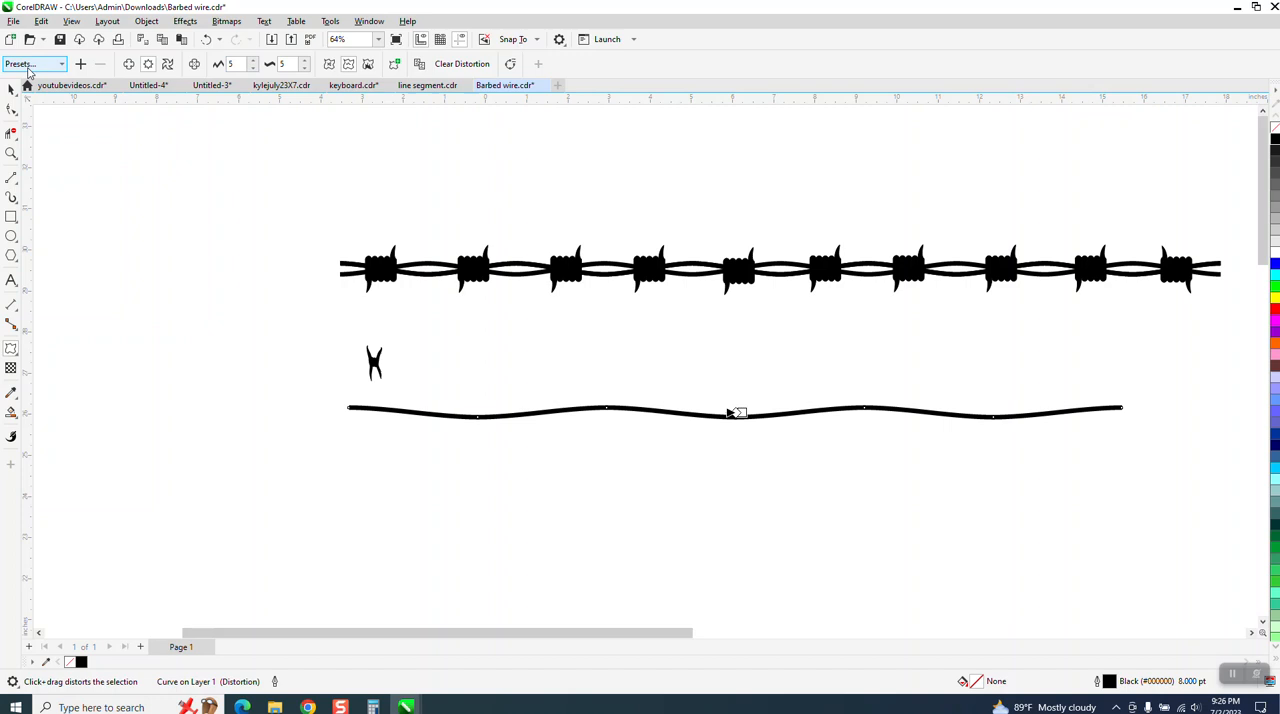
left_click(615, 410)
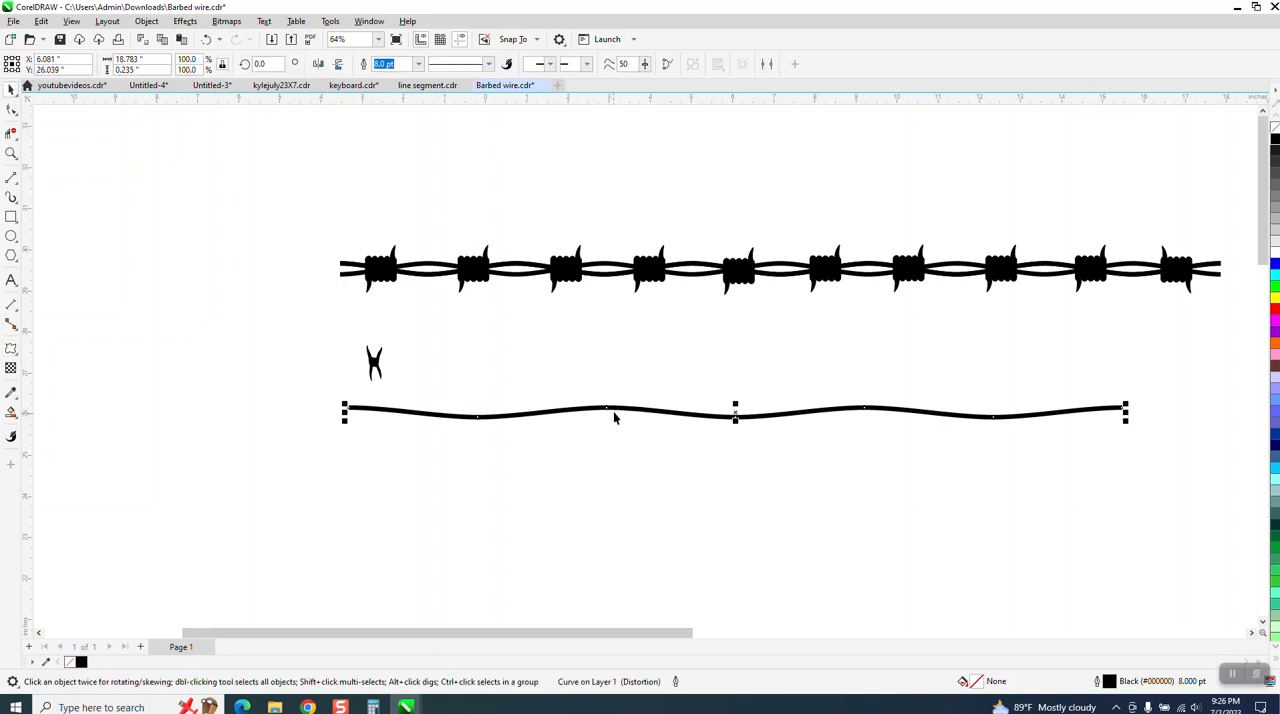
mouse_move(620, 413)
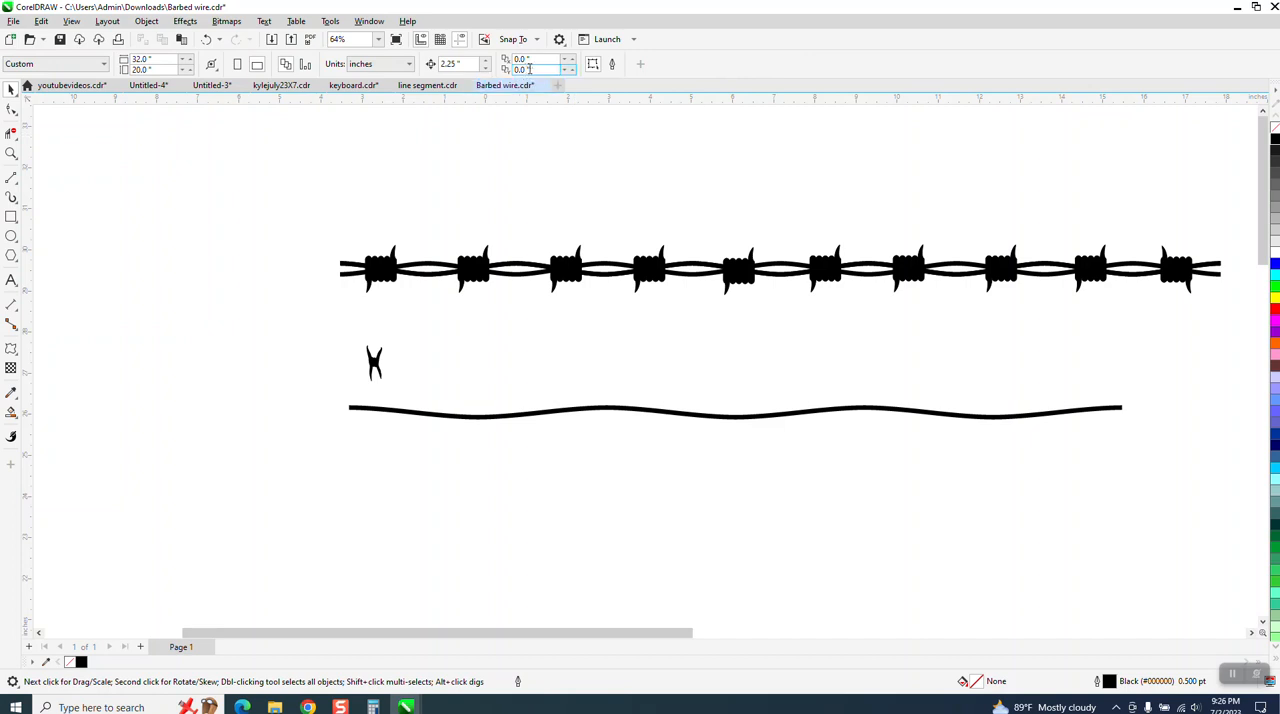
- Duplicate the wavy line and mirror the copy vertically over the original
left_click(590, 410)
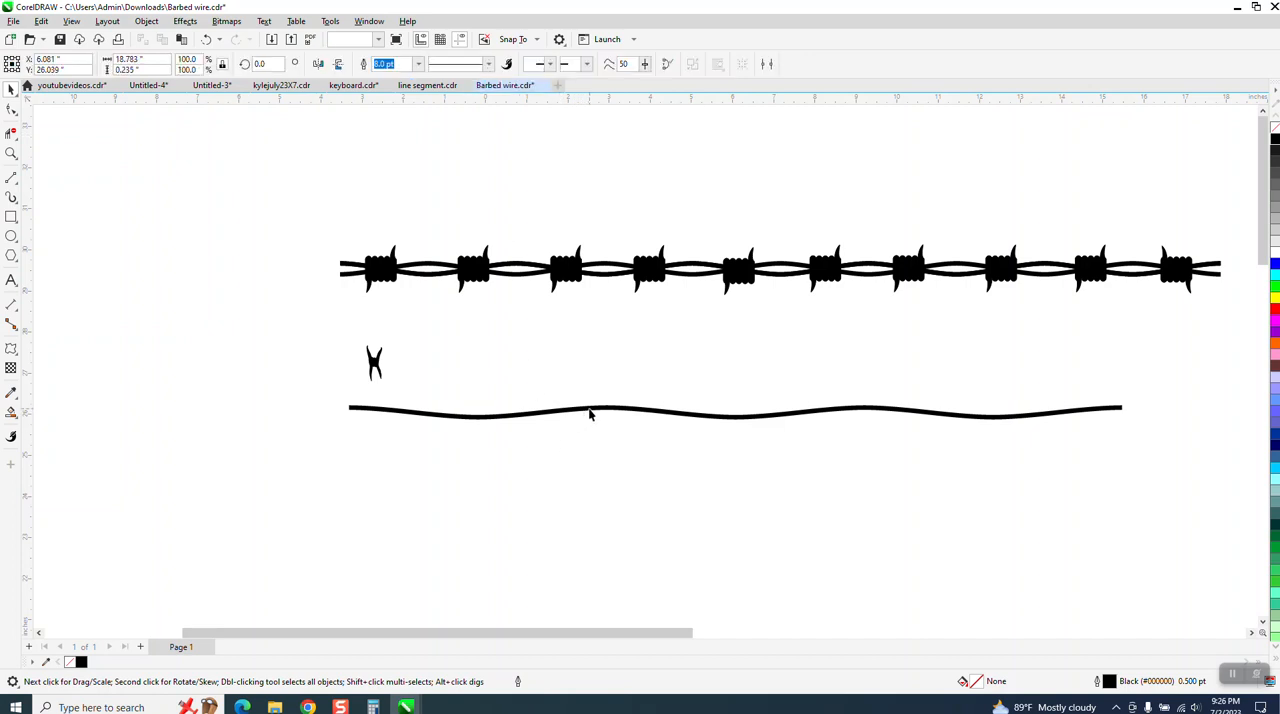
left_click(590, 408)
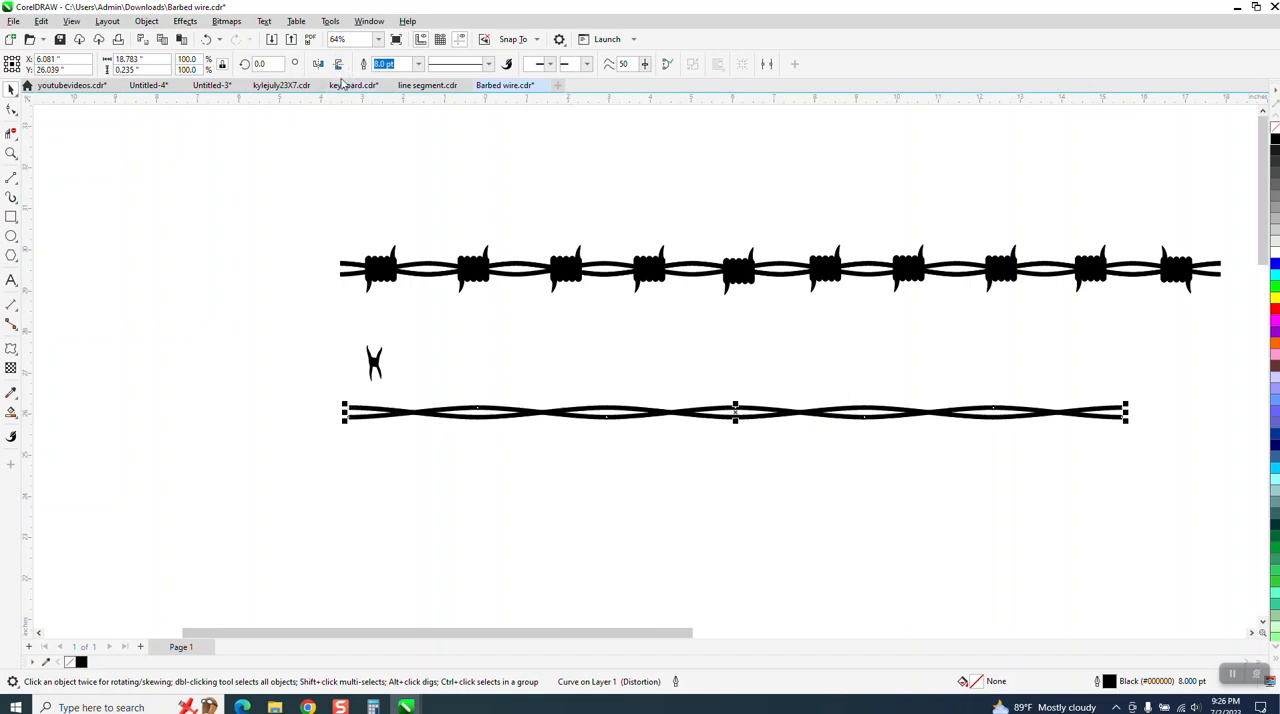
mouse_move(508, 327)
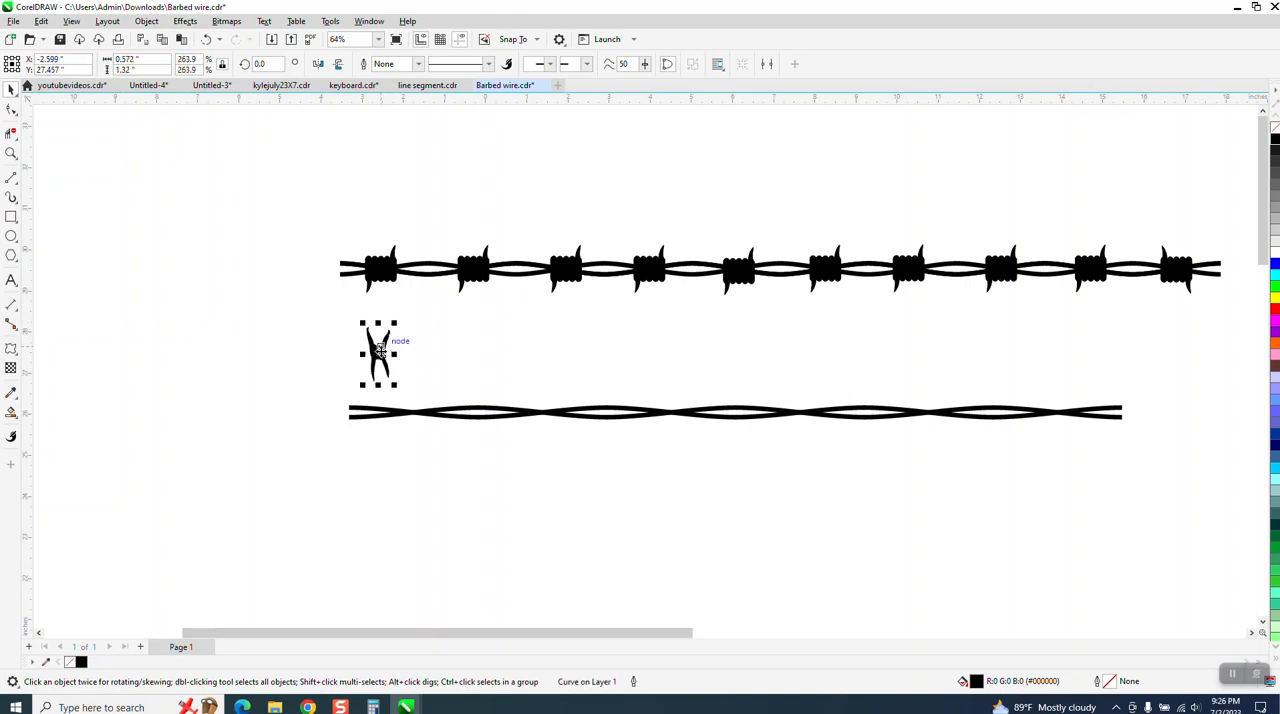
- Drag a copy of the solid barb onto the end of the twisted wire
left_click_drag(378, 355, 410, 415)
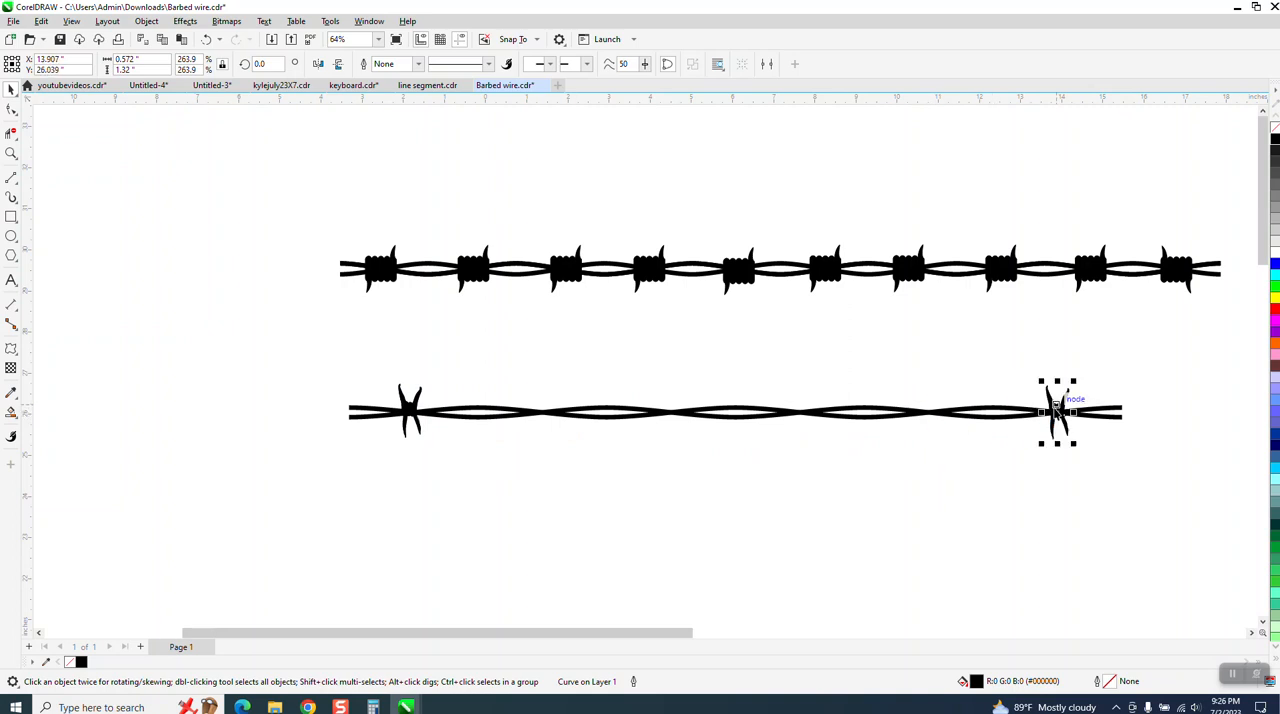
mouse_move(647, 434)
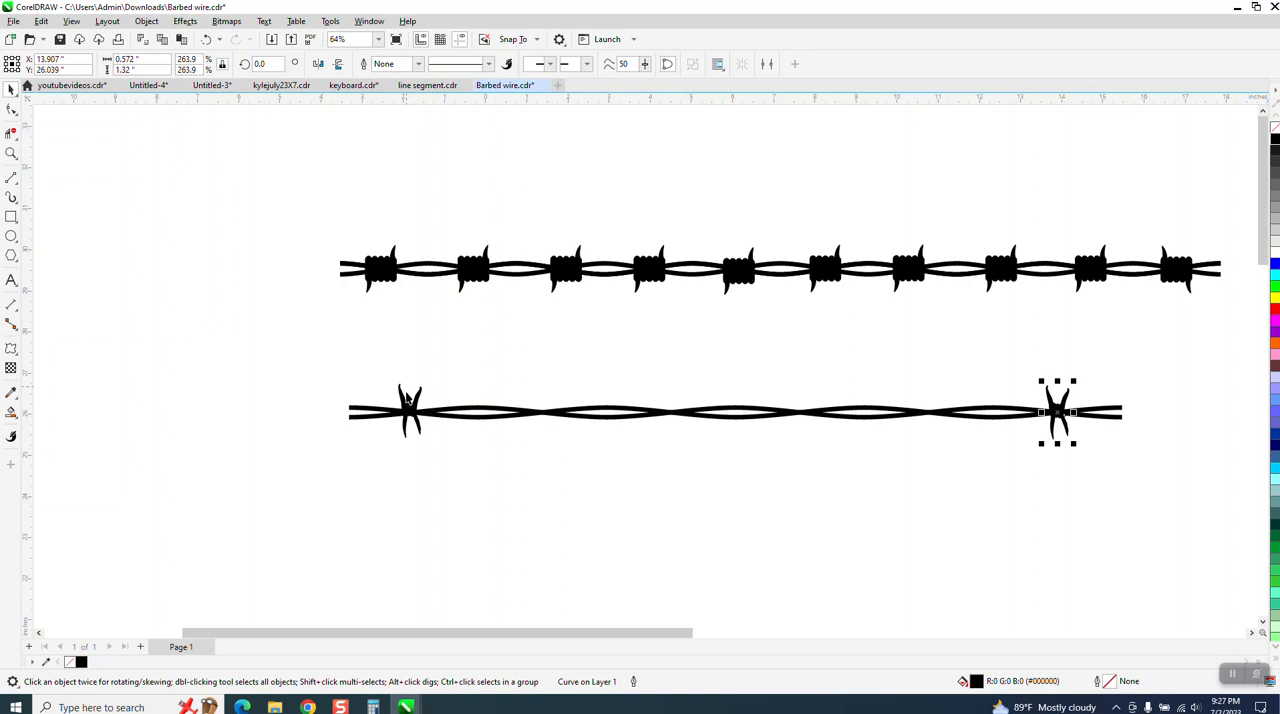
- Blend the two end barbs with 4 steps, then zoom out to see the designs
left_click(409, 411)
type("4")
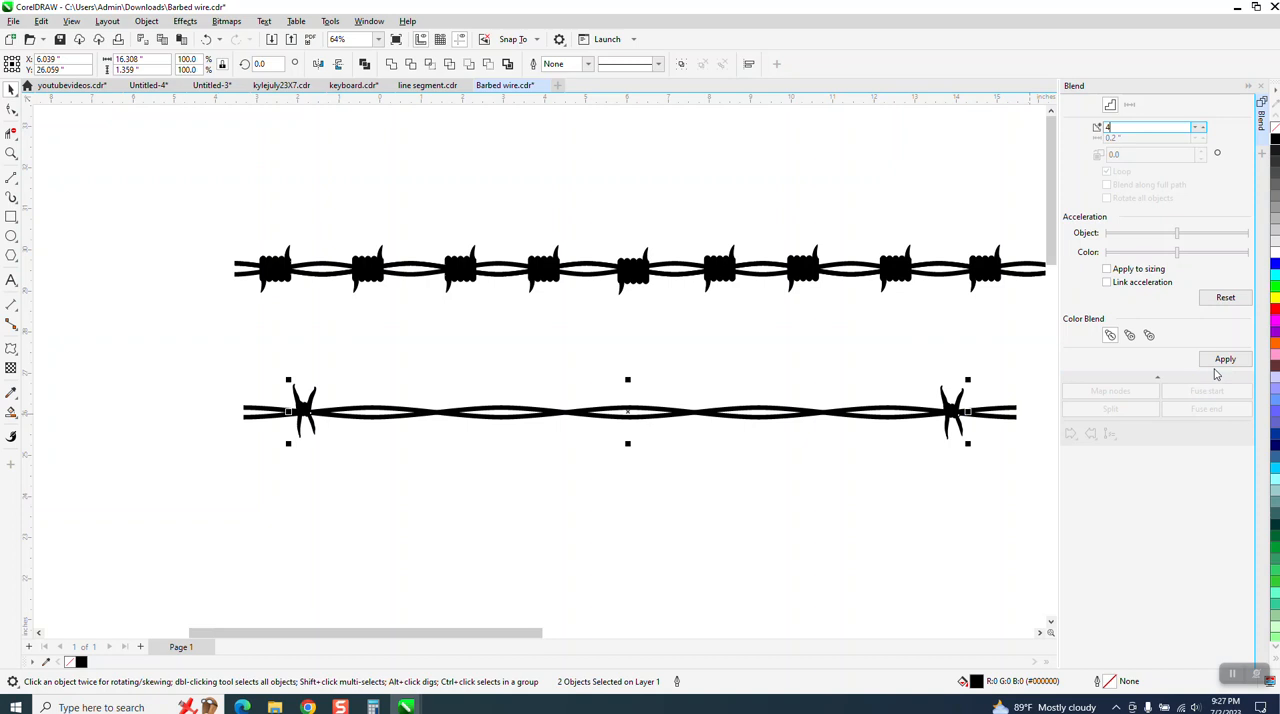
left_click(1225, 358)
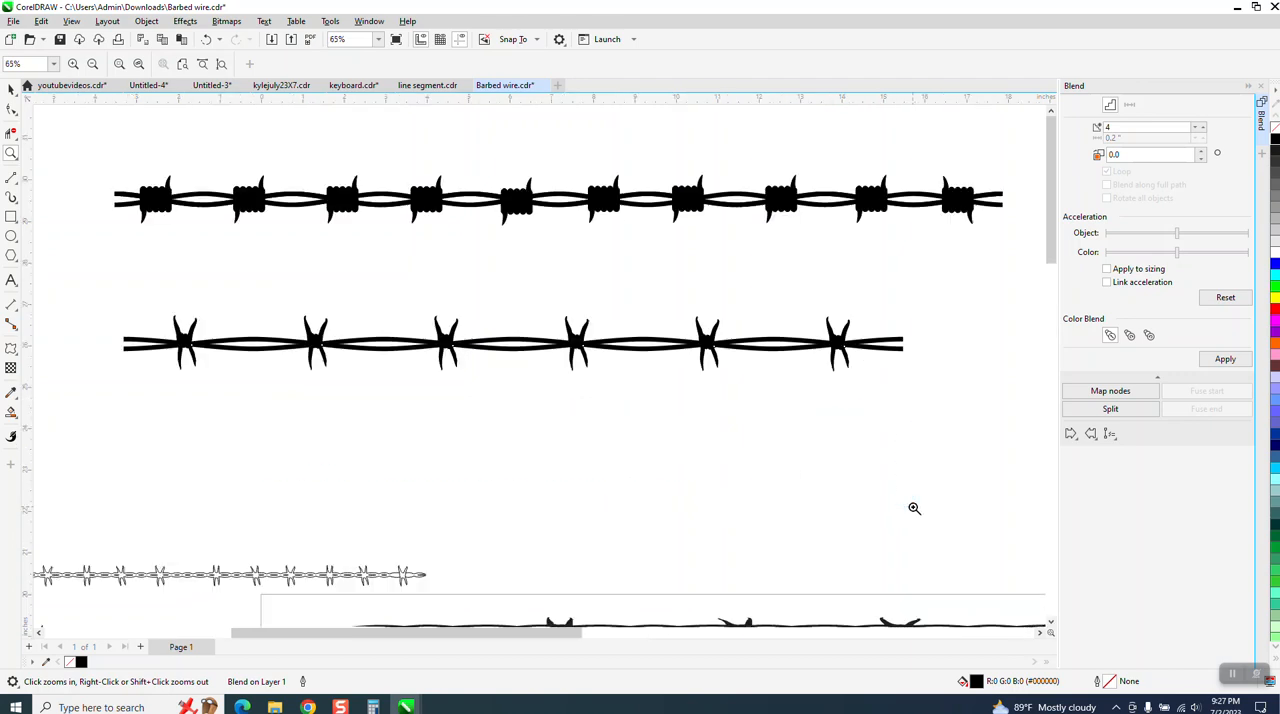
left_click(13, 154)
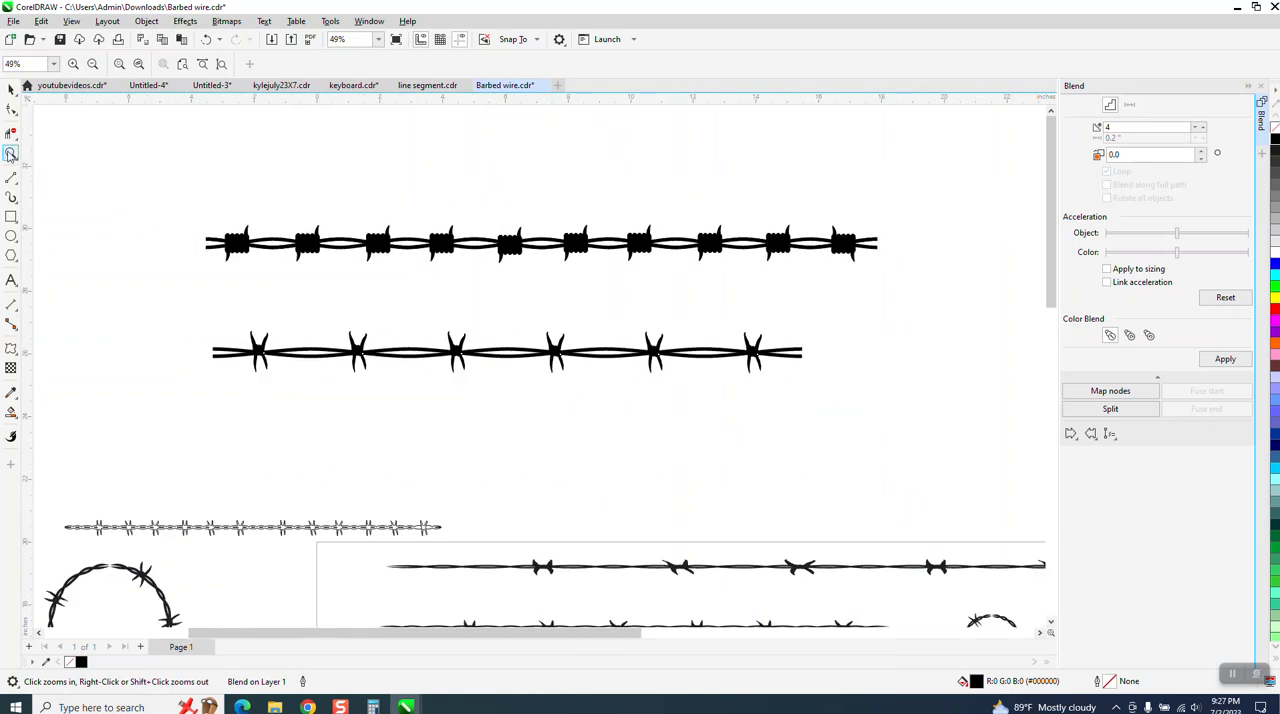
left_click(577, 413)
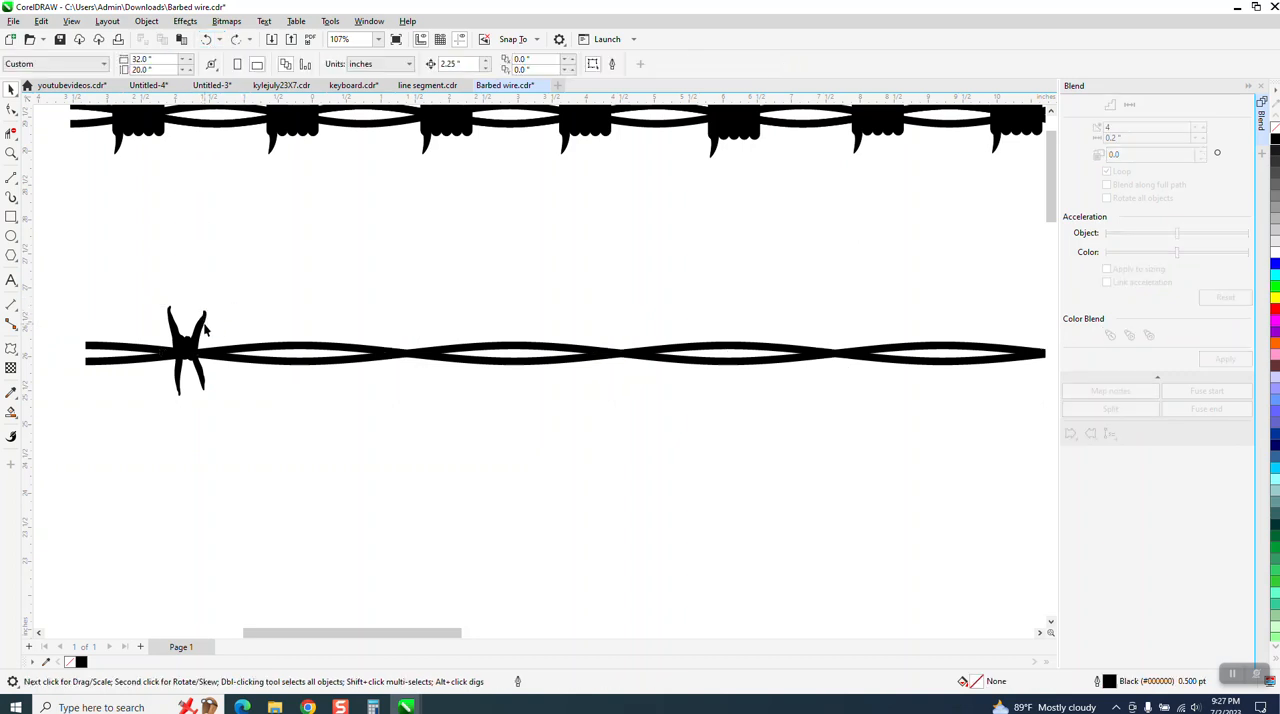
- Nudge the left end barb along the wire and select both end barbs
left_click(183, 350)
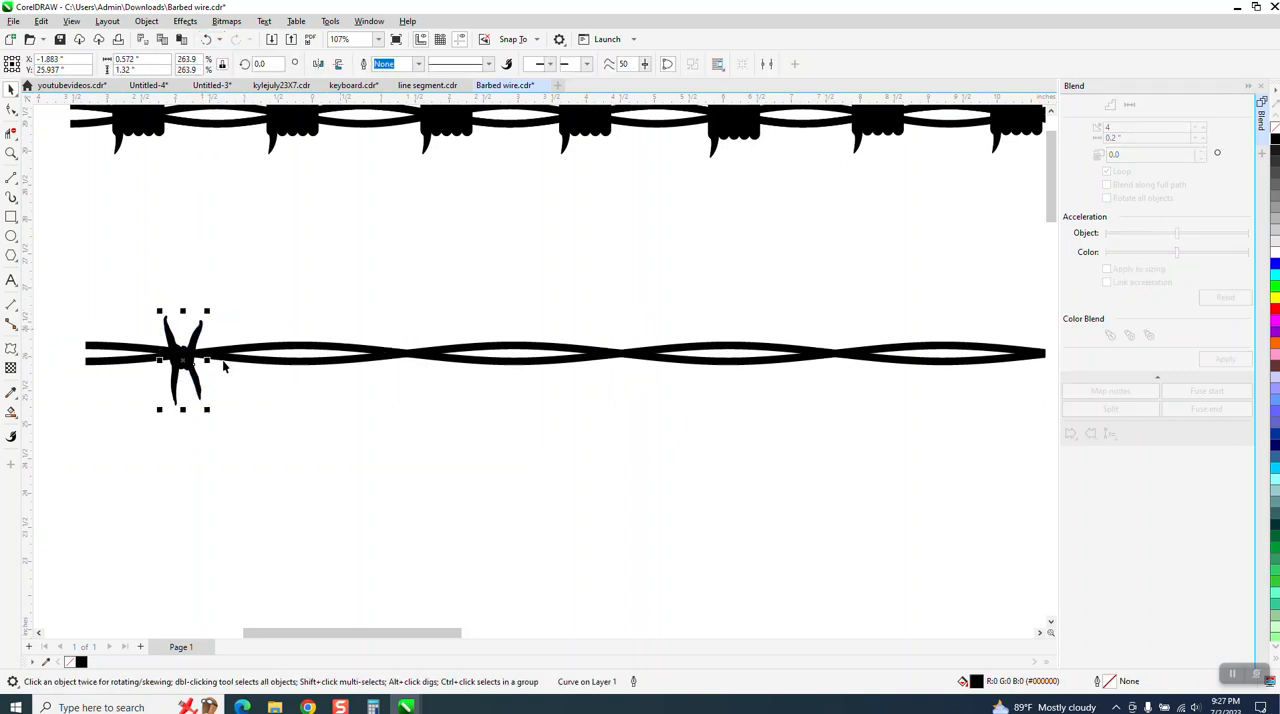
left_click_drag(183, 360, 195, 357)
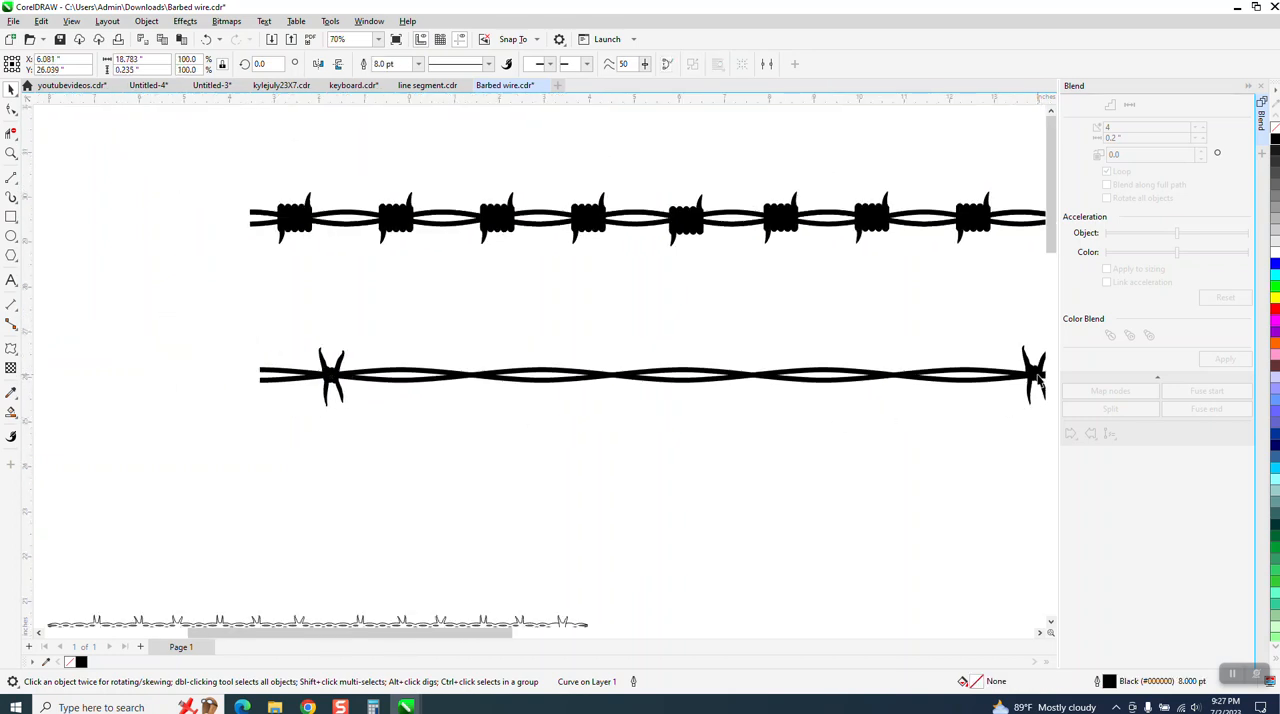
left_click(650, 378)
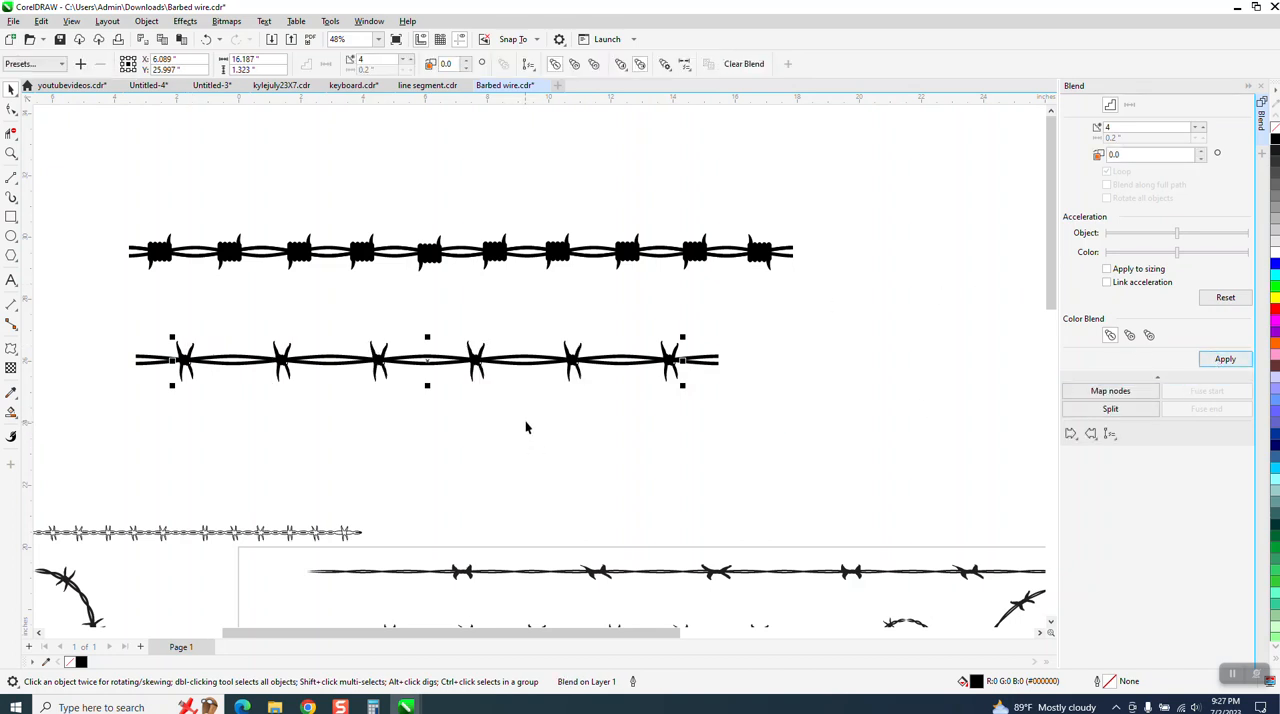
mouse_move(377, 380)
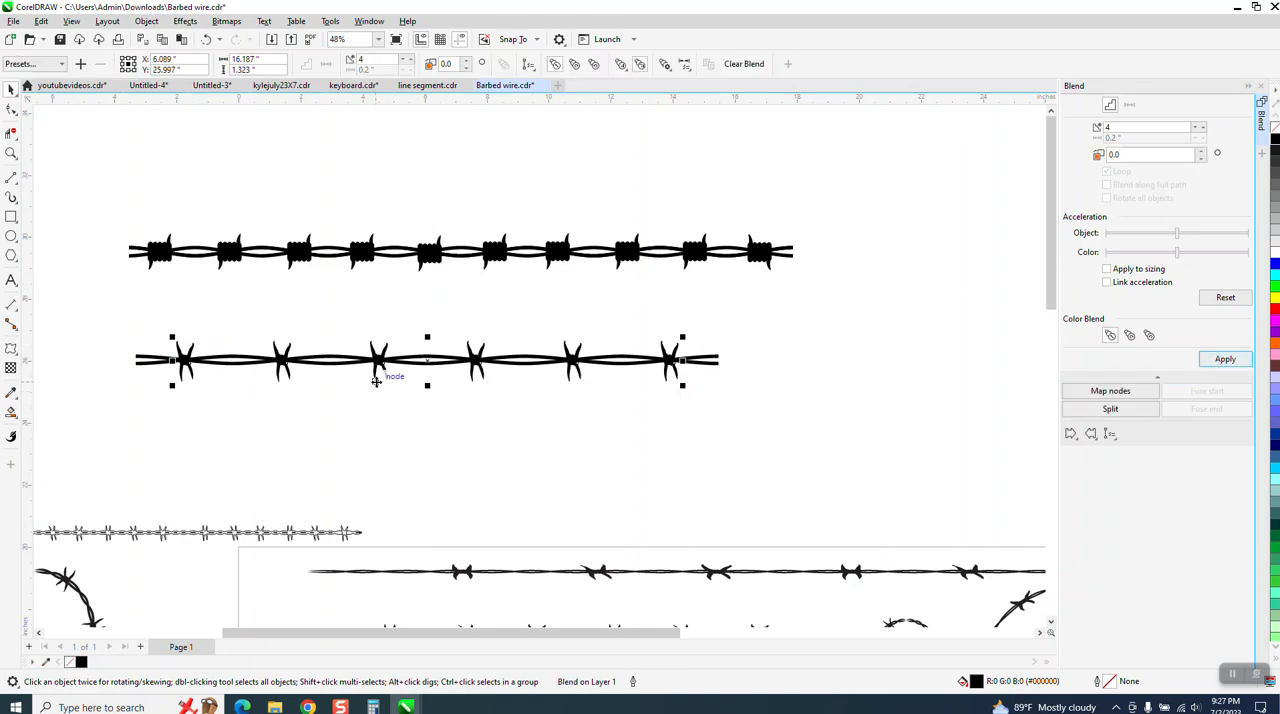
mouse_move(500, 318)
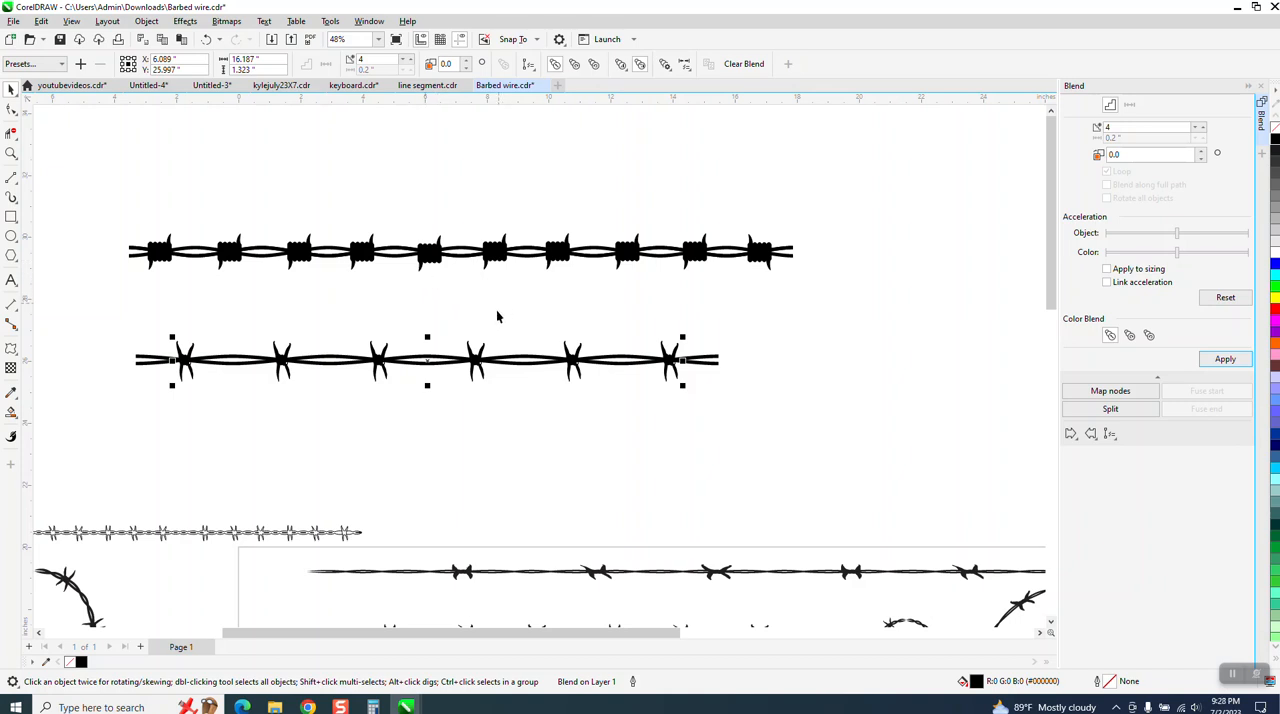
mouse_move(478, 350)
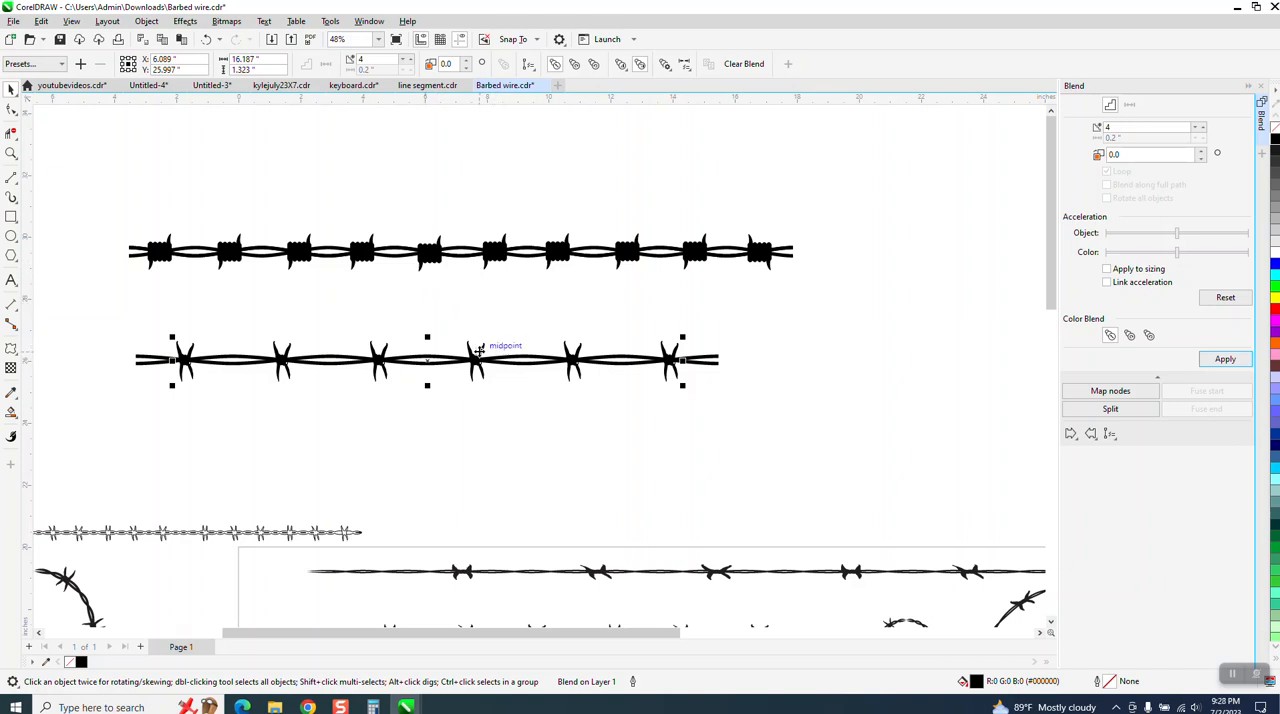
mouse_move(575, 355)
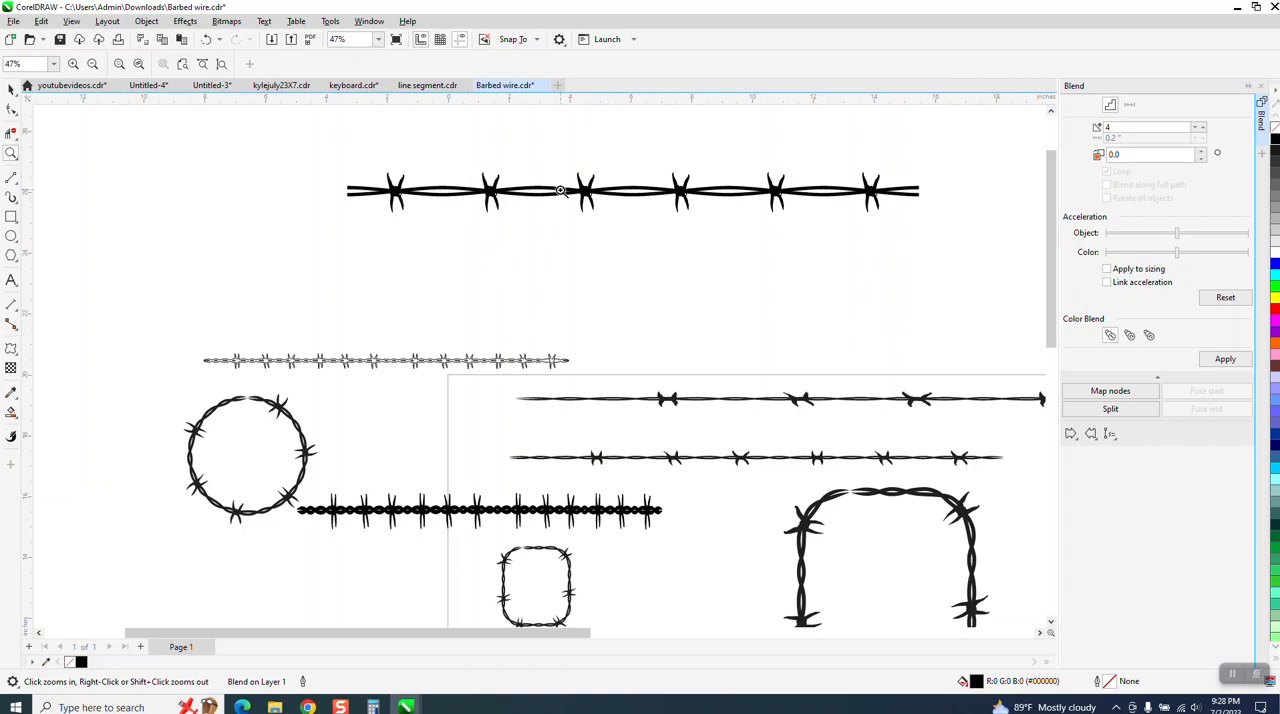
mouse_move(560, 211)
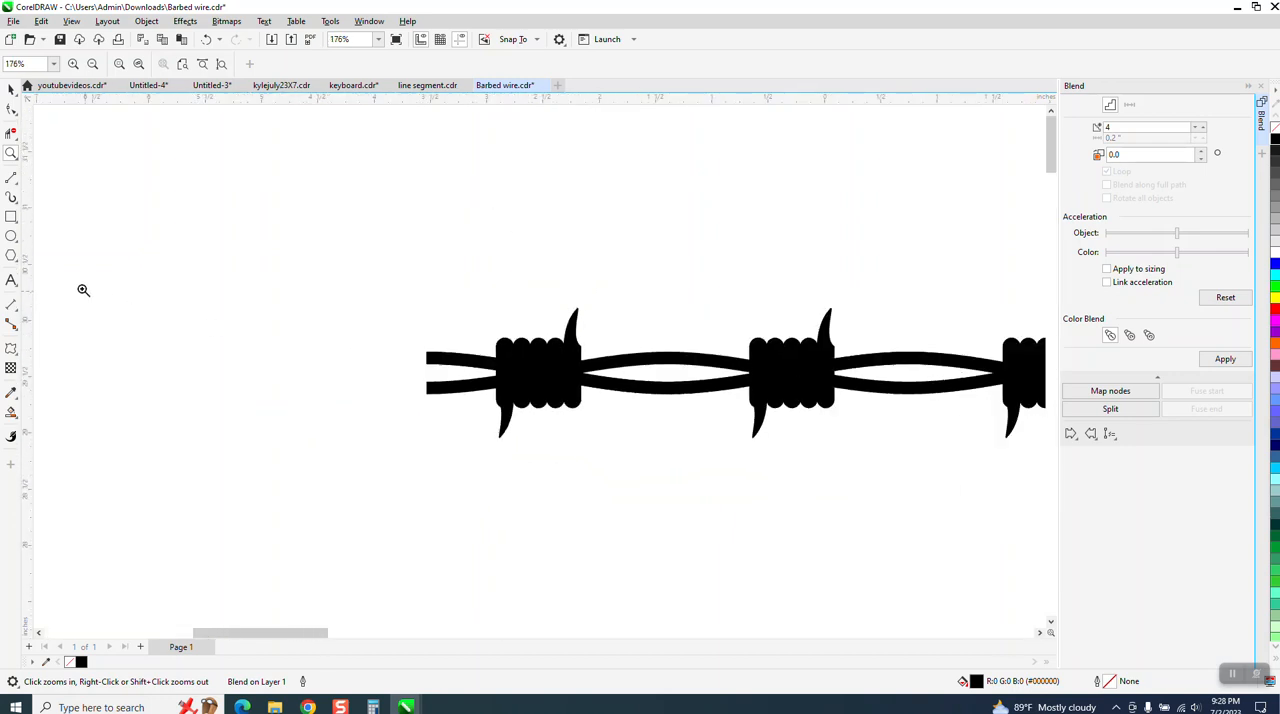
- Draw a tall rounded rectangle above the wire and place copies side by side
left_click_drag(297, 192, 305, 263)
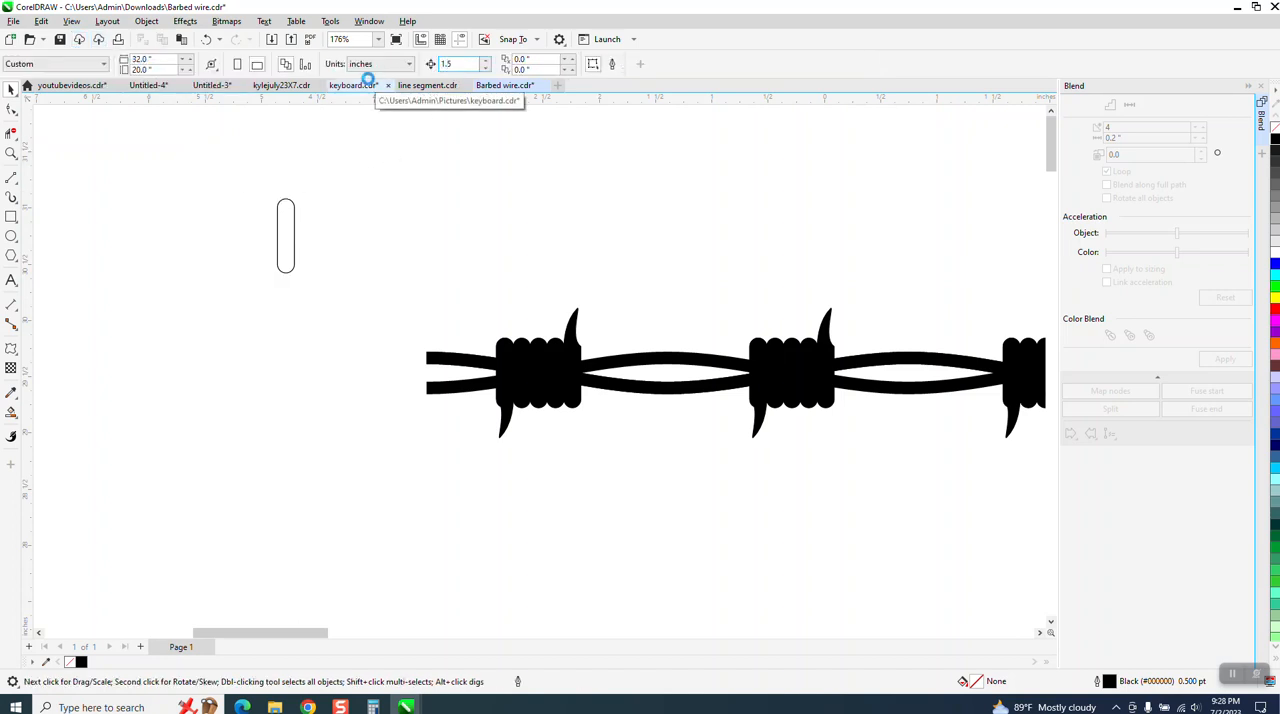
left_click(285, 235)
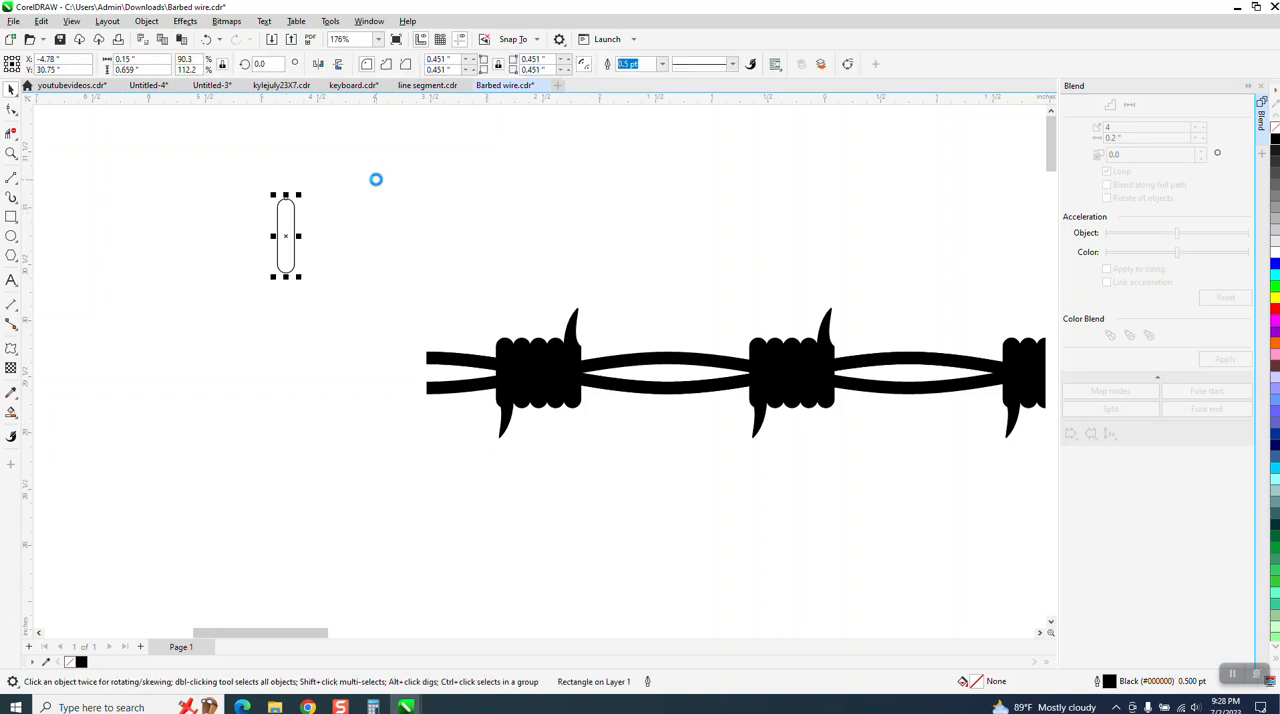
left_click_drag(285, 236, 455, 236)
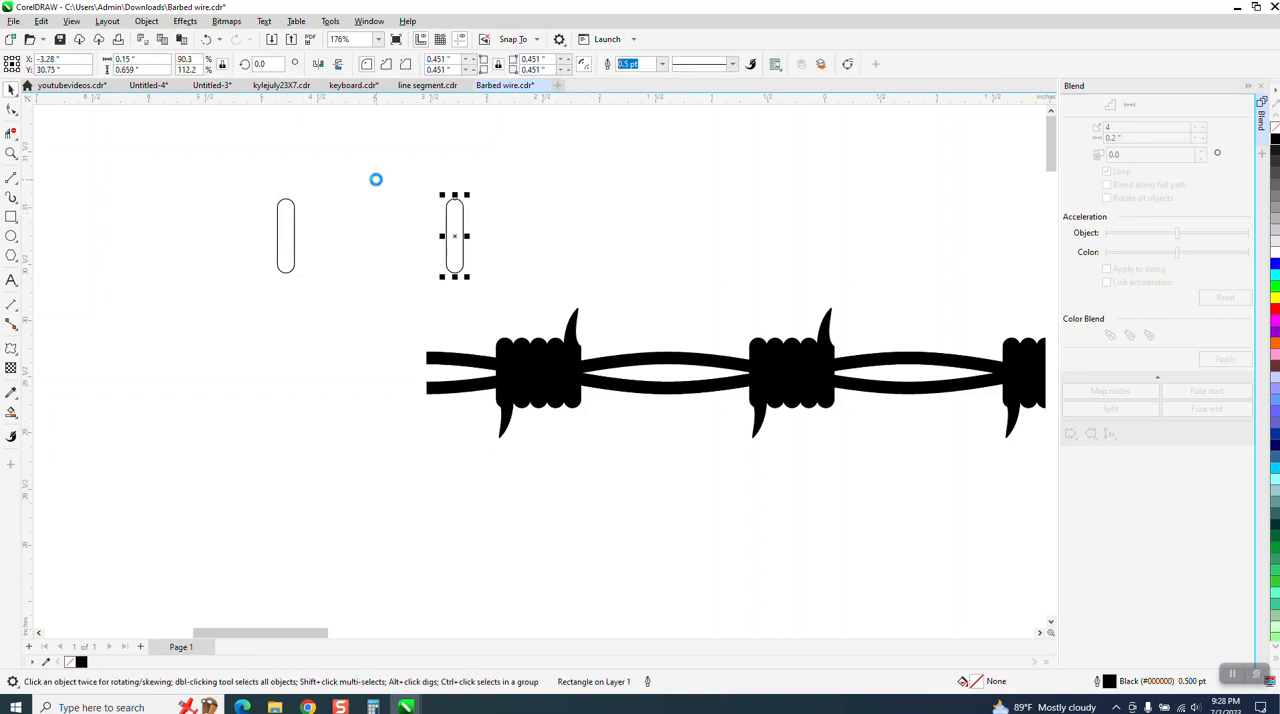
left_click_drag(454, 237, 286, 237)
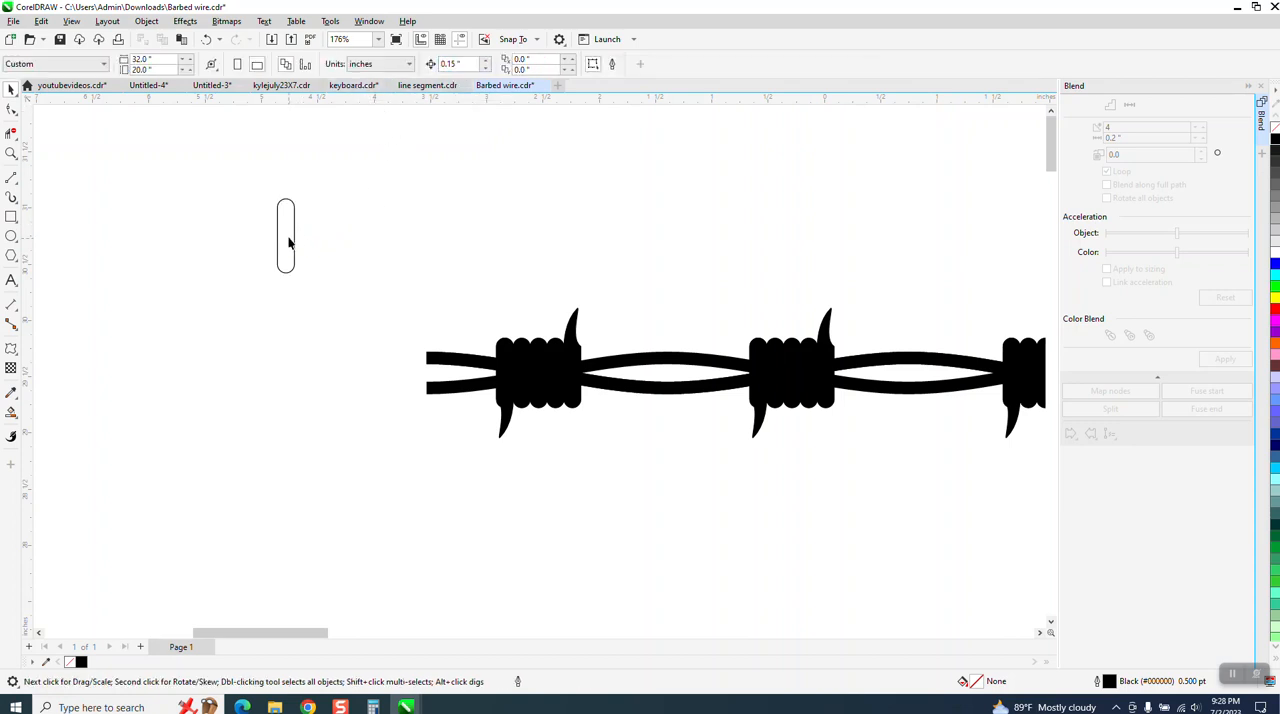
left_click(286, 237)
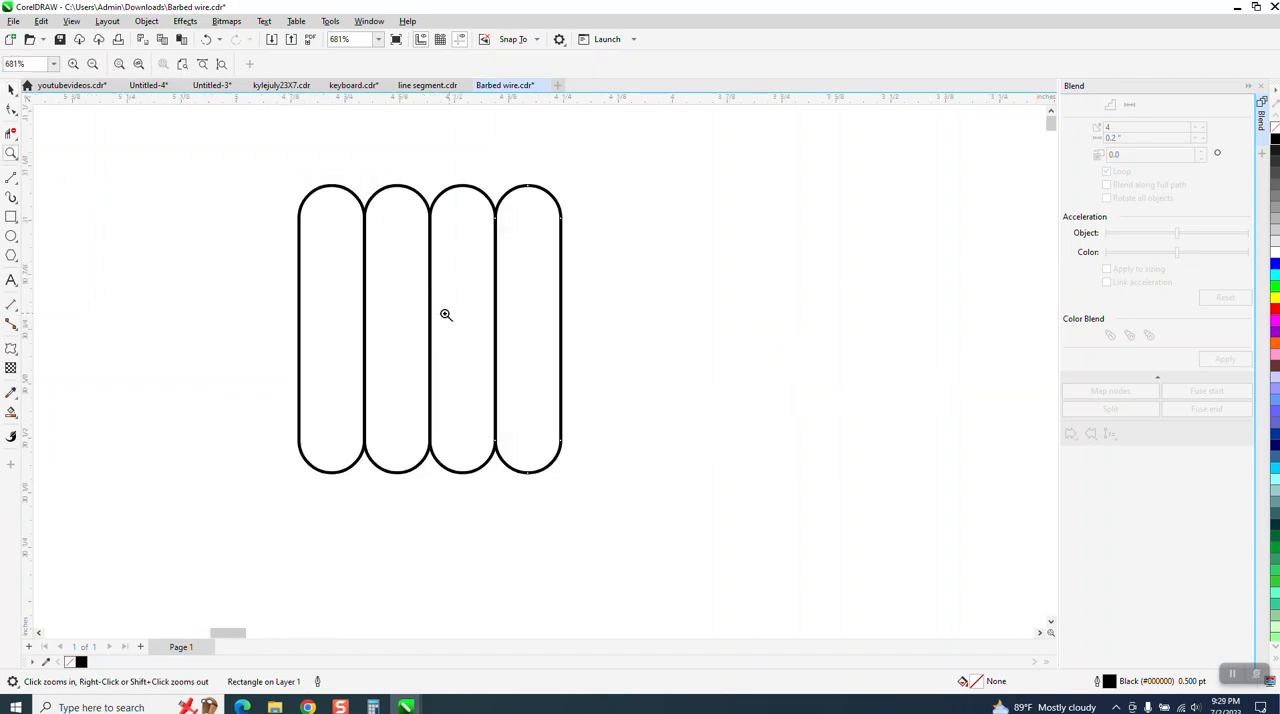
- Reshape a loose loop into a pointed barb and move it onto the coil's right end
left_click(527, 328)
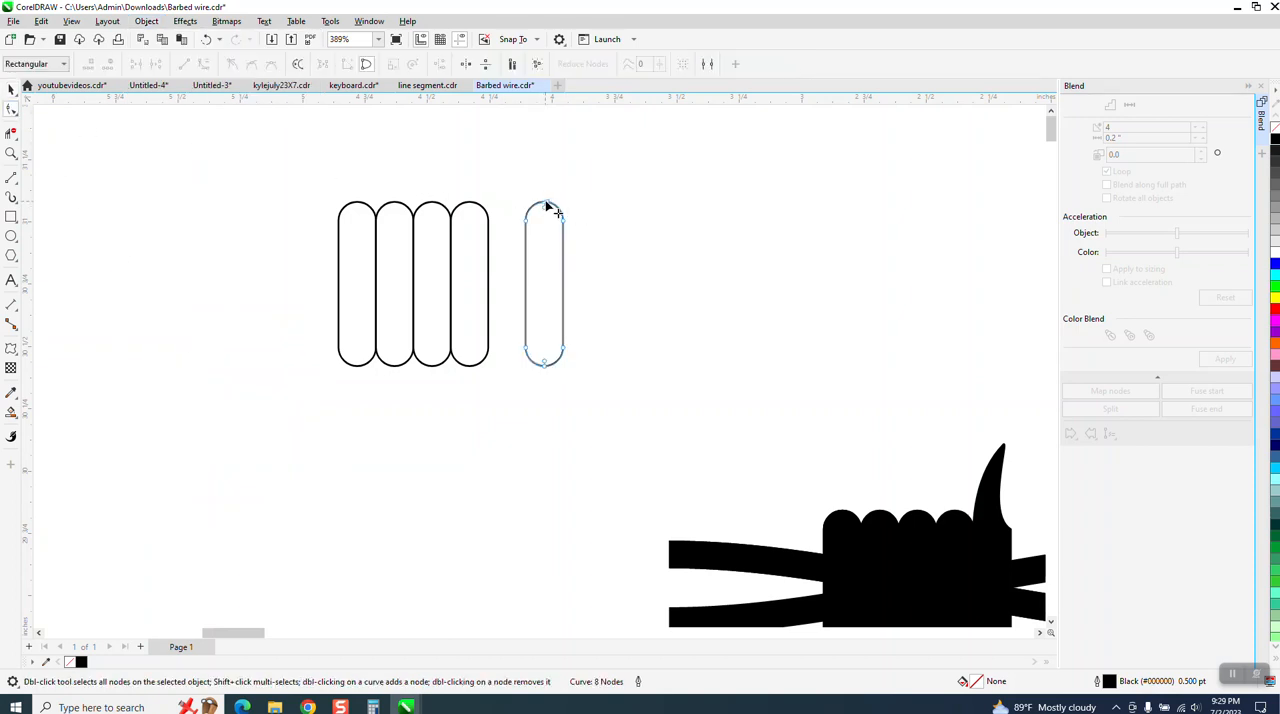
left_click_drag(547, 207, 560, 152)
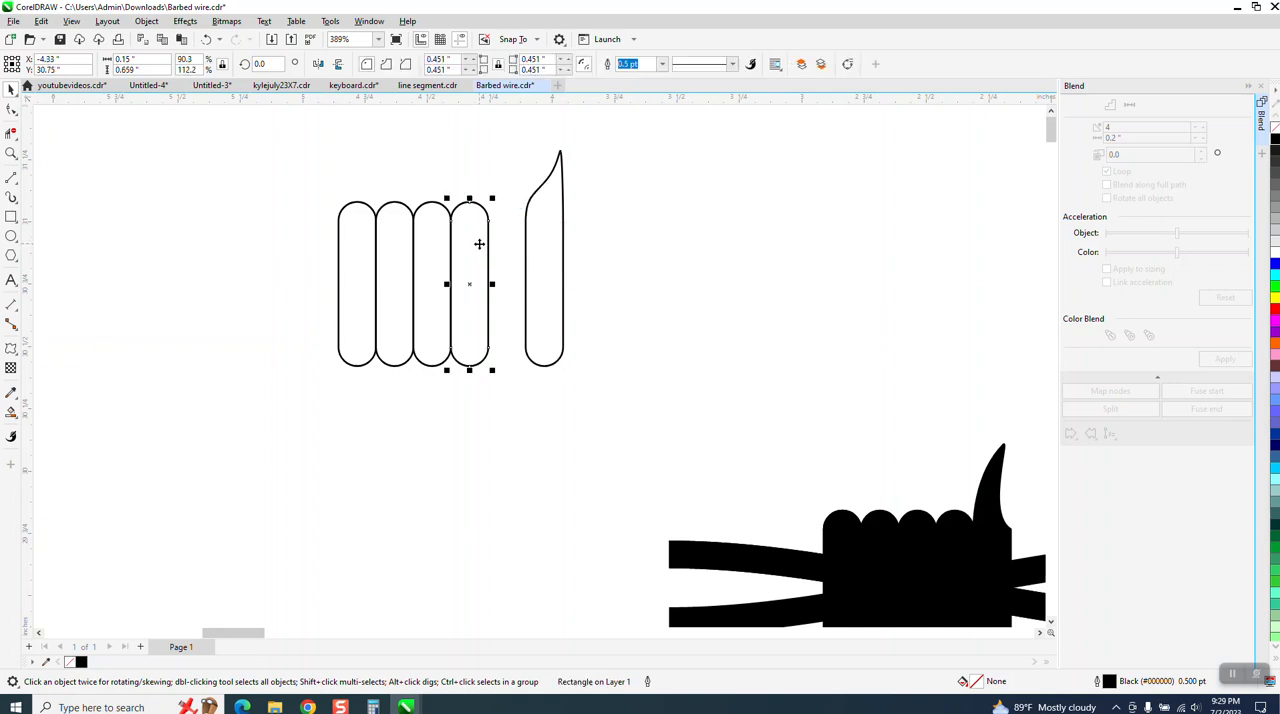
left_click(545, 250)
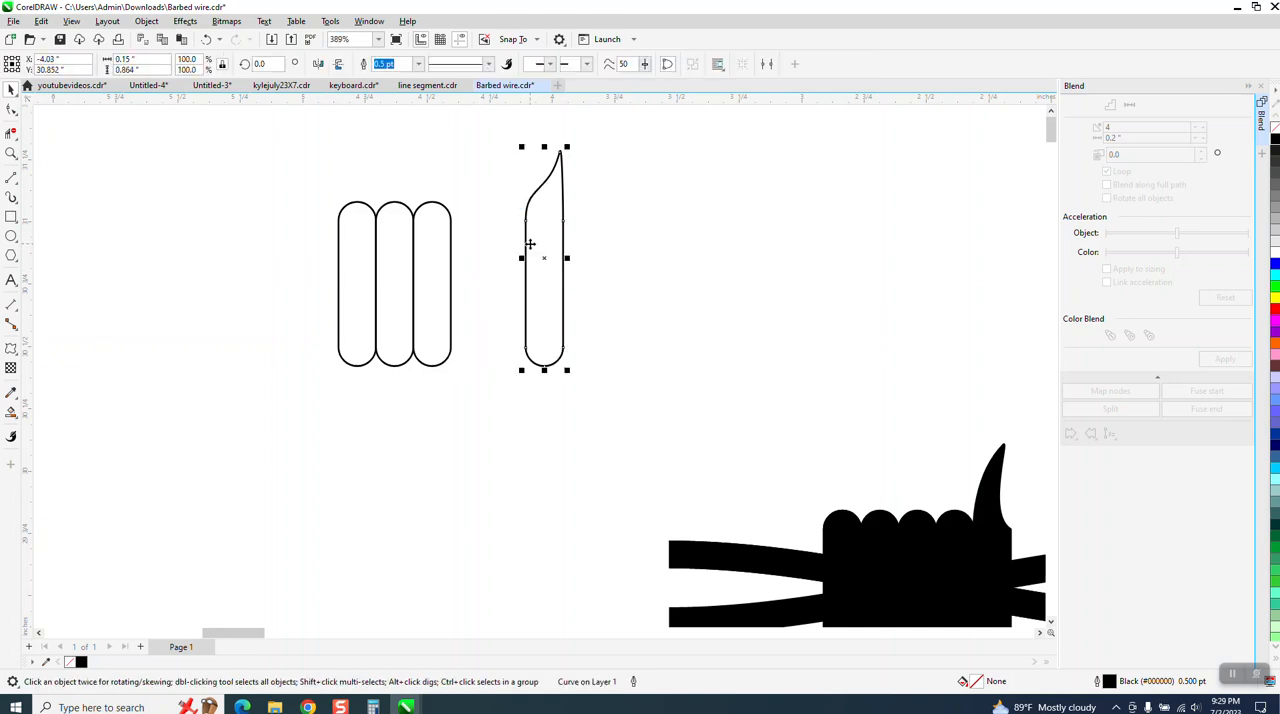
left_click_drag(544, 258, 469, 258)
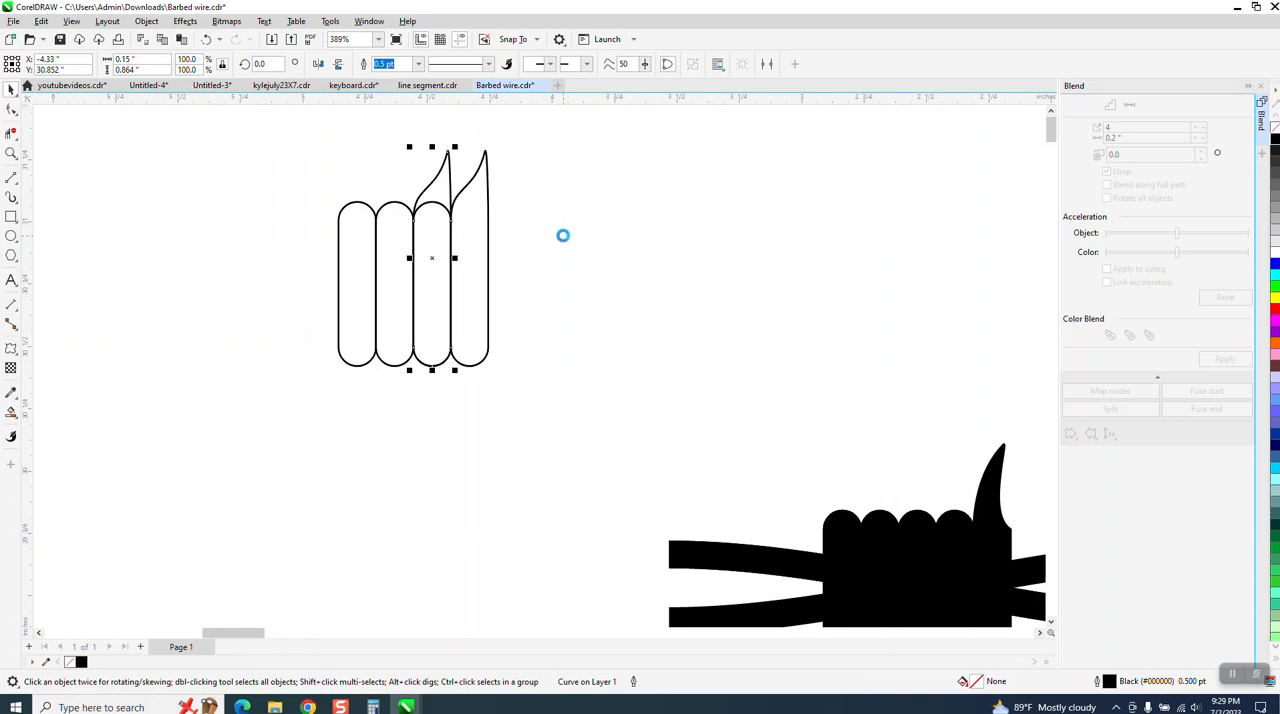
- Place a barb copy at the coil's left end and trim overlaps with Virtual Segment Delete
left_click_drag(432, 258, 357, 258)
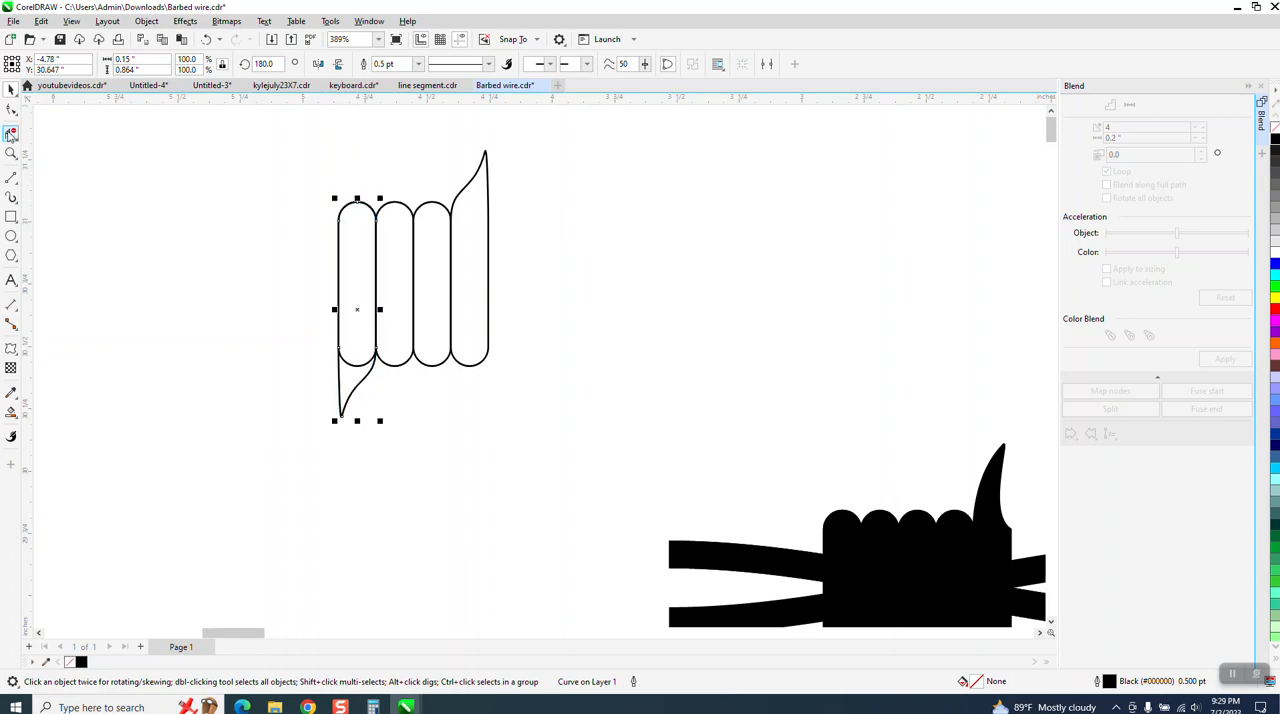
left_click(12, 133)
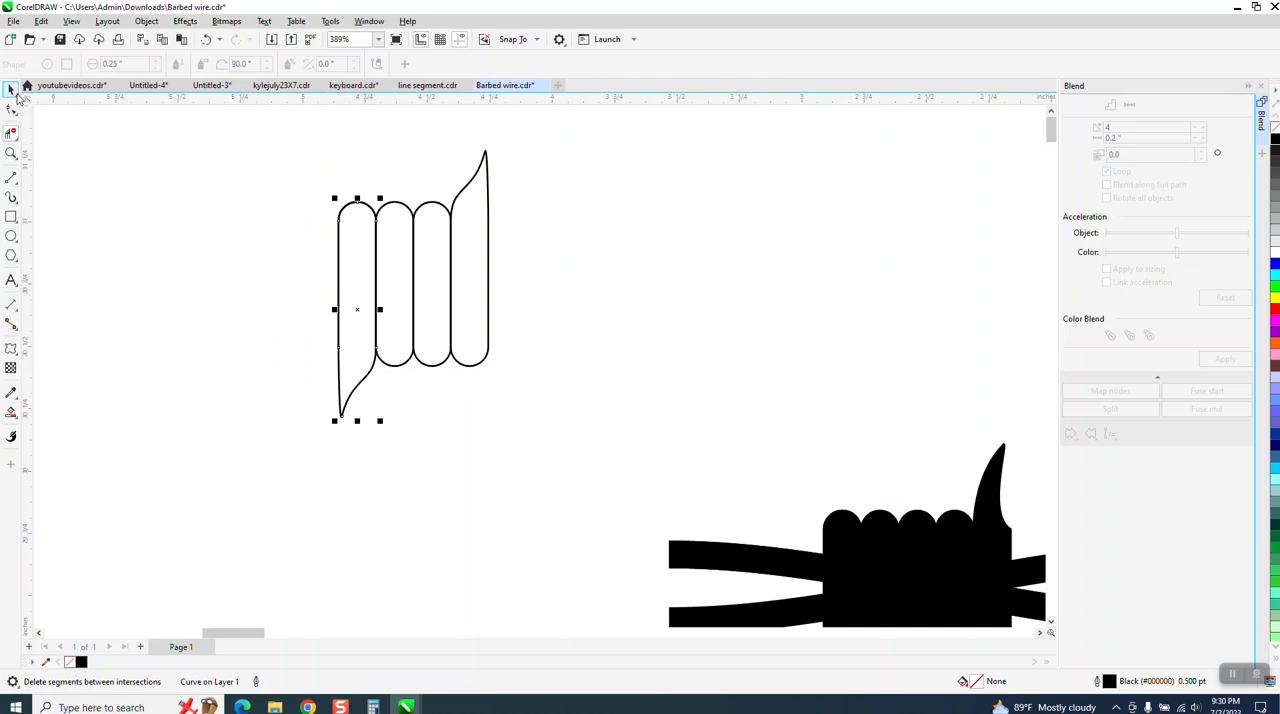
left_click(13, 91)
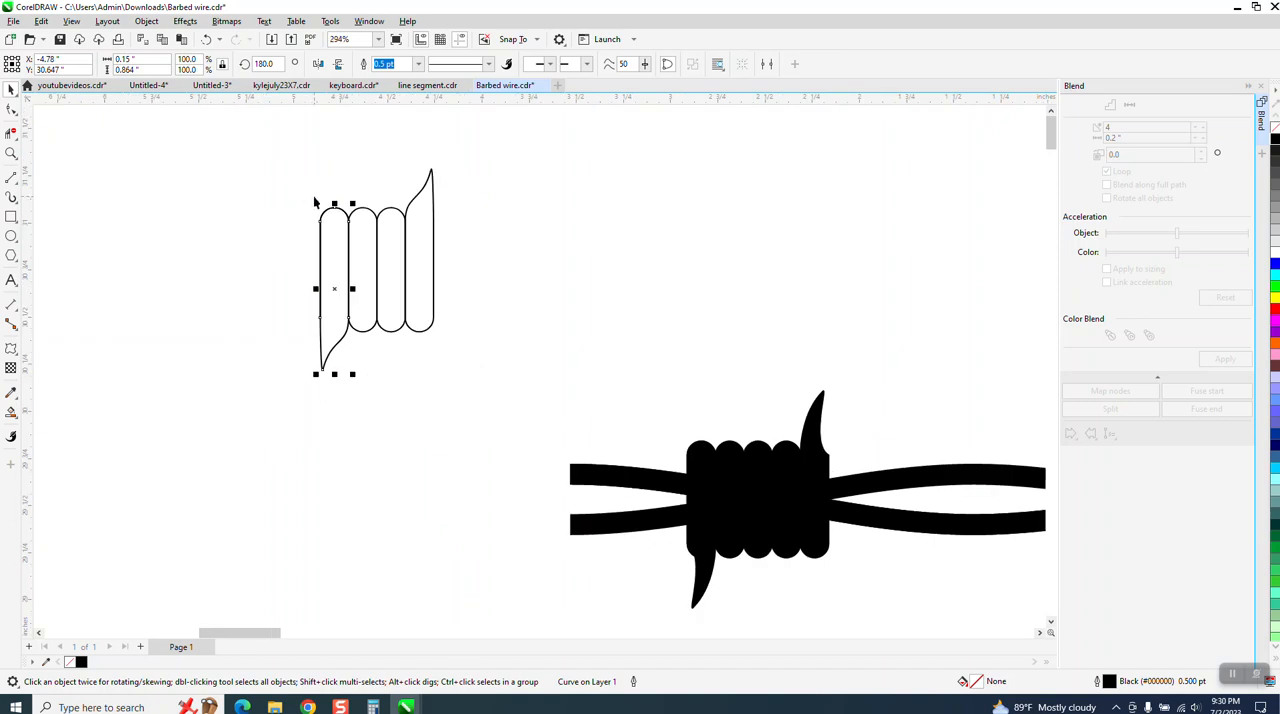
mouse_move(285, 148)
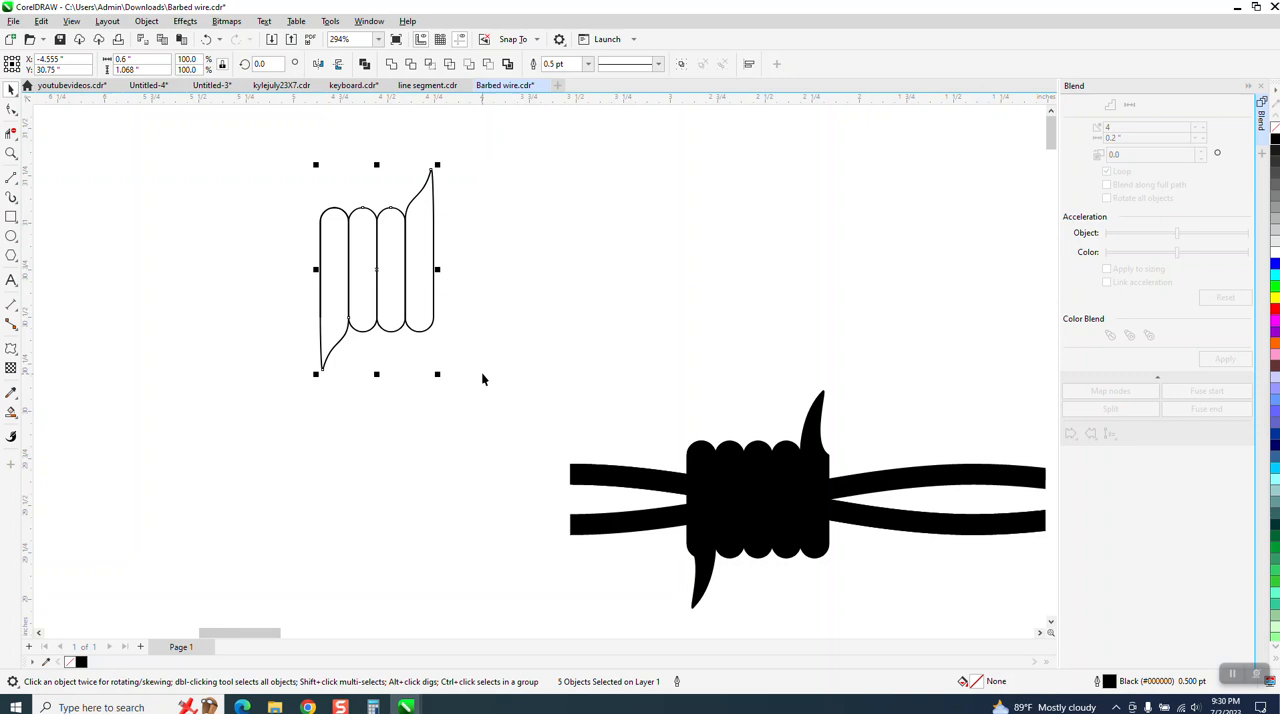
mouse_move(490, 276)
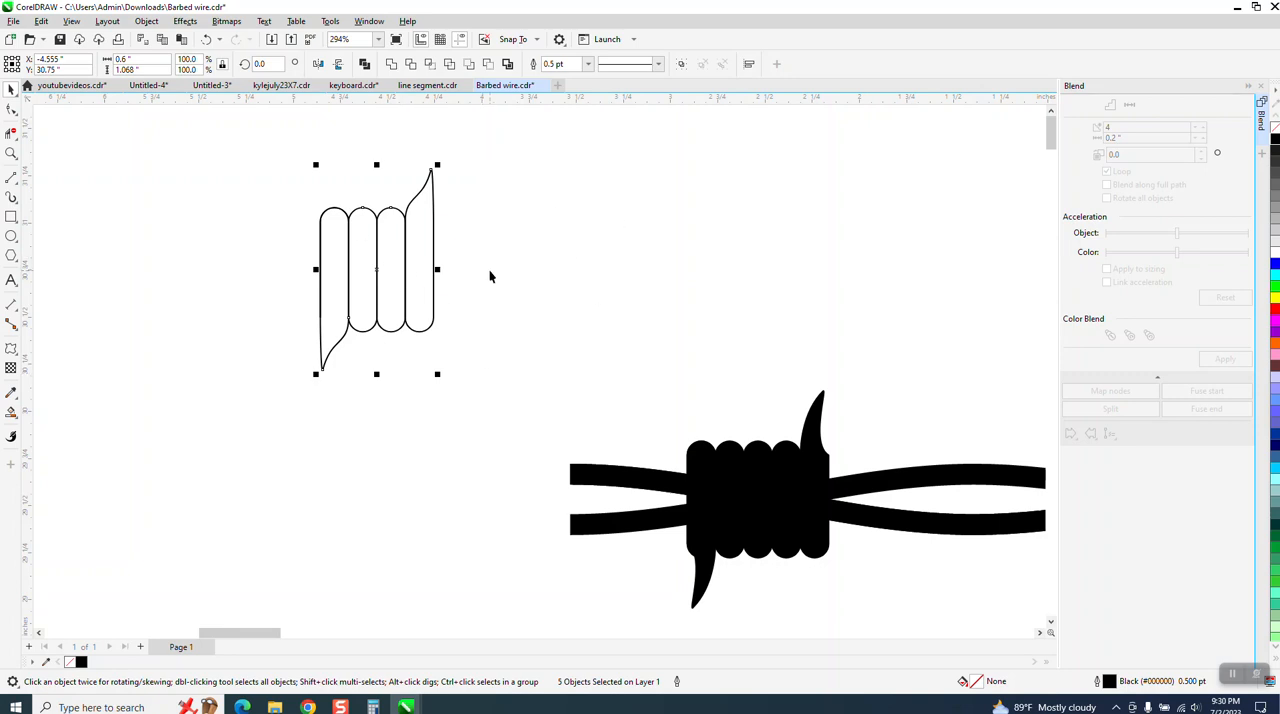
mouse_move(325, 295)
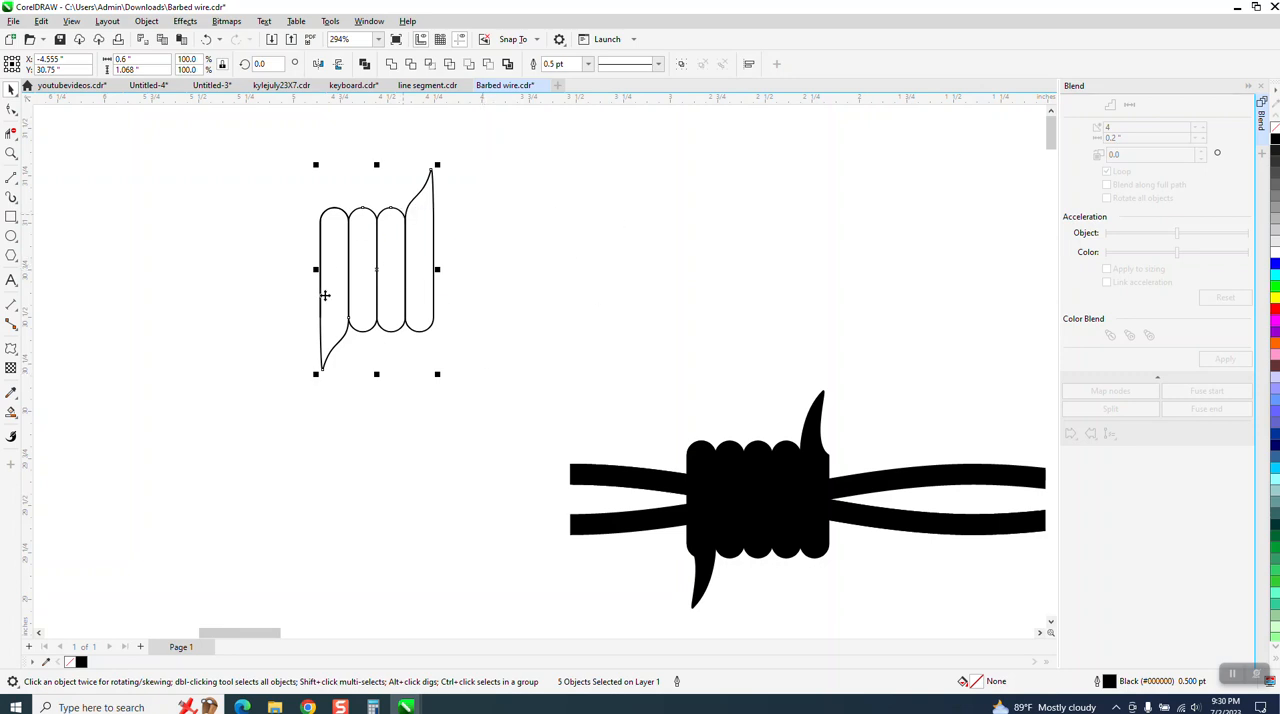
mouse_move(750, 412)
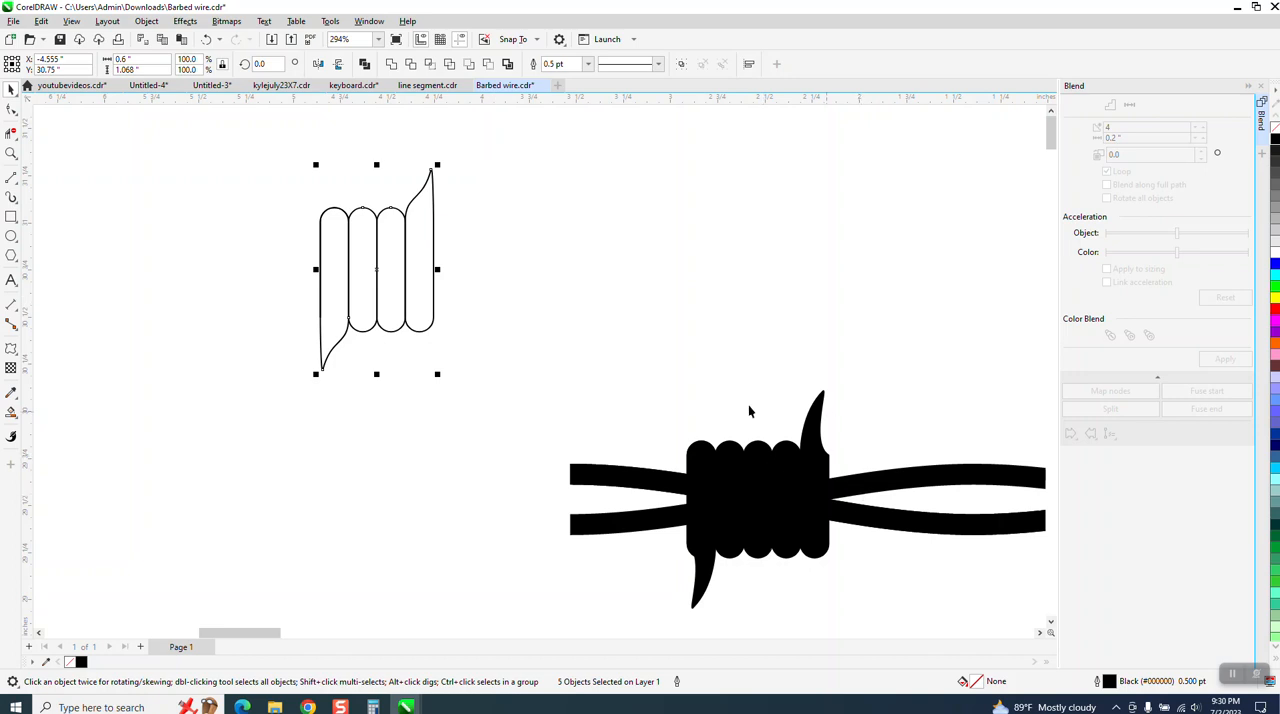
mouse_move(483, 228)
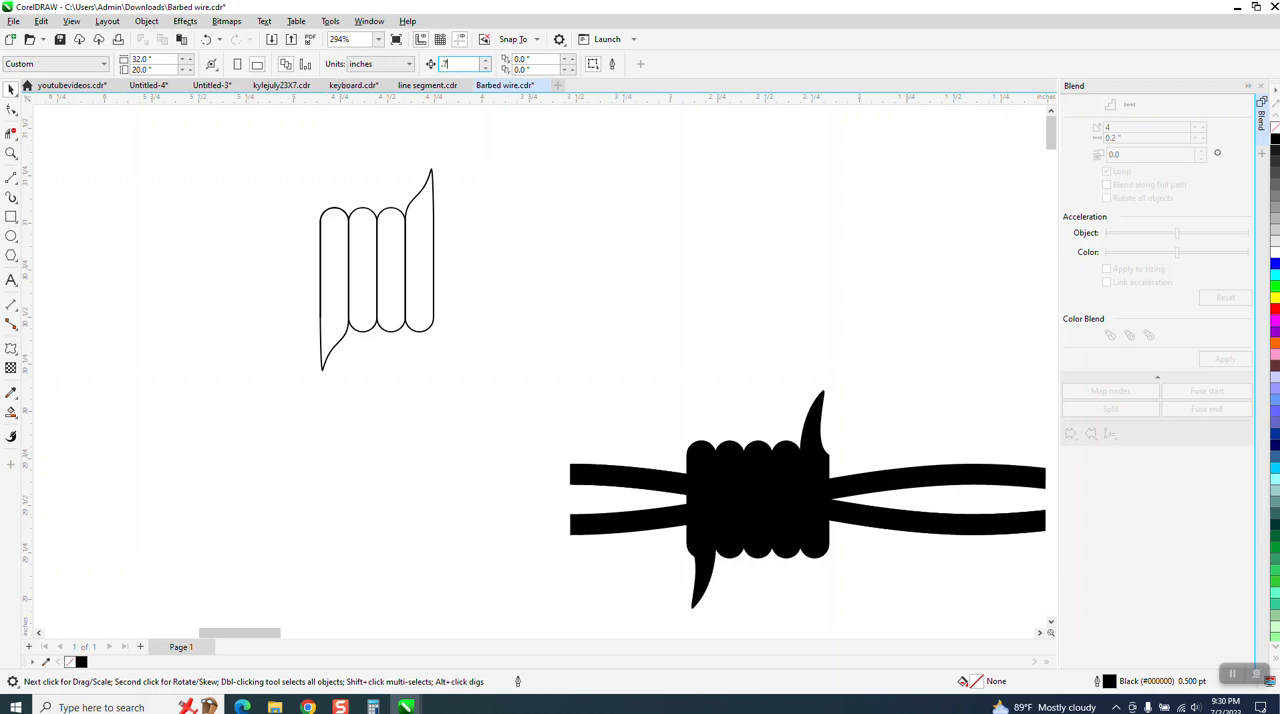
- Duplicate the coil barb to its right and give the original a 10% Black outline
left_click(377, 270)
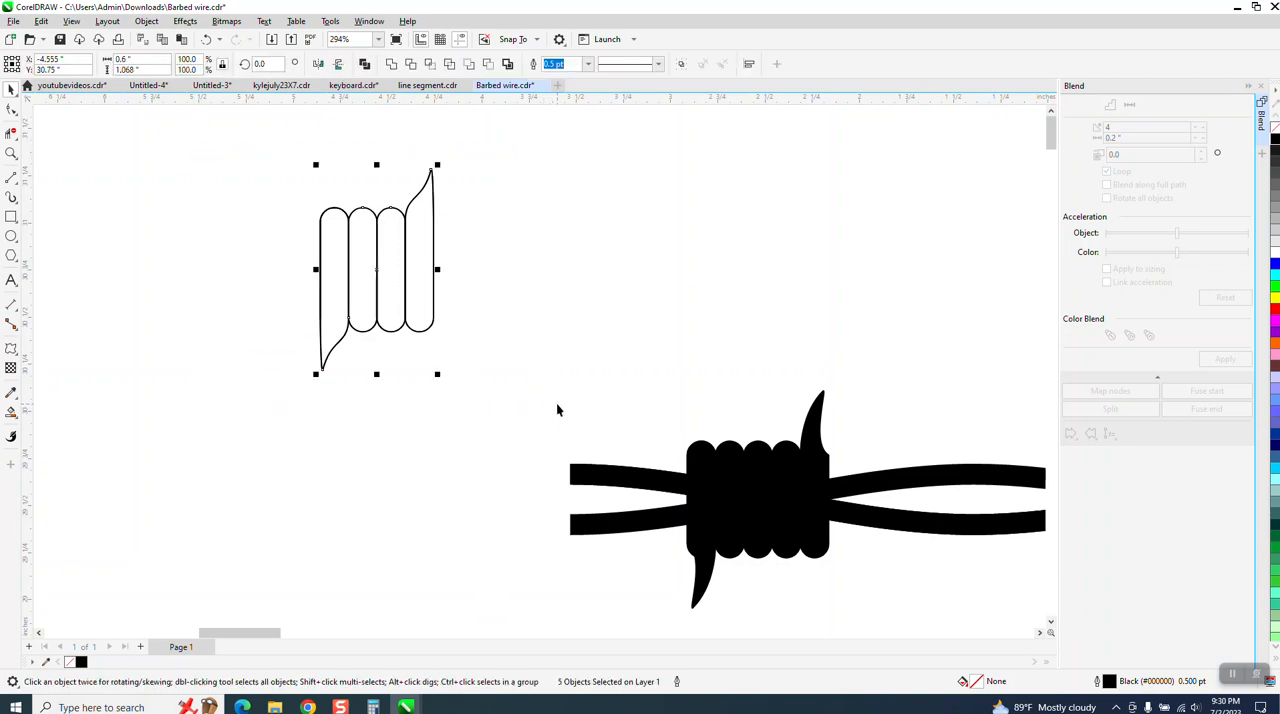
left_click_drag(377, 270, 508, 270)
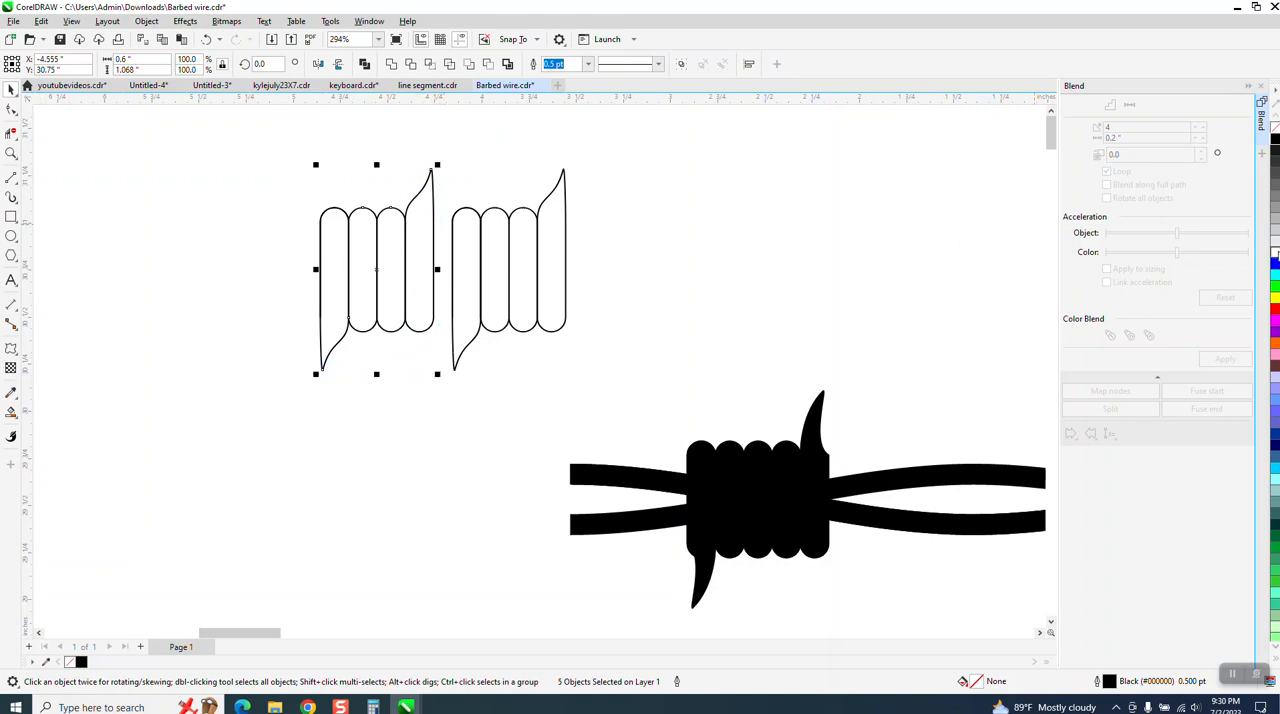
left_click(1273, 245)
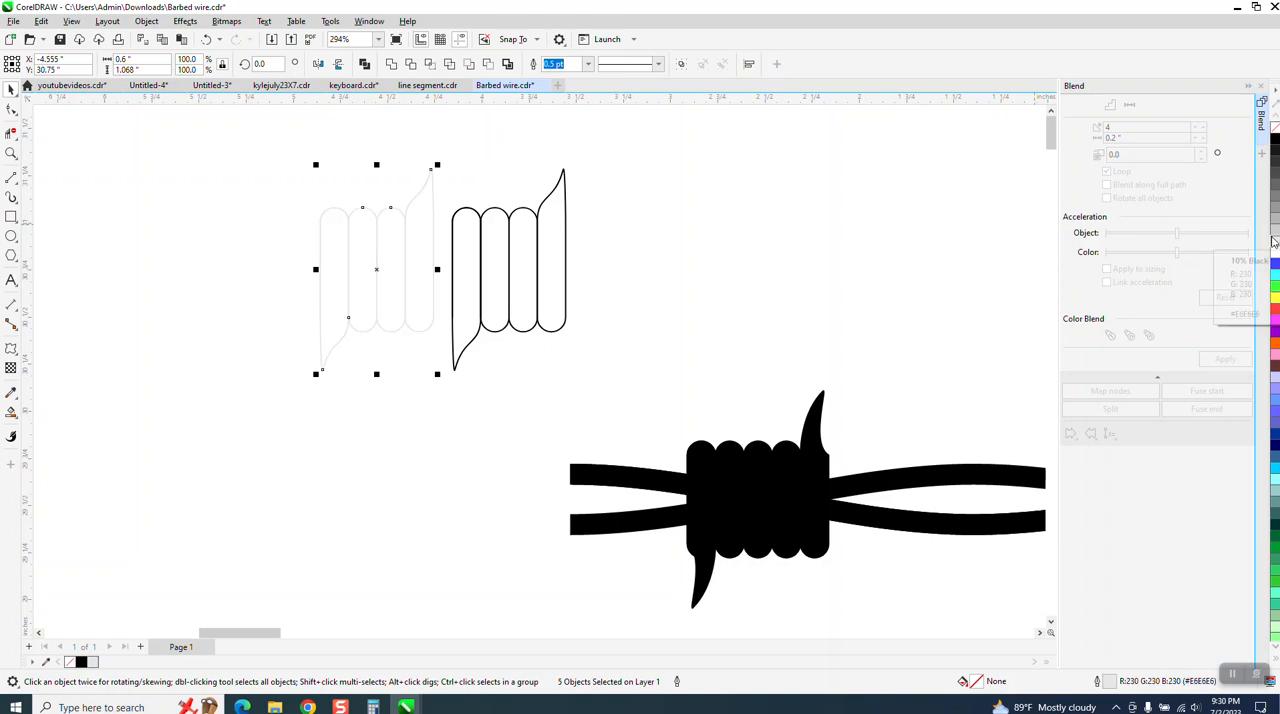
mouse_move(605, 245)
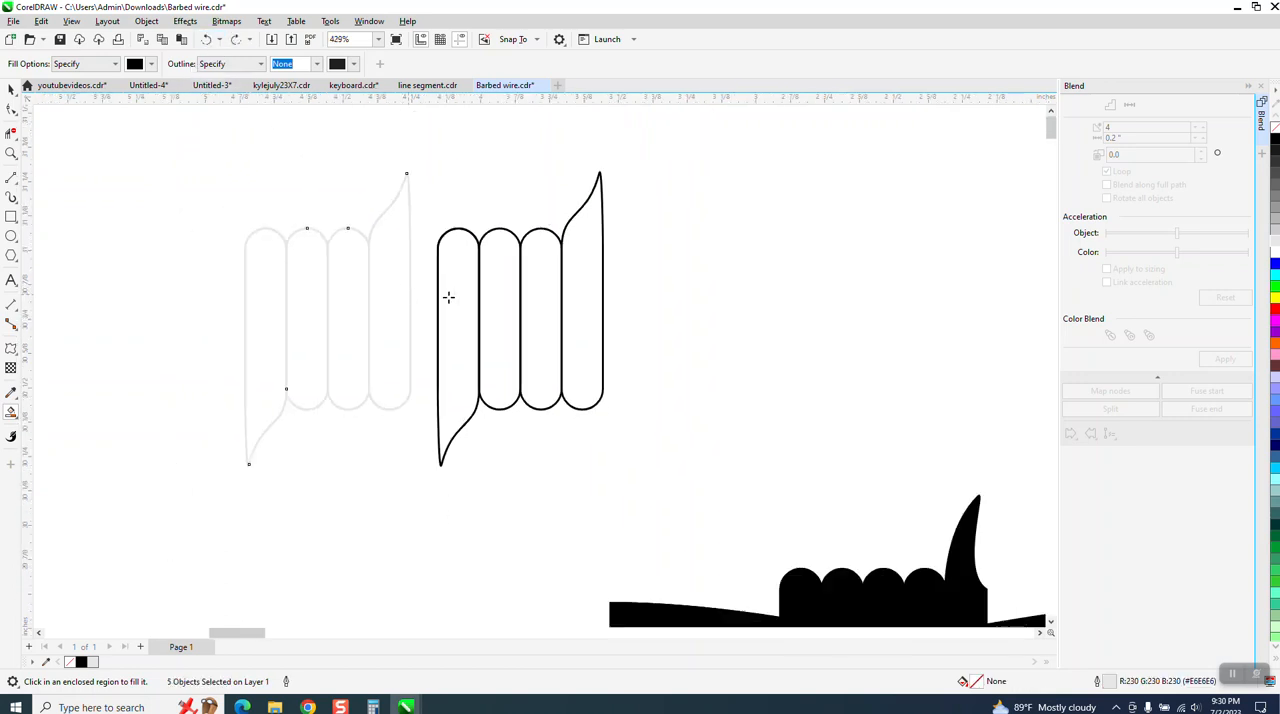
- Smart Fill the gray coil's enclosed wraps and spike with solid black, then deselect
left_click(455, 300)
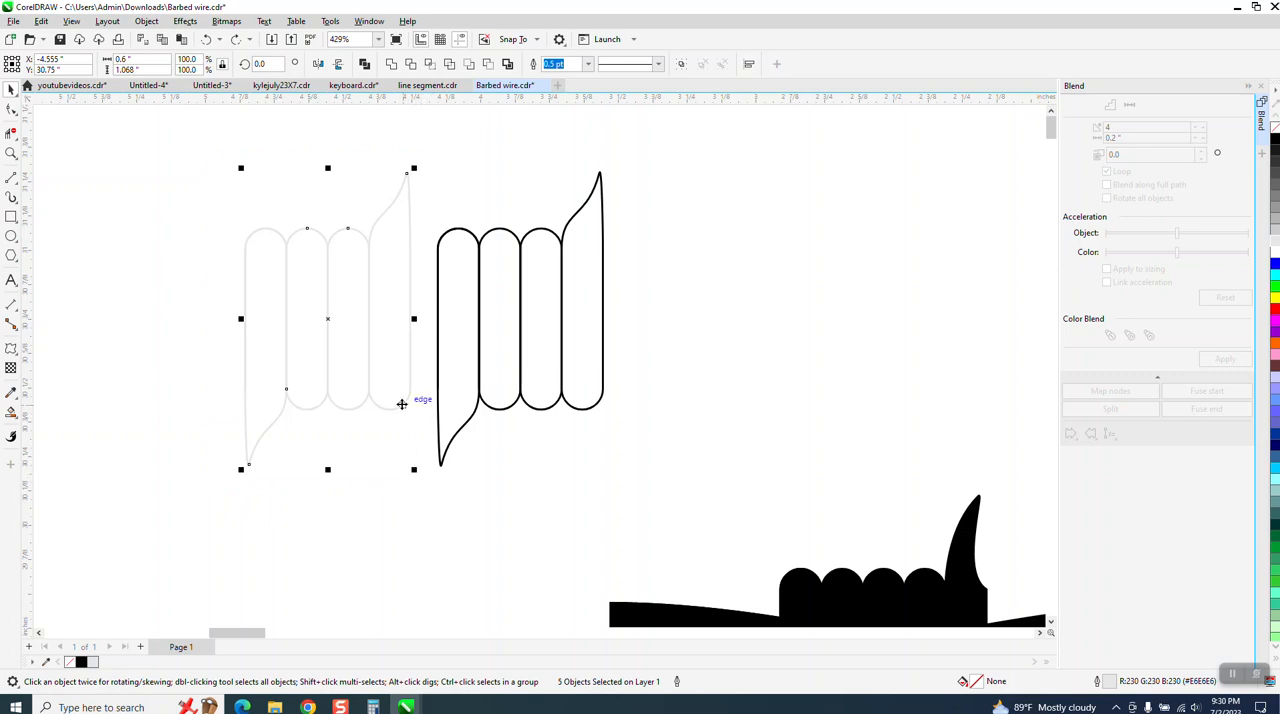
mouse_move(97, 328)
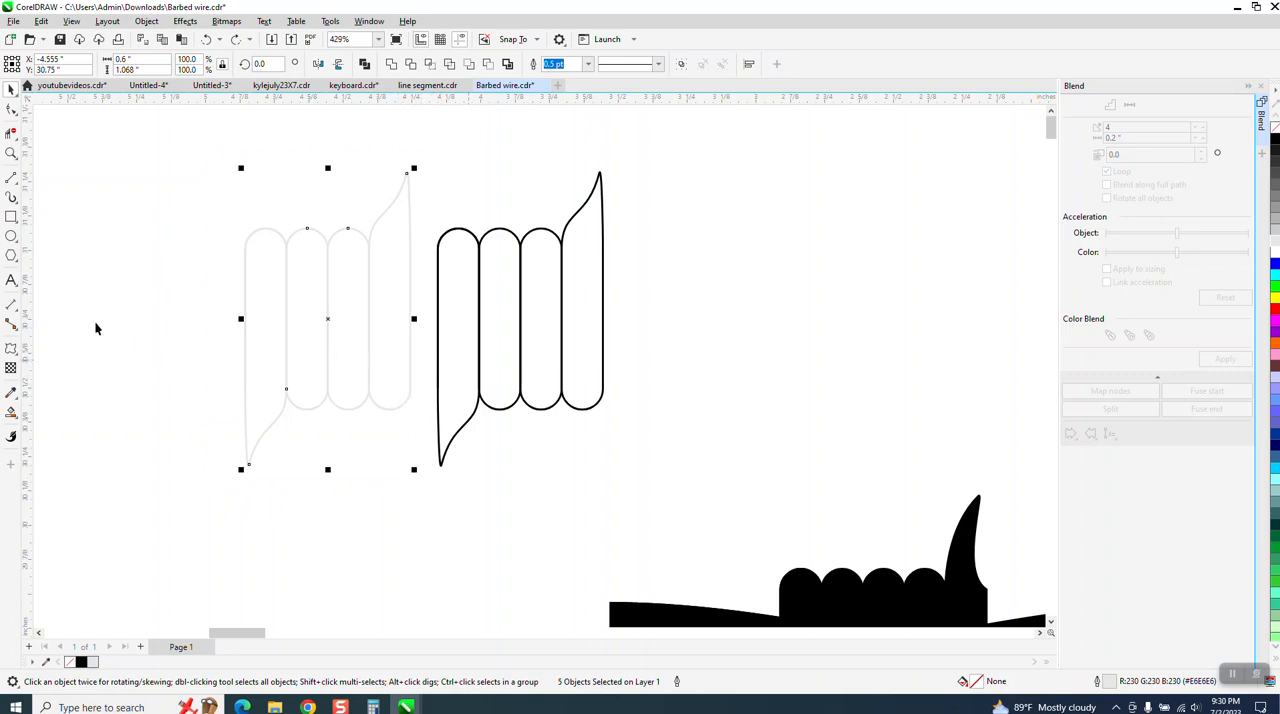
mouse_move(280, 318)
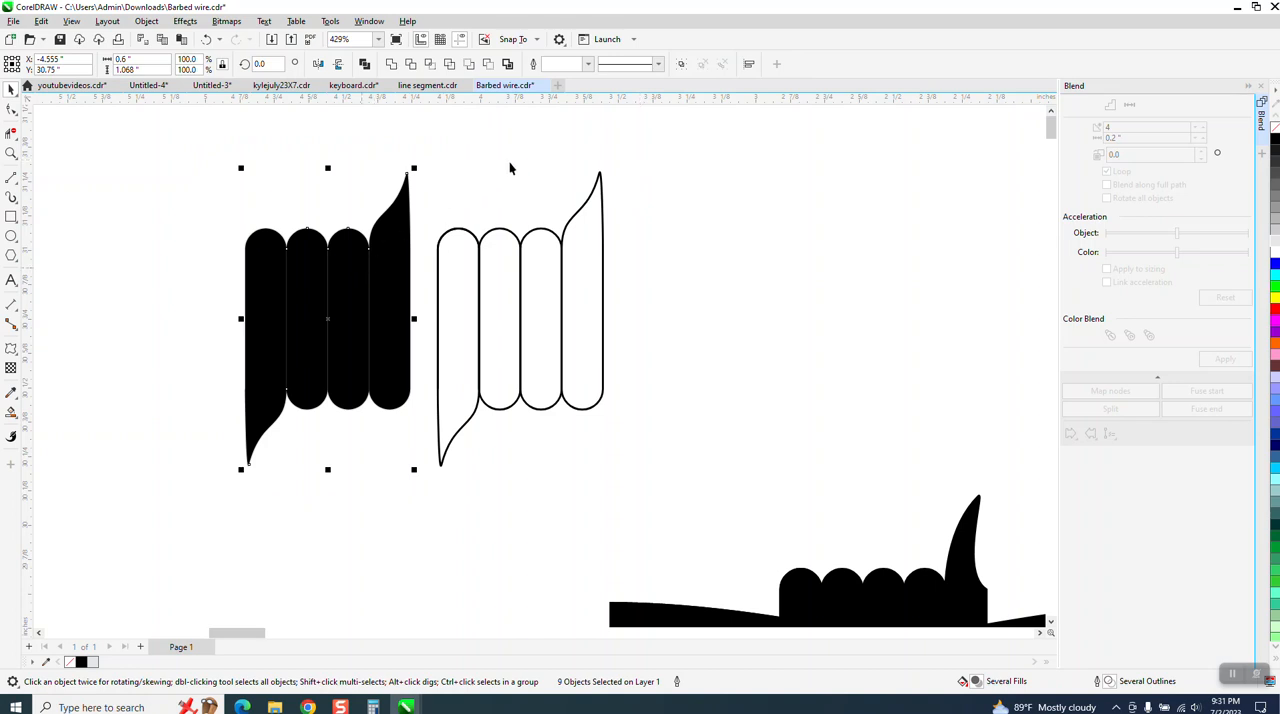
left_click(588, 64)
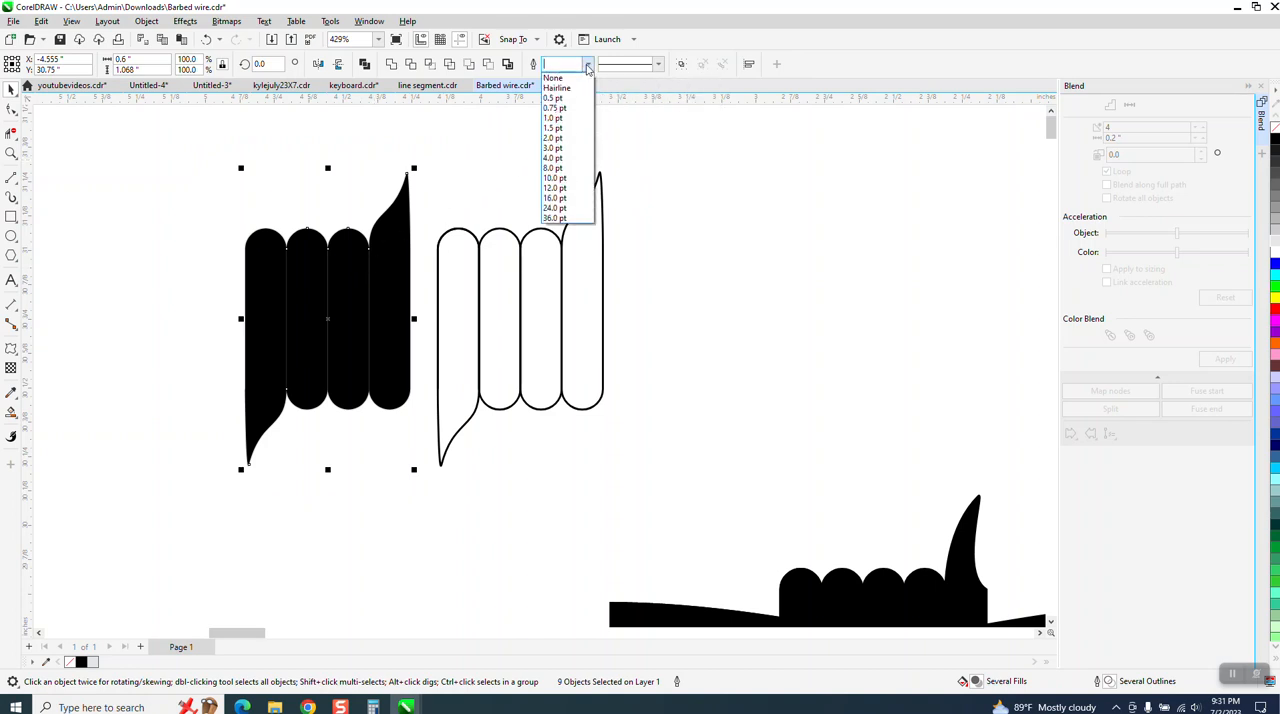
left_click(553, 97)
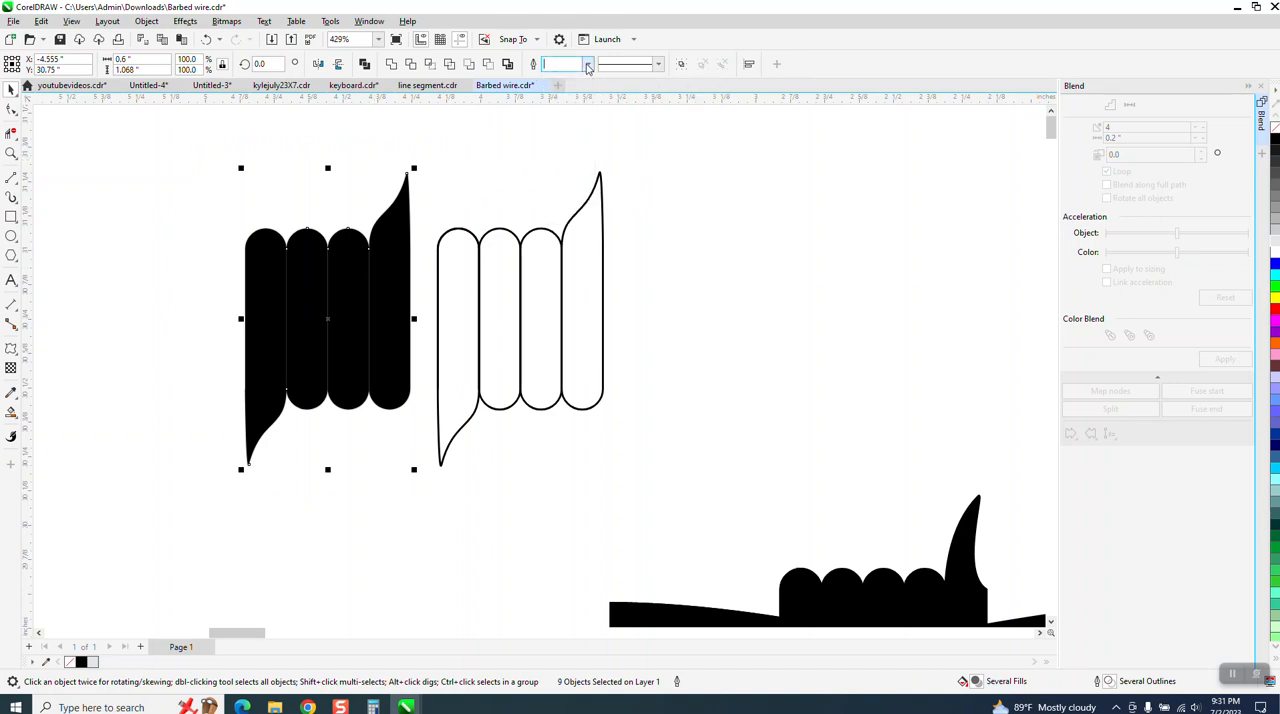
mouse_move(613, 123)
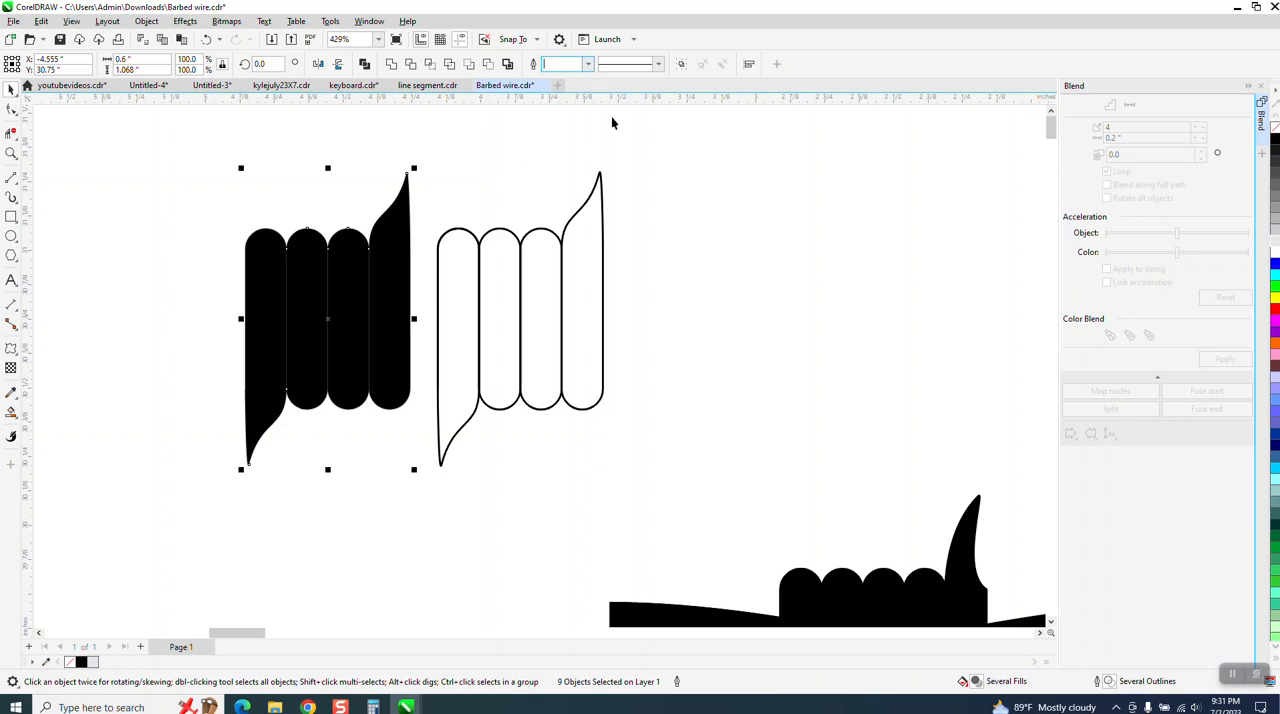
mouse_move(667, 180)
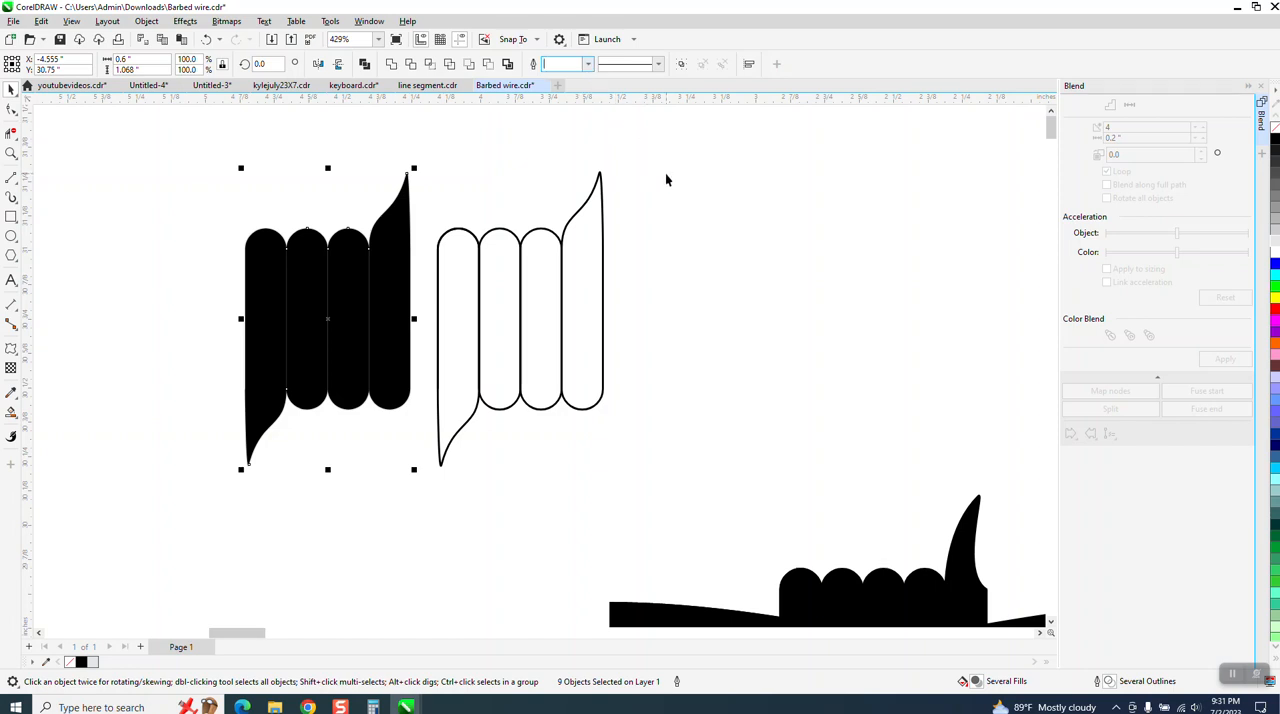
left_click(672, 204)
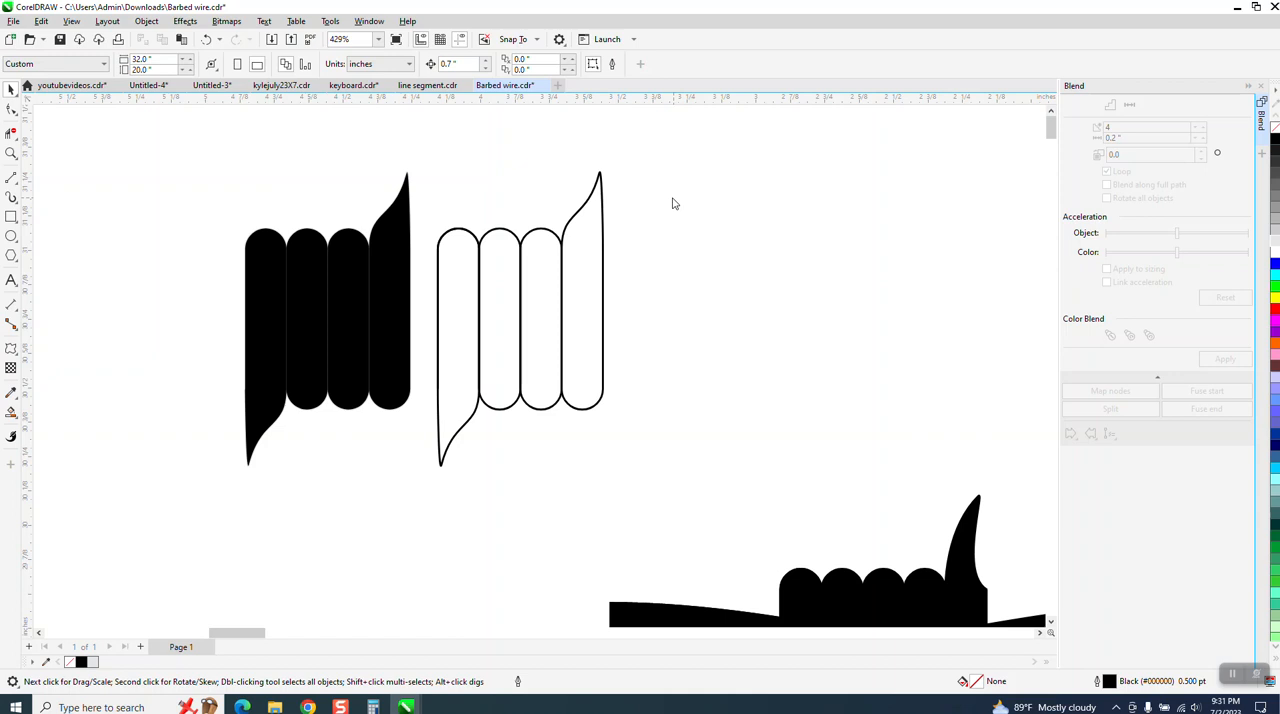
mouse_move(300, 260)
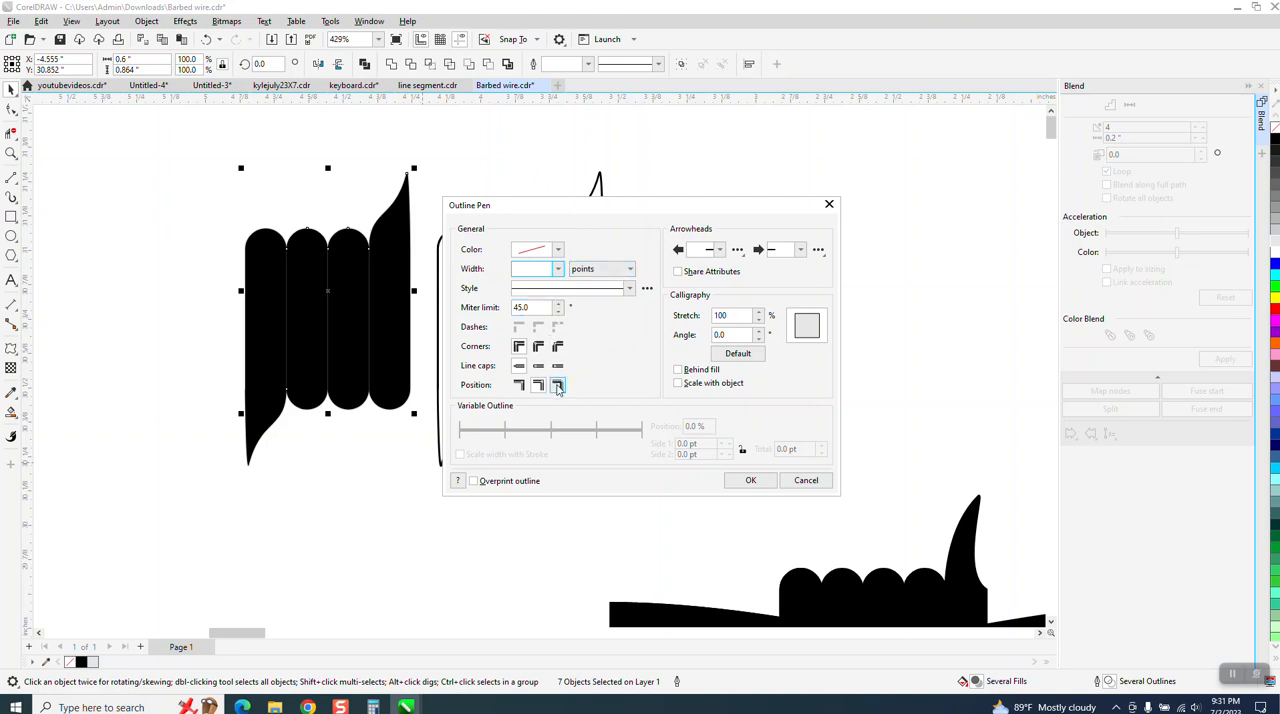
mouse_move(558, 386)
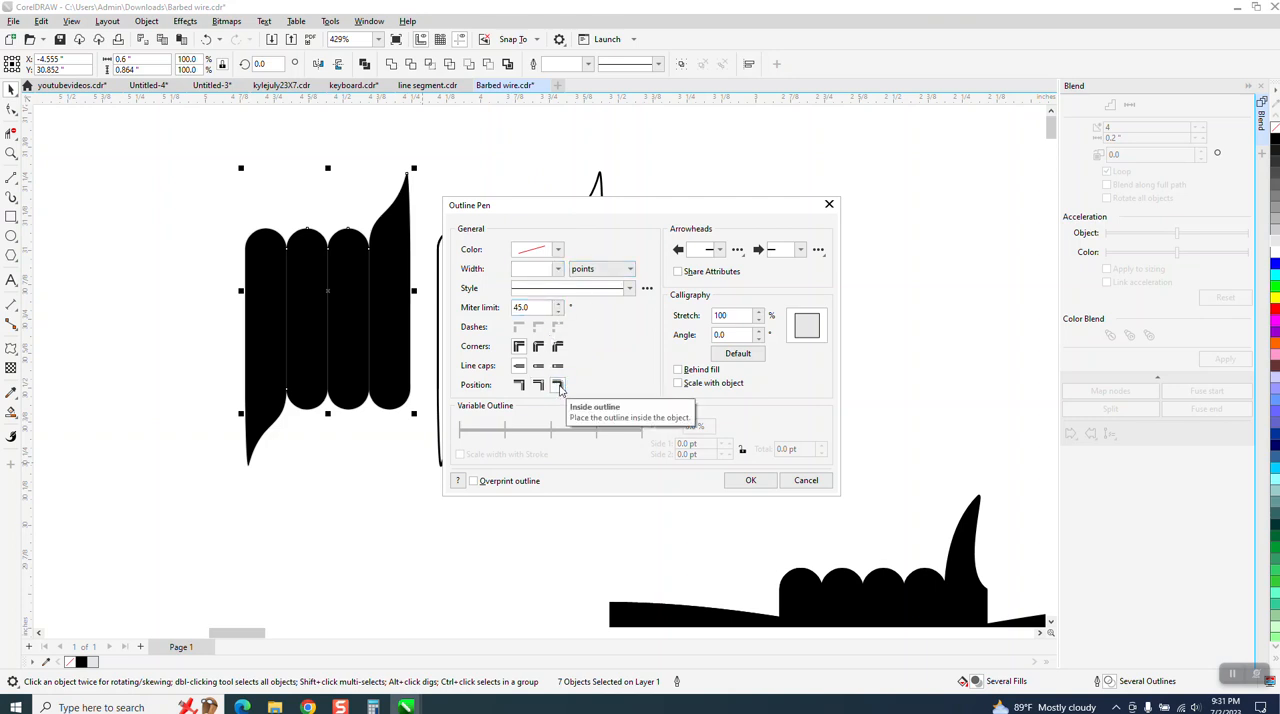
- Give the black-filled coil barb a white 0.5 pt outline in the Outline Pen dialog
left_click(518, 385)
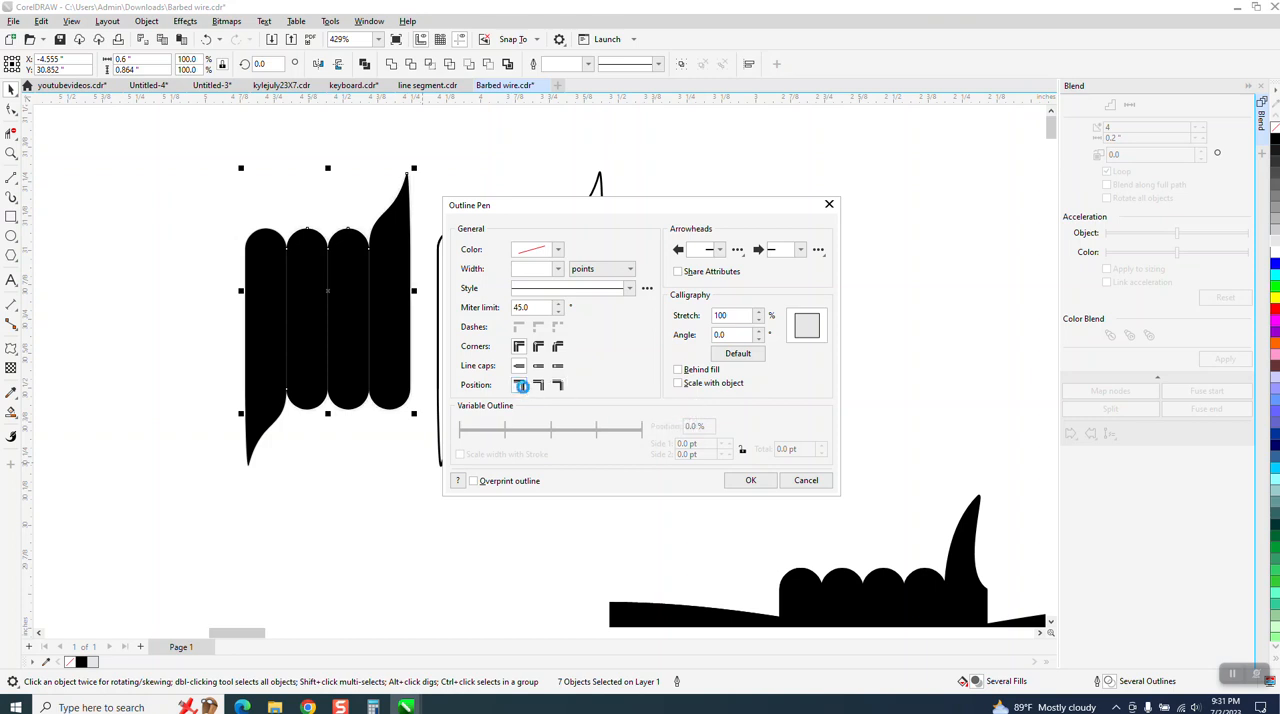
mouse_move(558, 385)
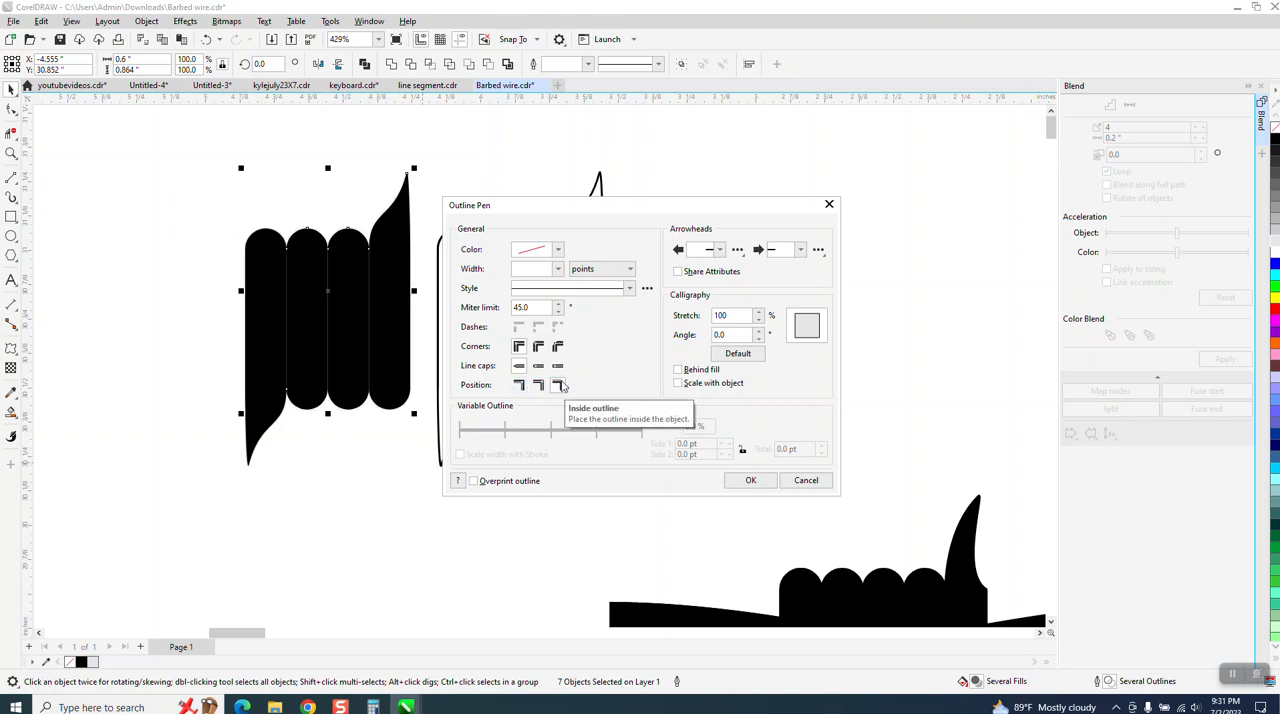
left_click(557, 268)
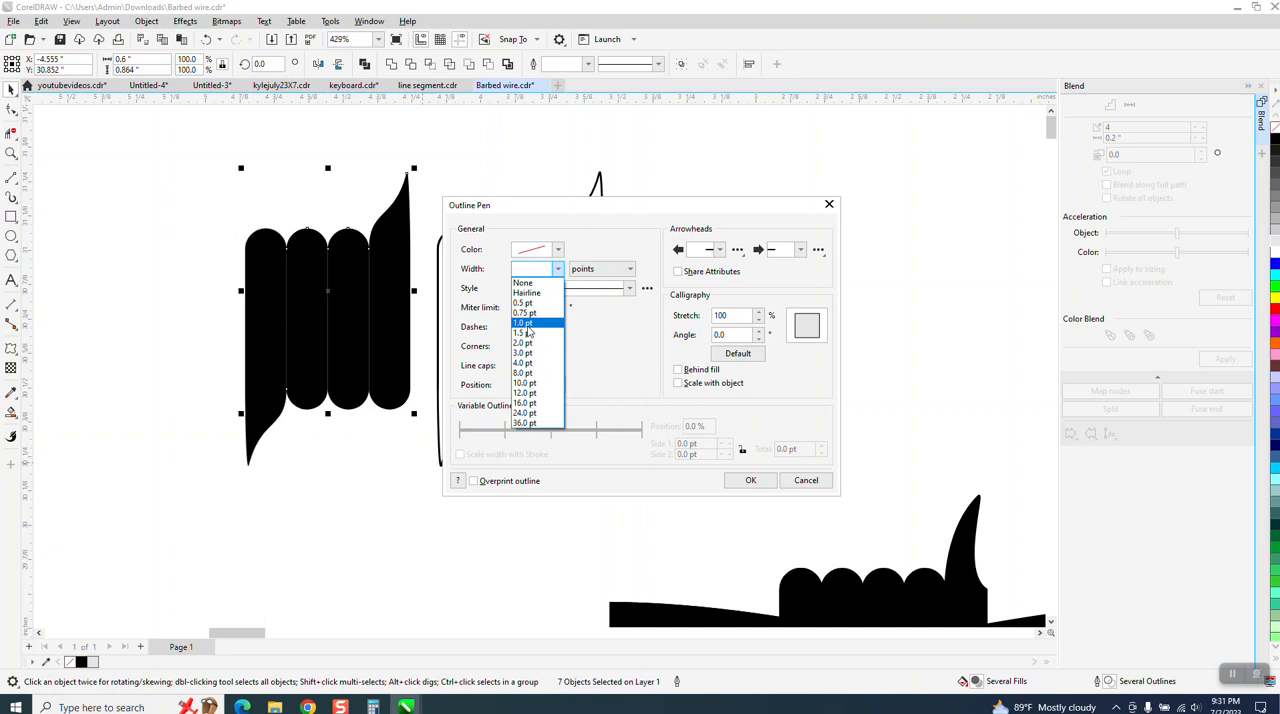
left_click(524, 323)
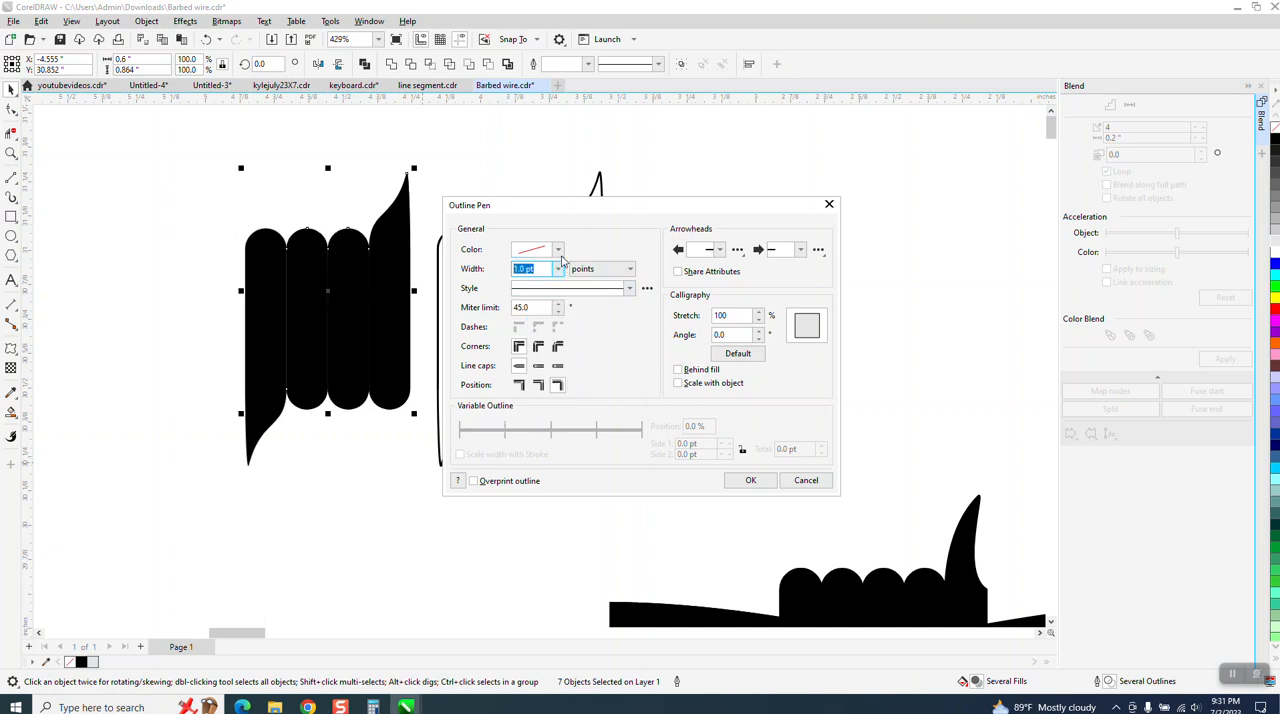
left_click(557, 249)
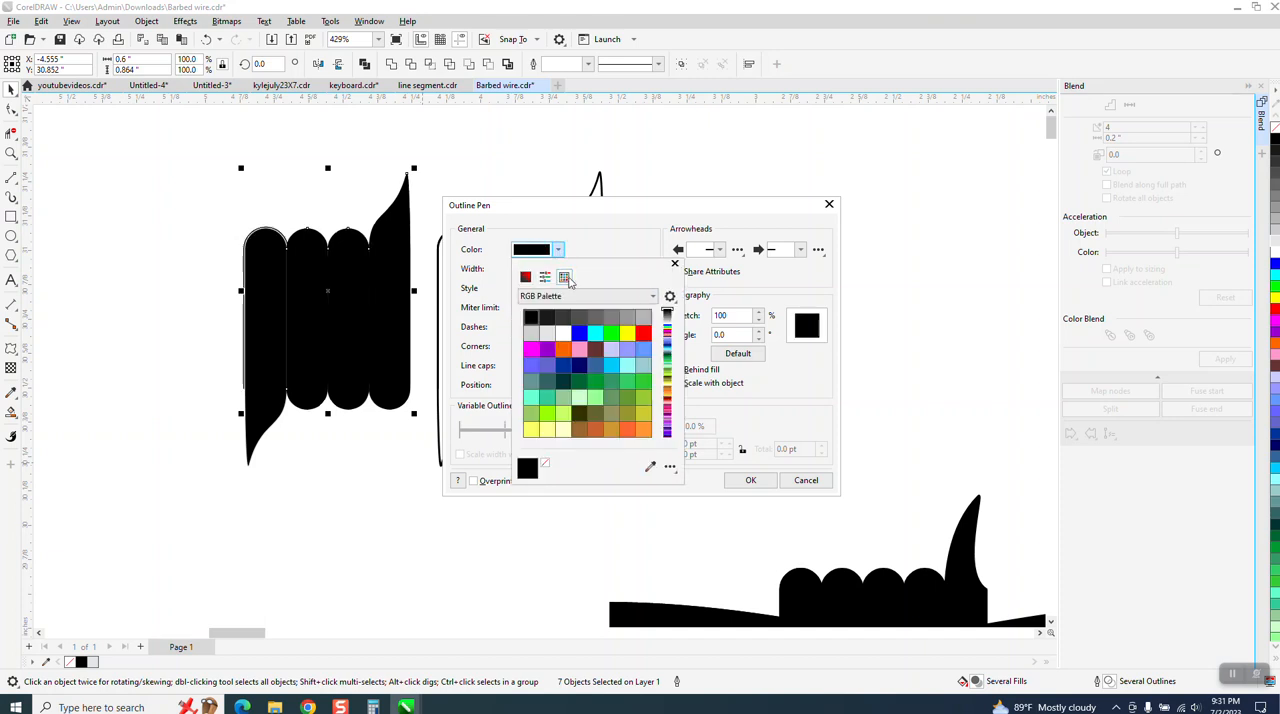
left_click(531, 318)
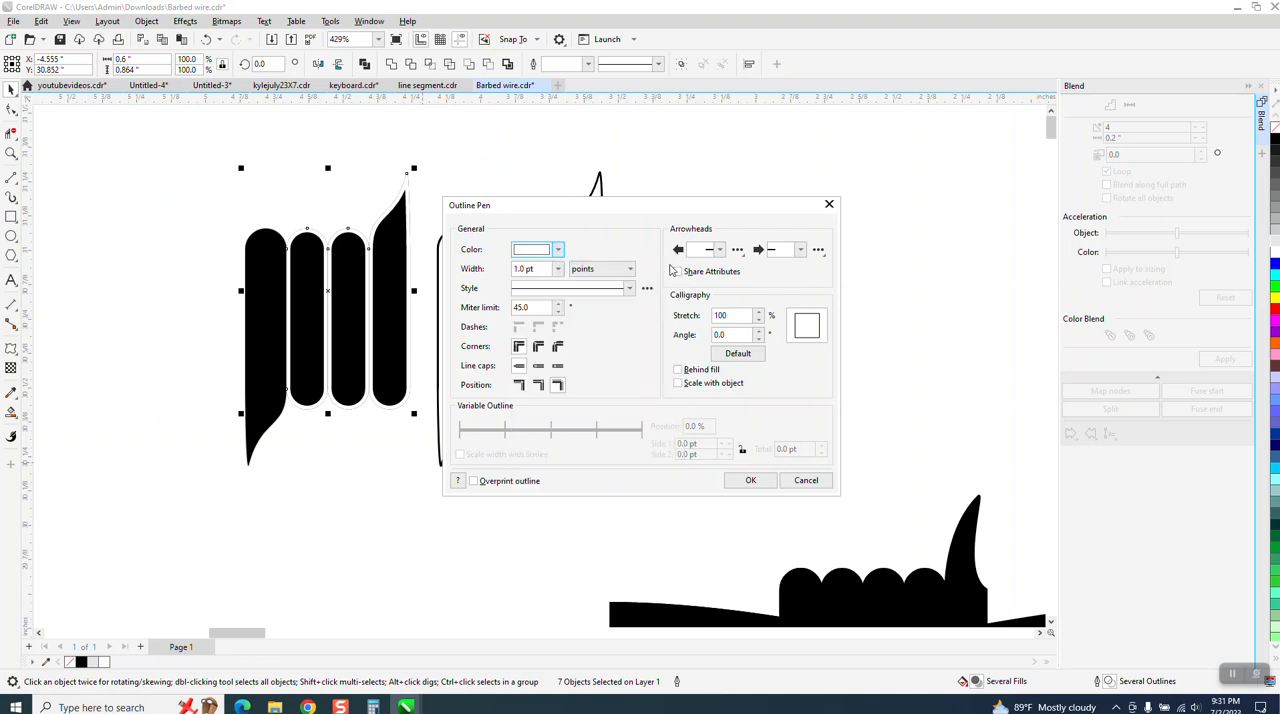
left_click(557, 268)
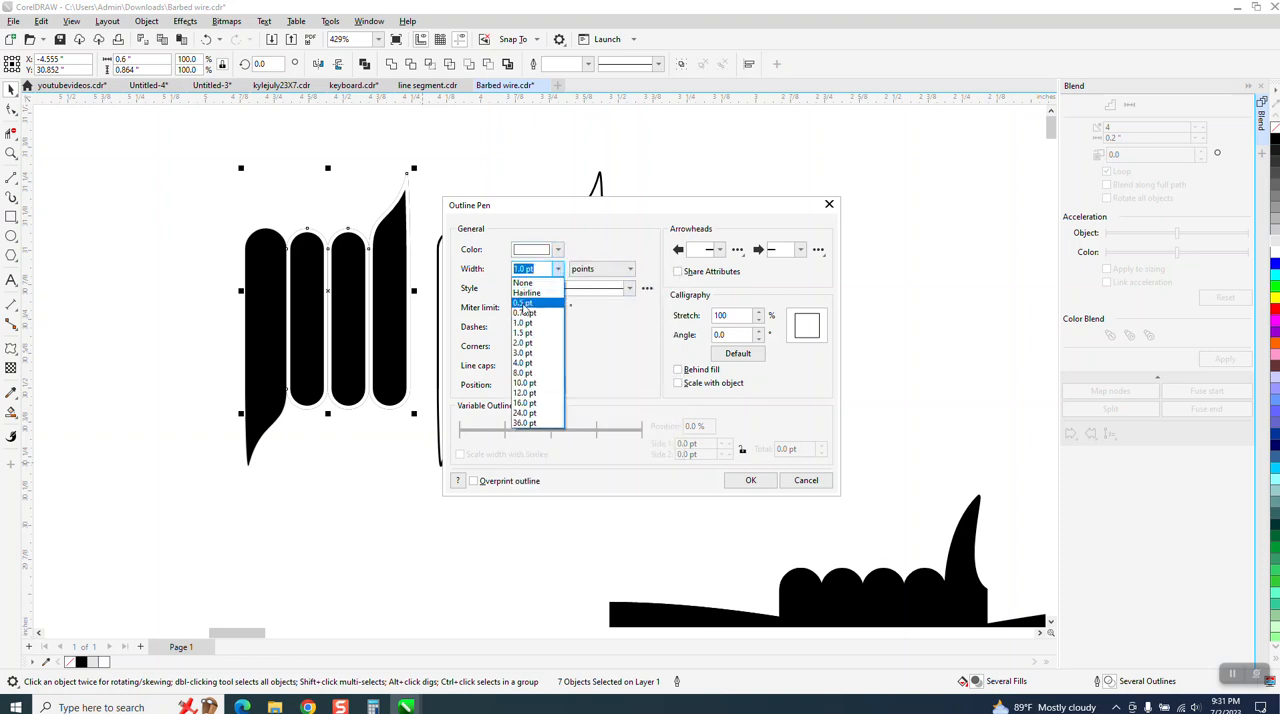
left_click(524, 302)
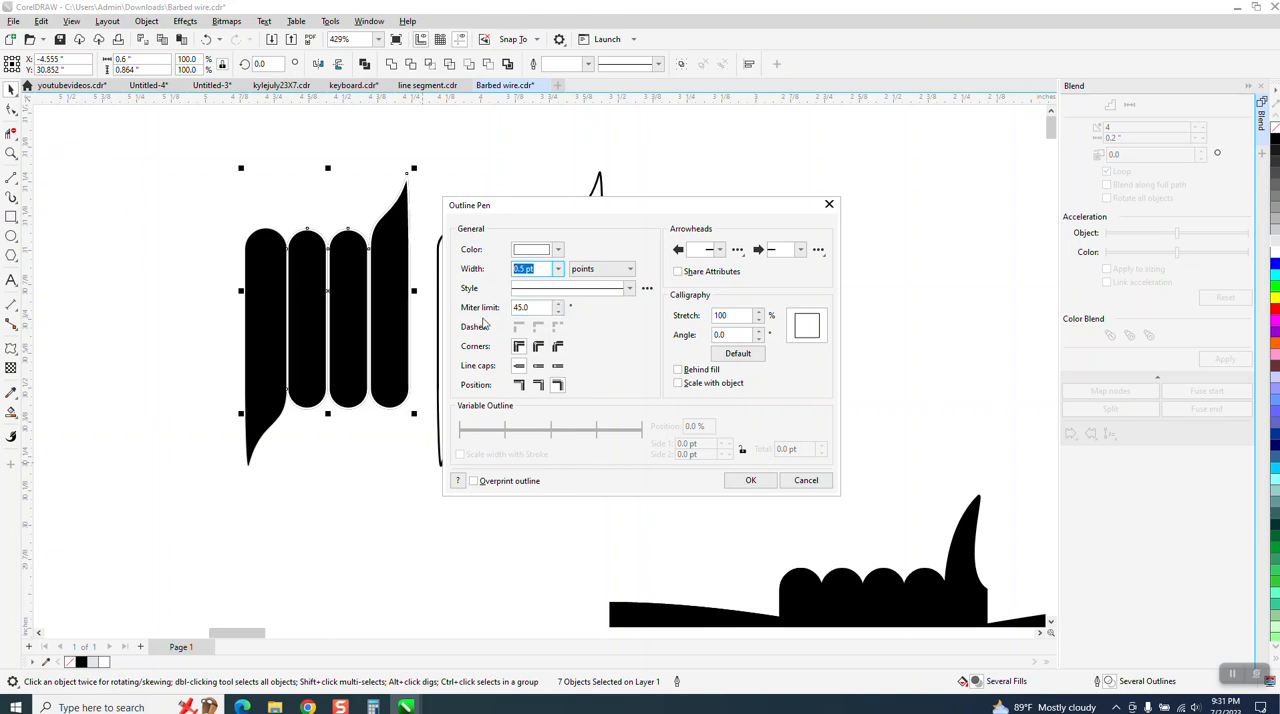
left_click(750, 480)
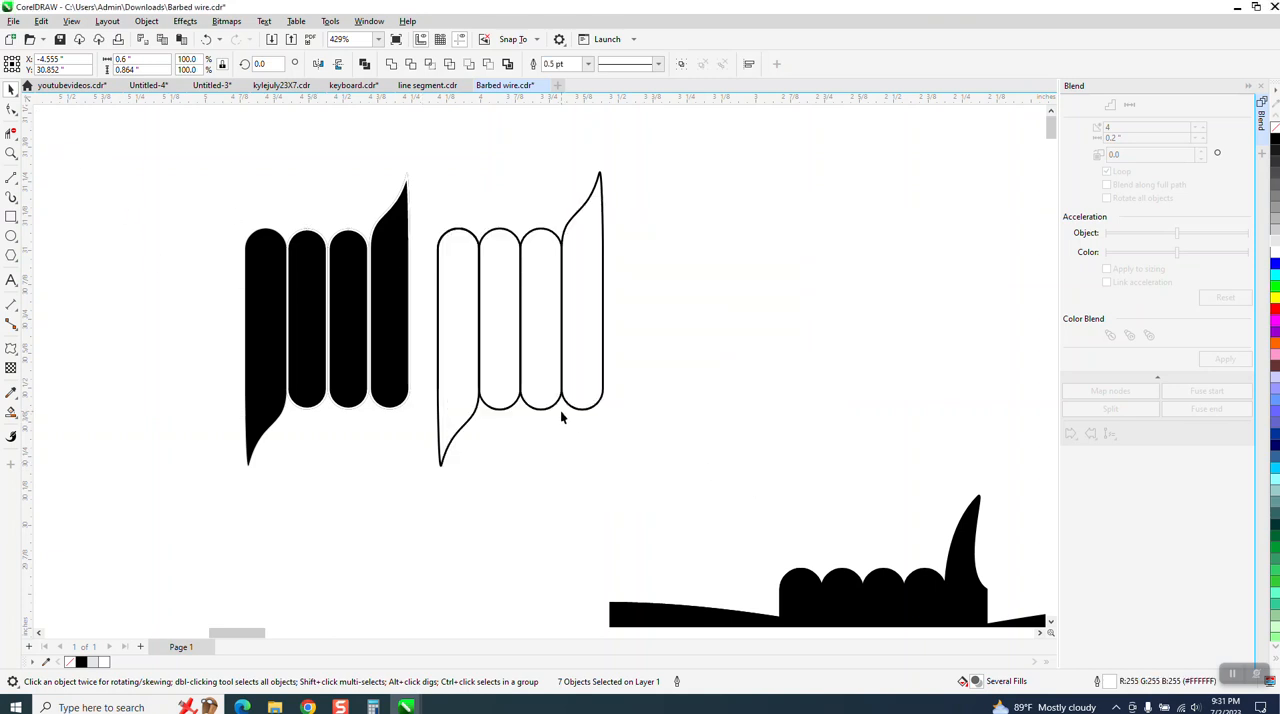
- Draw a blue rectangle, send it to the back, and move it behind the coil barb
scroll("down", 3)
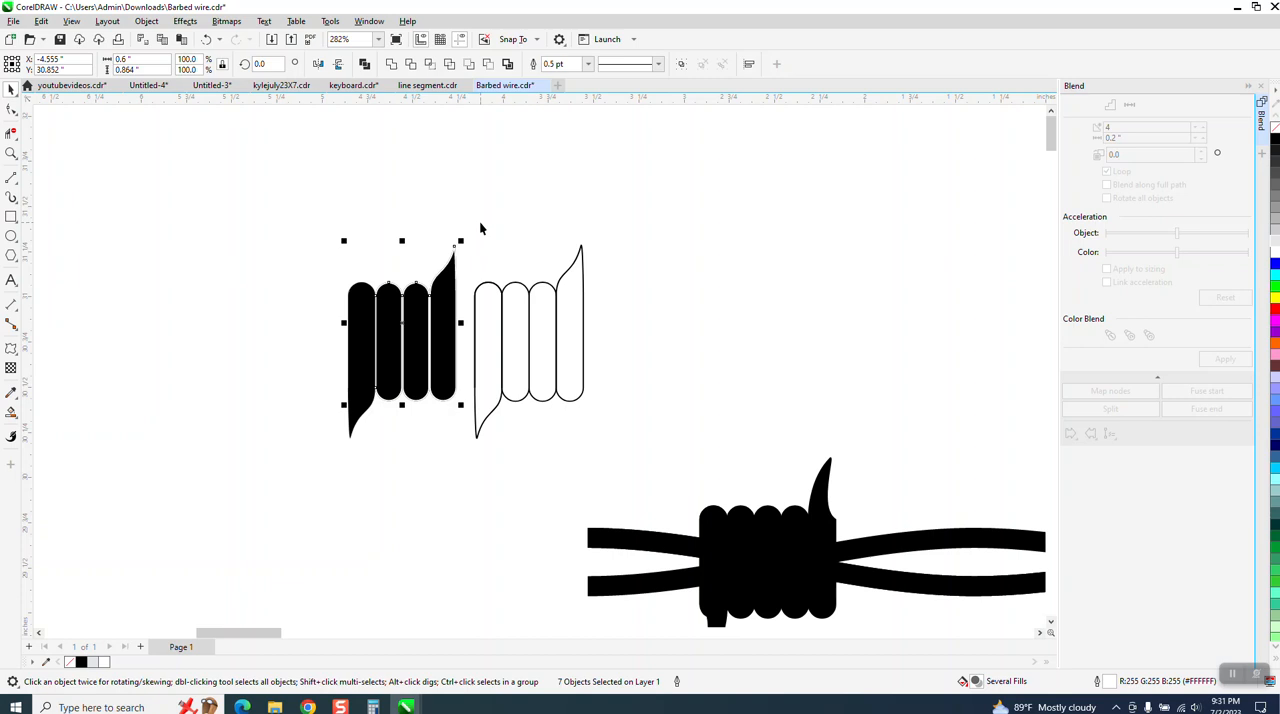
left_click(528, 320)
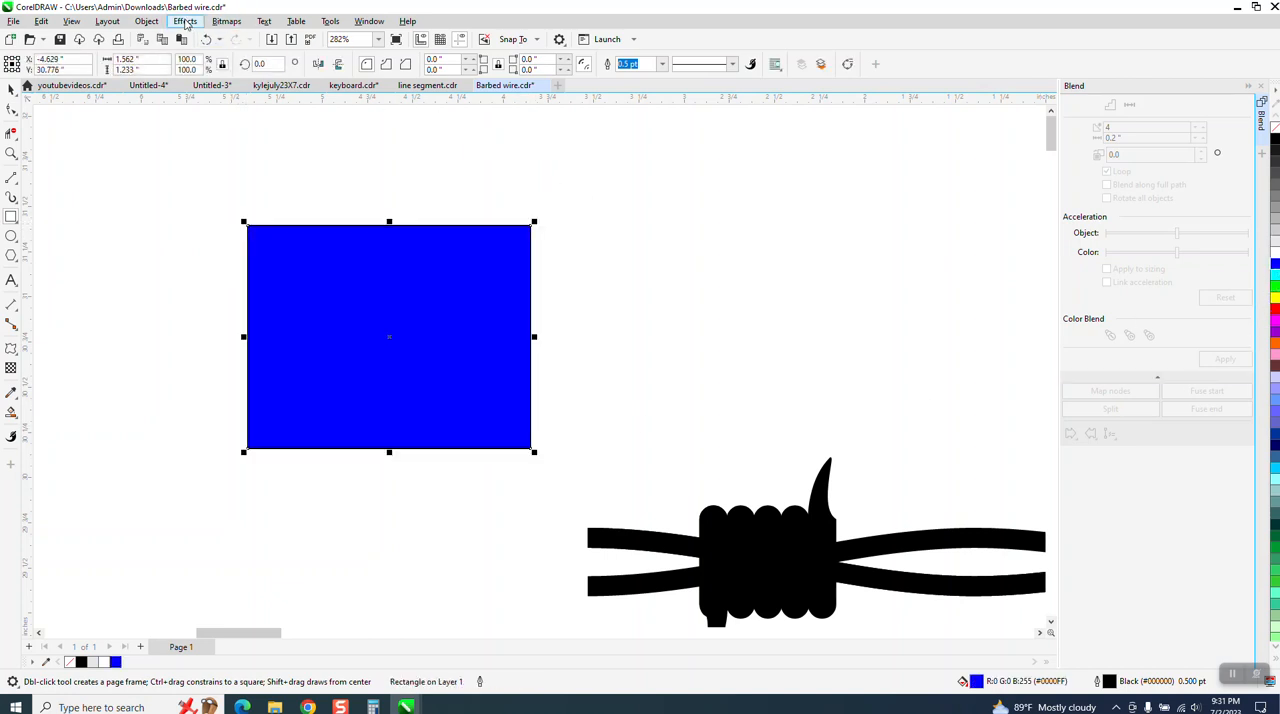
mouse_move(146, 21)
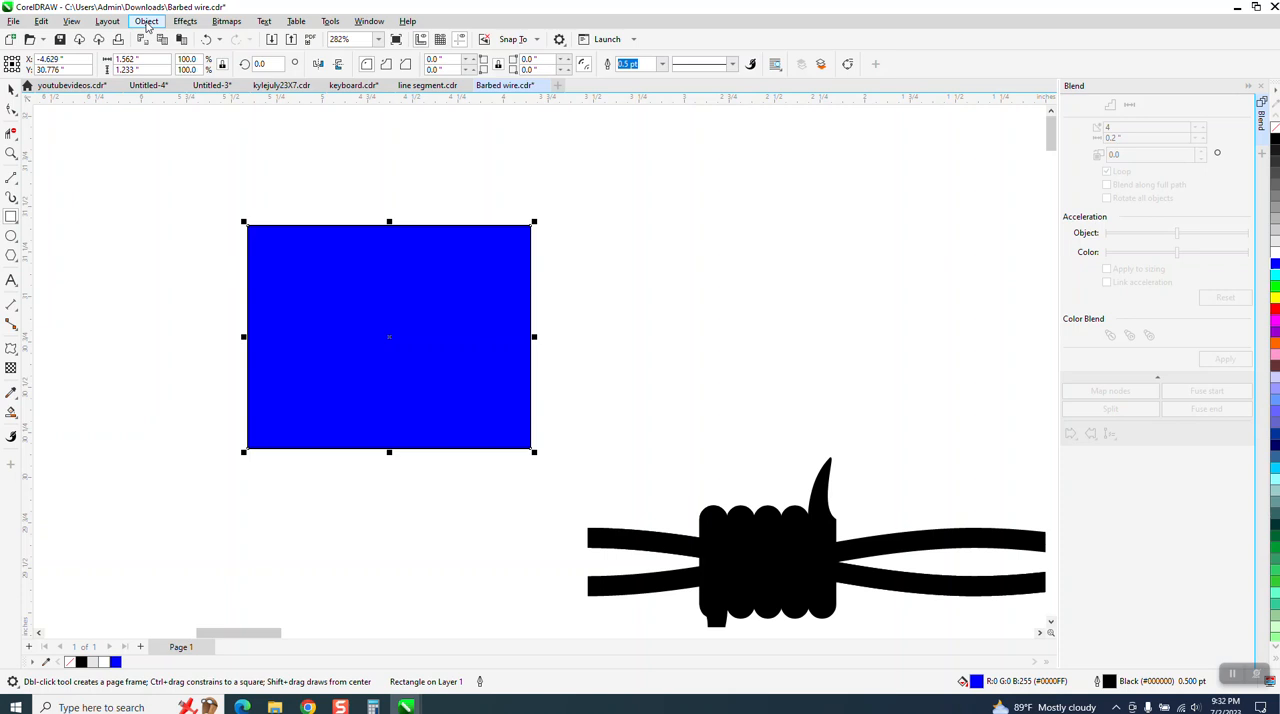
left_click(146, 21)
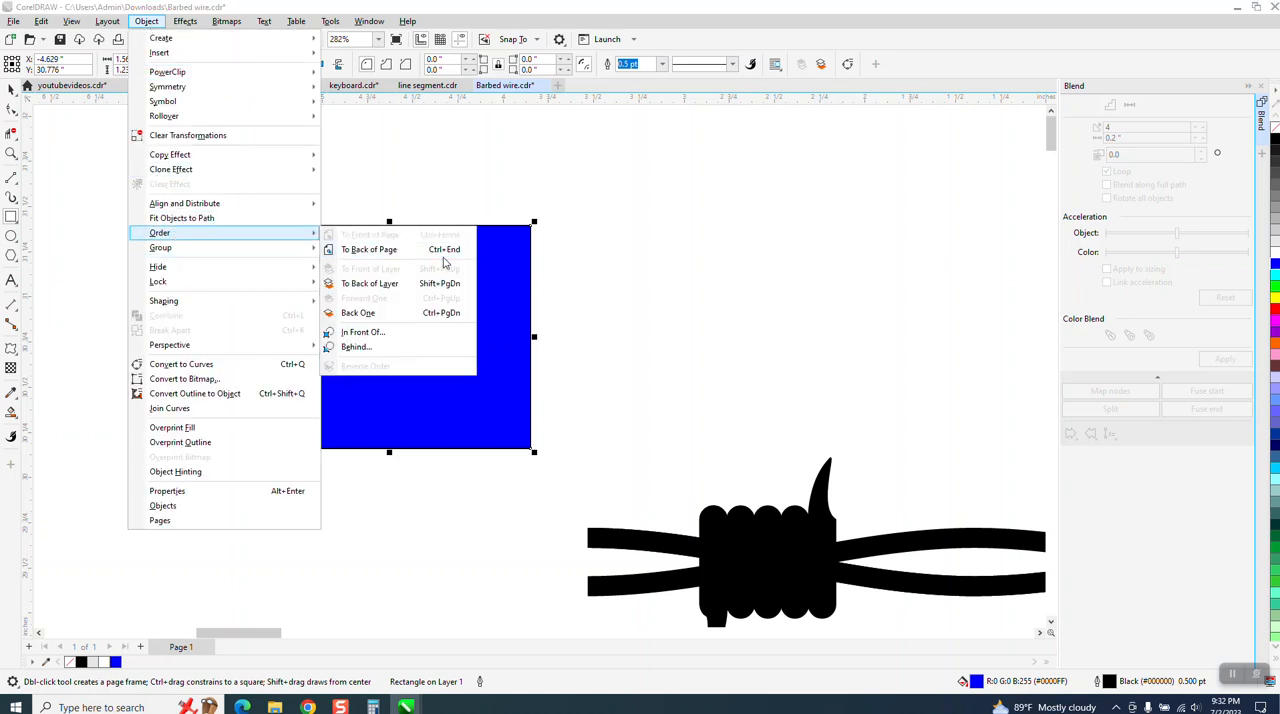
left_click(377, 249)
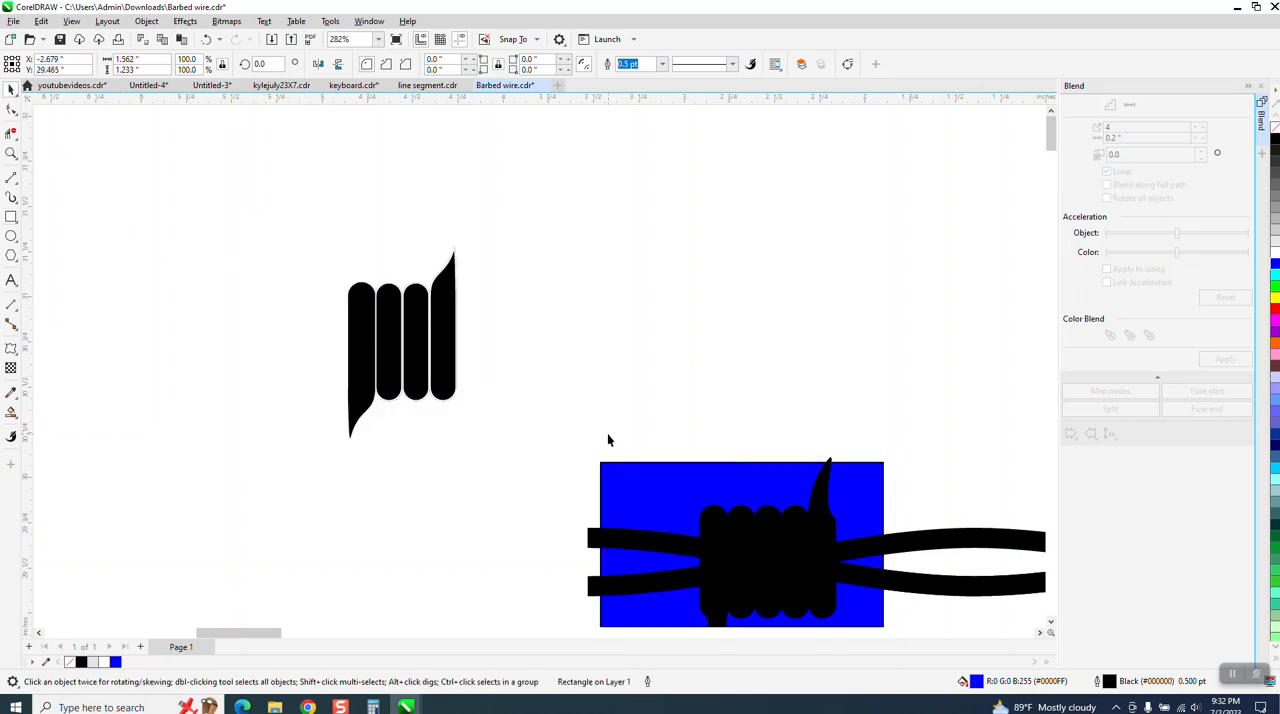
left_click_drag(740, 543, 447, 360)
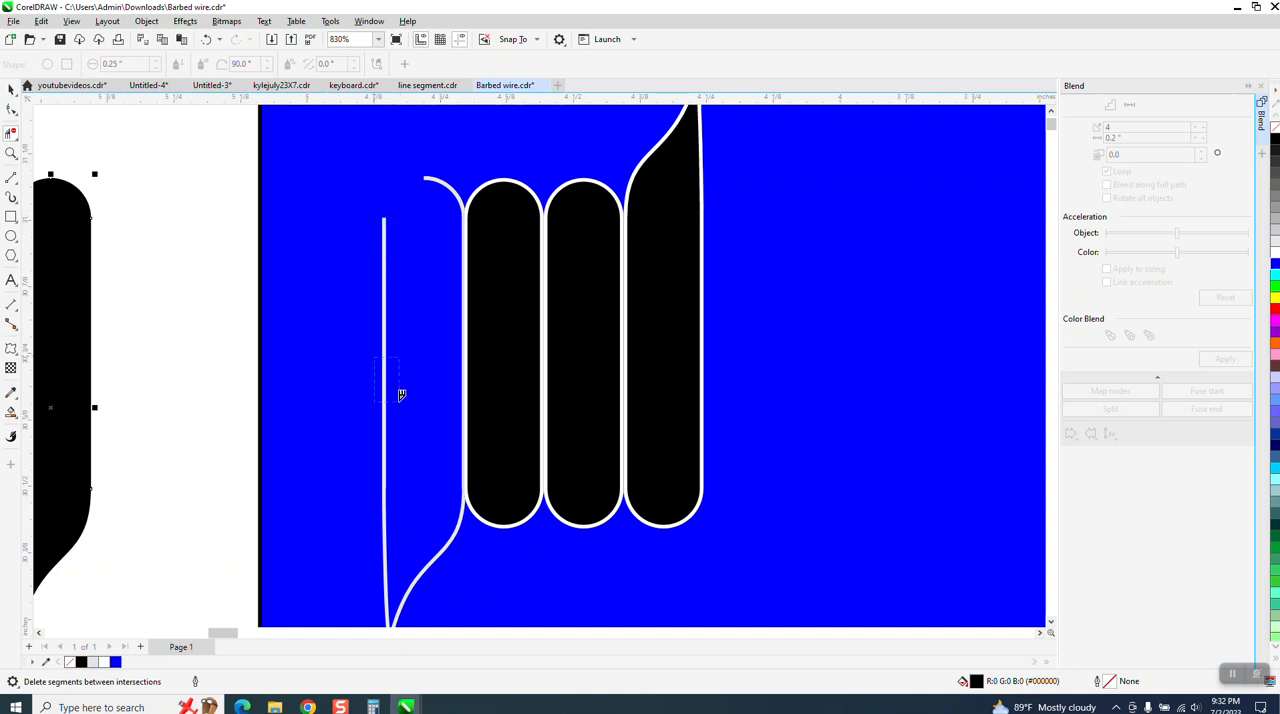
- Remove the stray outline at the coil's left and push the right barb against the coils
left_click(400, 395)
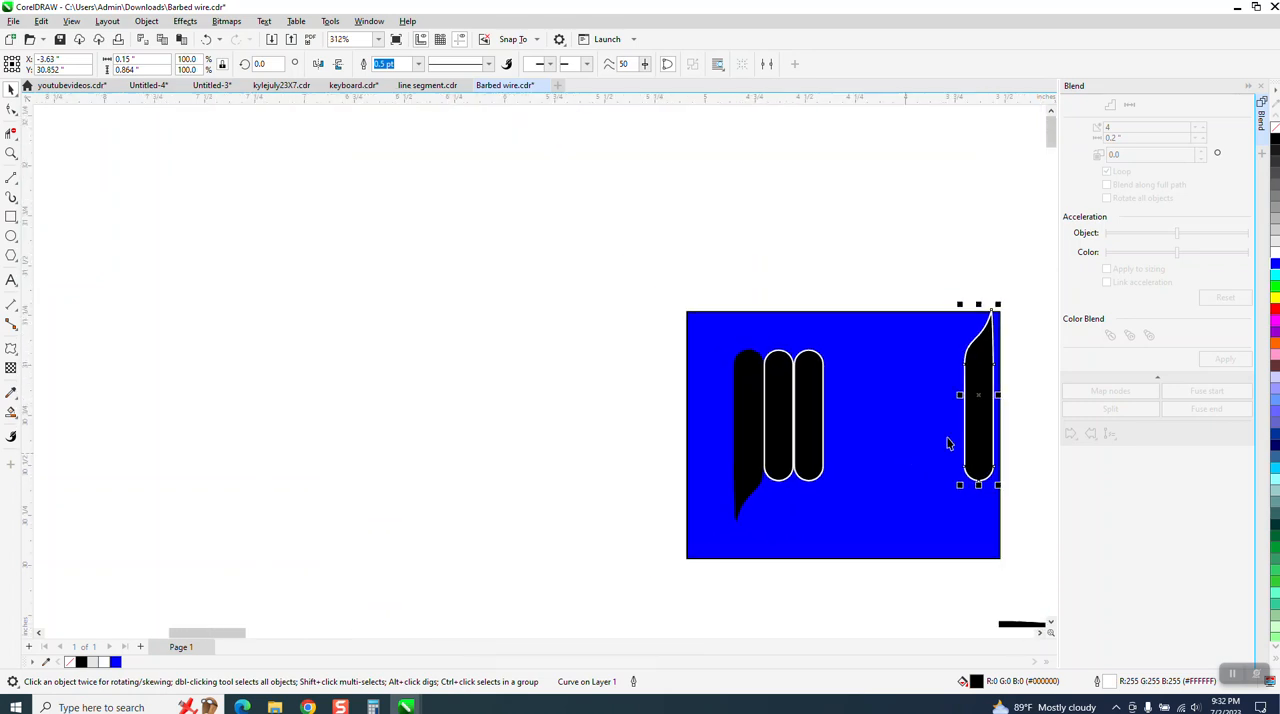
left_click_drag(978, 395, 838, 395)
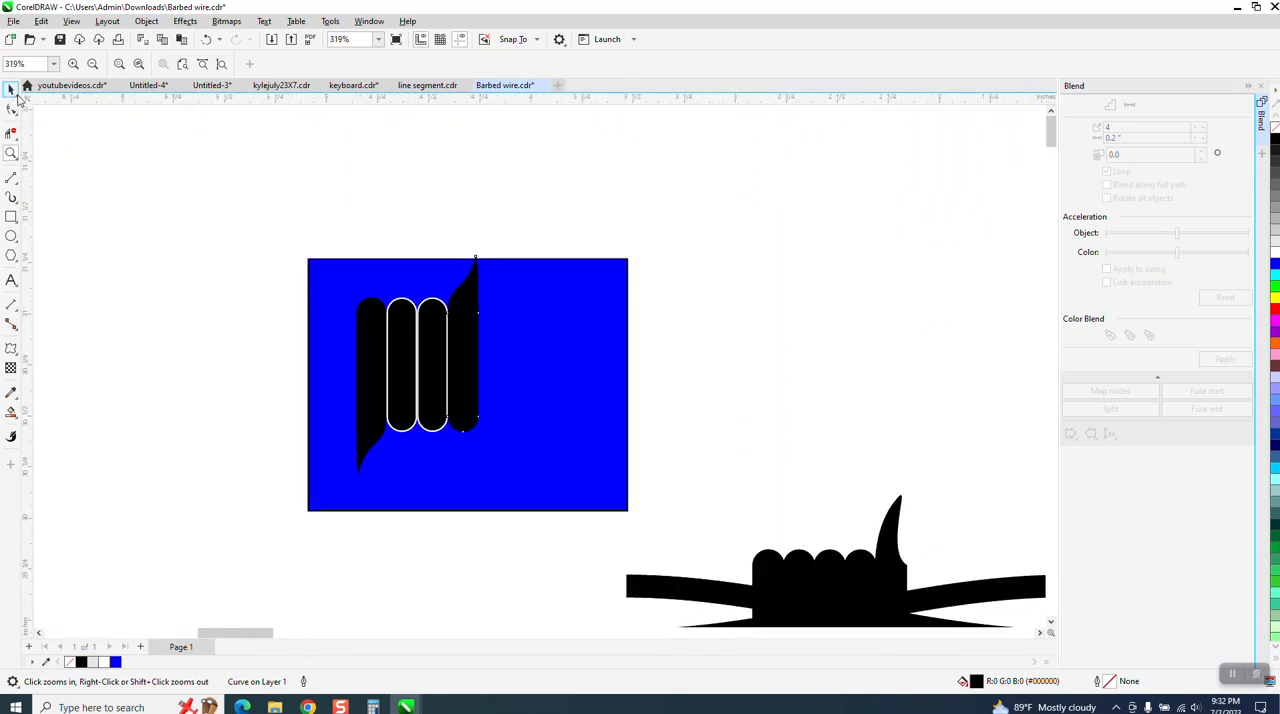
left_click(13, 90)
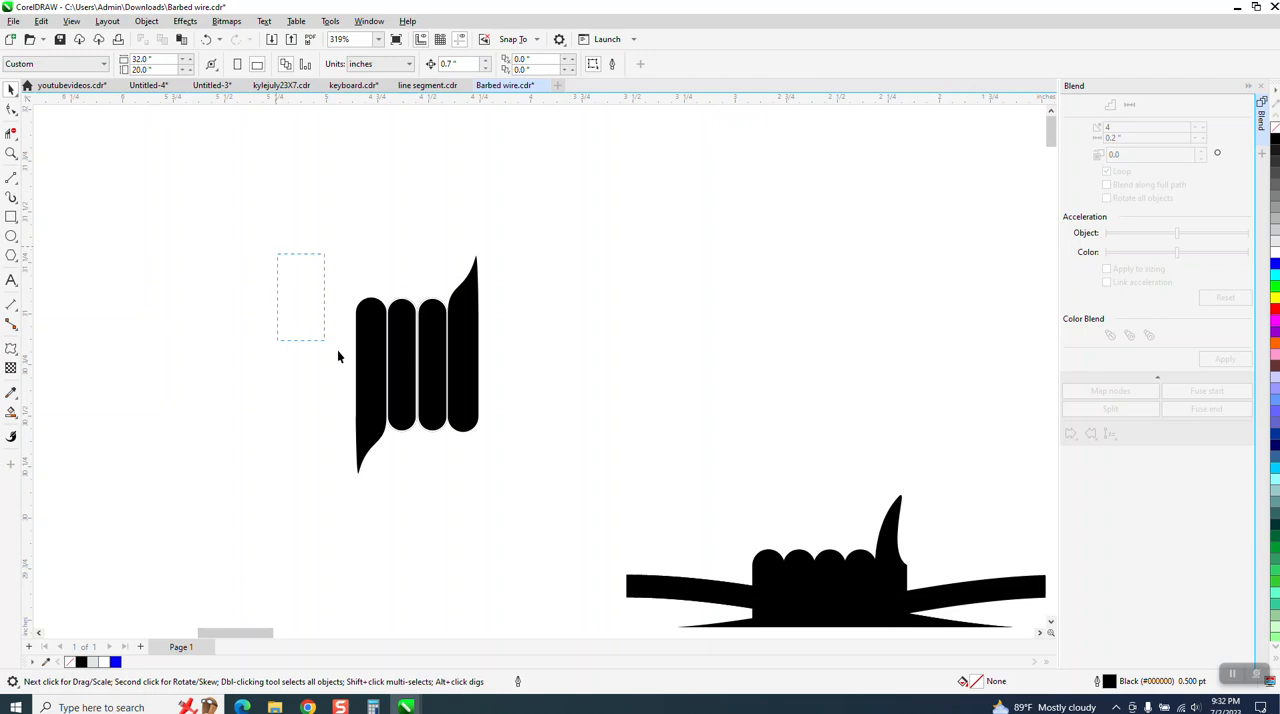
- Move two barb wrap groups off the top wire into the empty area above it
left_click(417, 365)
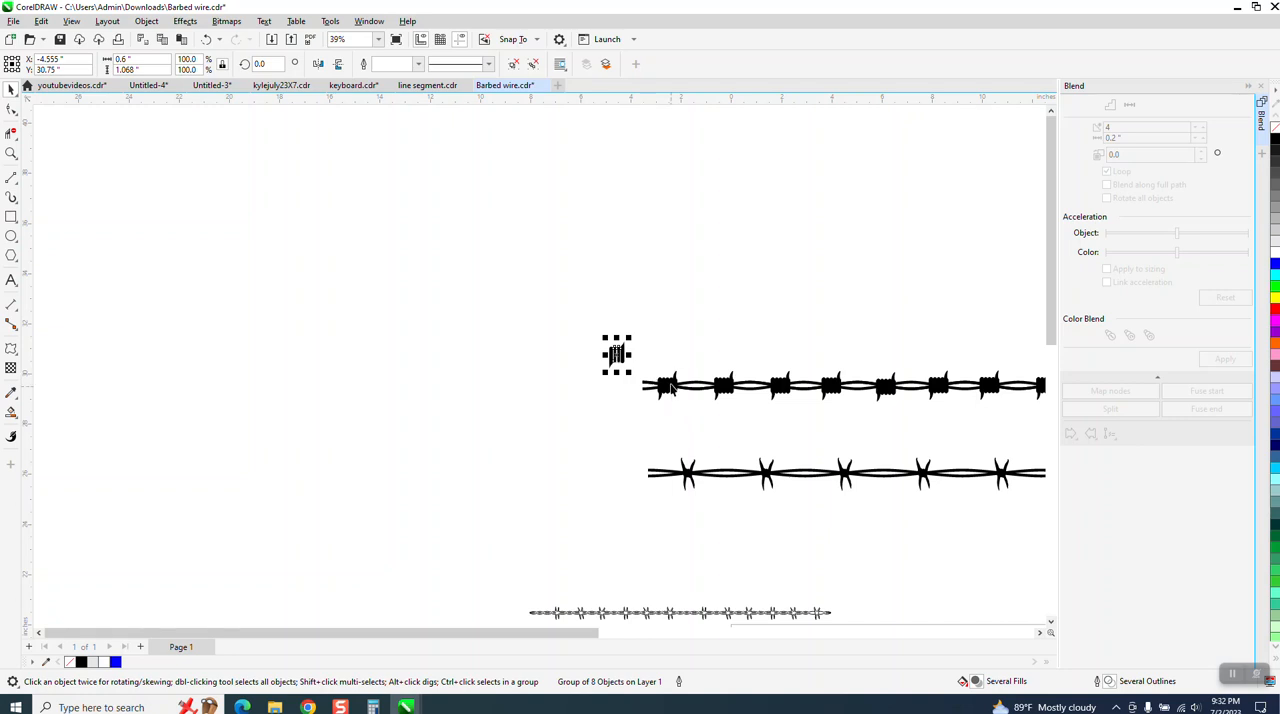
left_click_drag(617, 355, 745, 310)
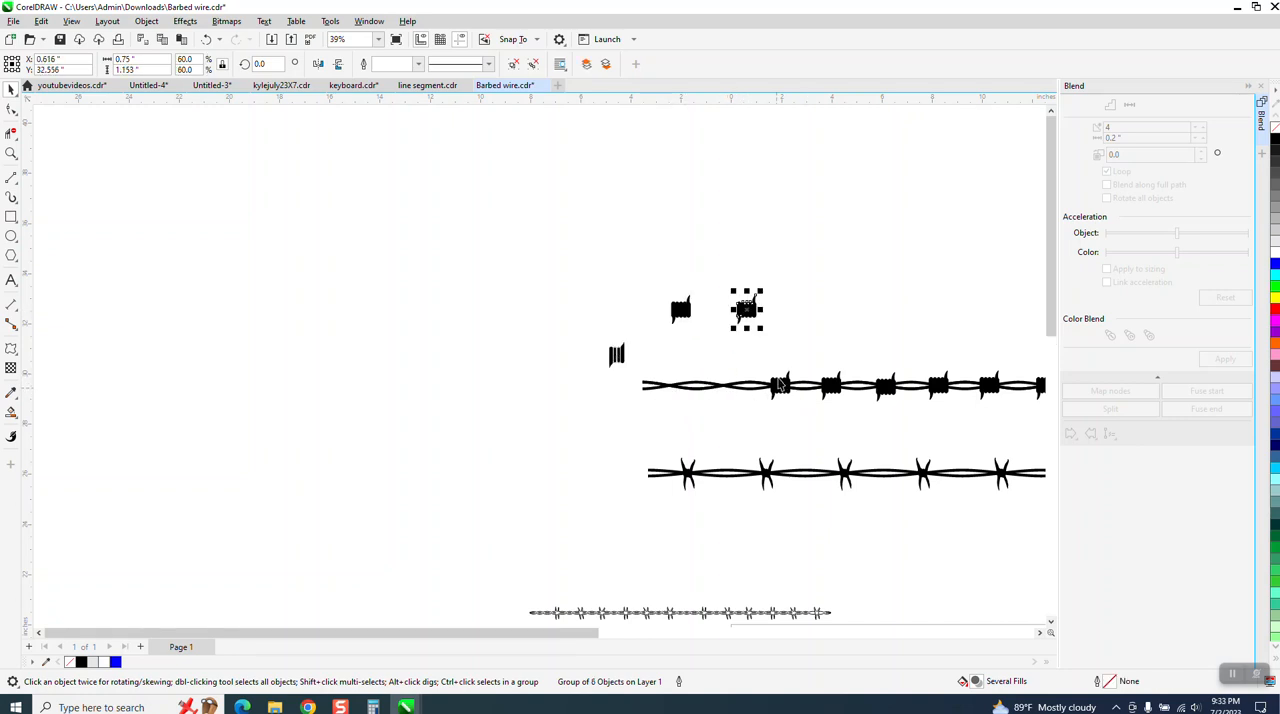
left_click_drag(746, 308, 885, 280)
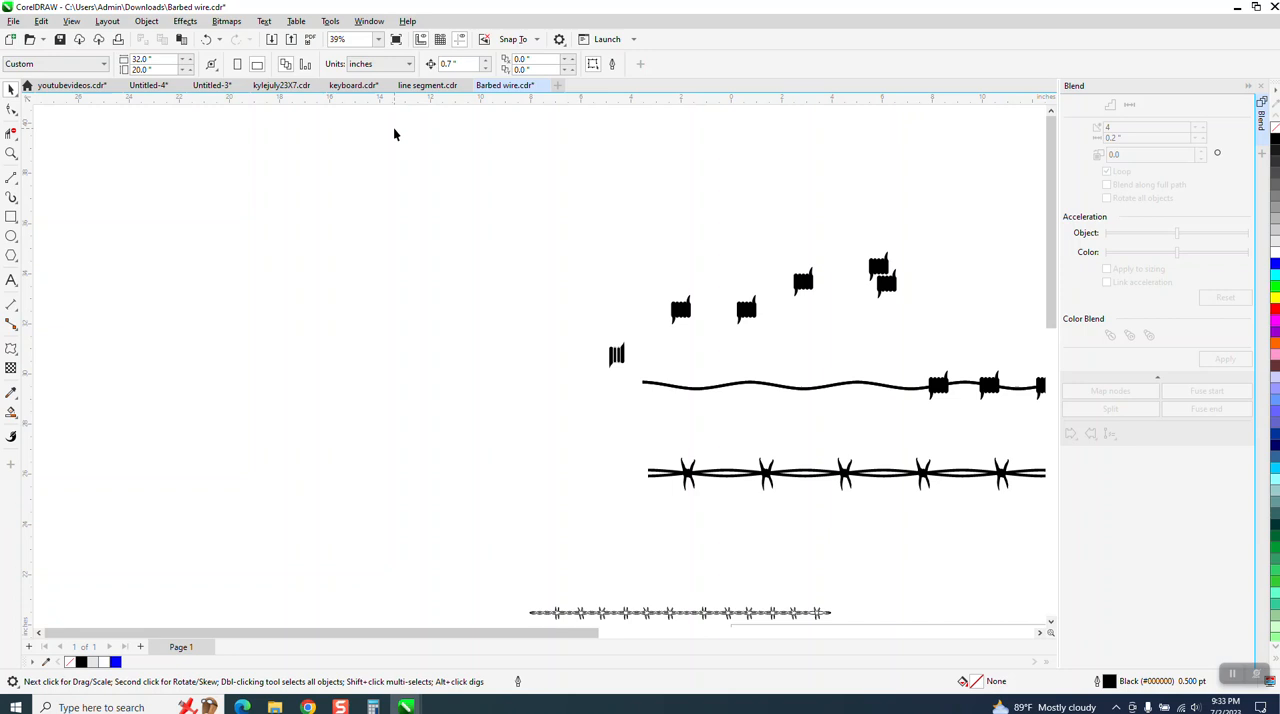
left_click(780, 383)
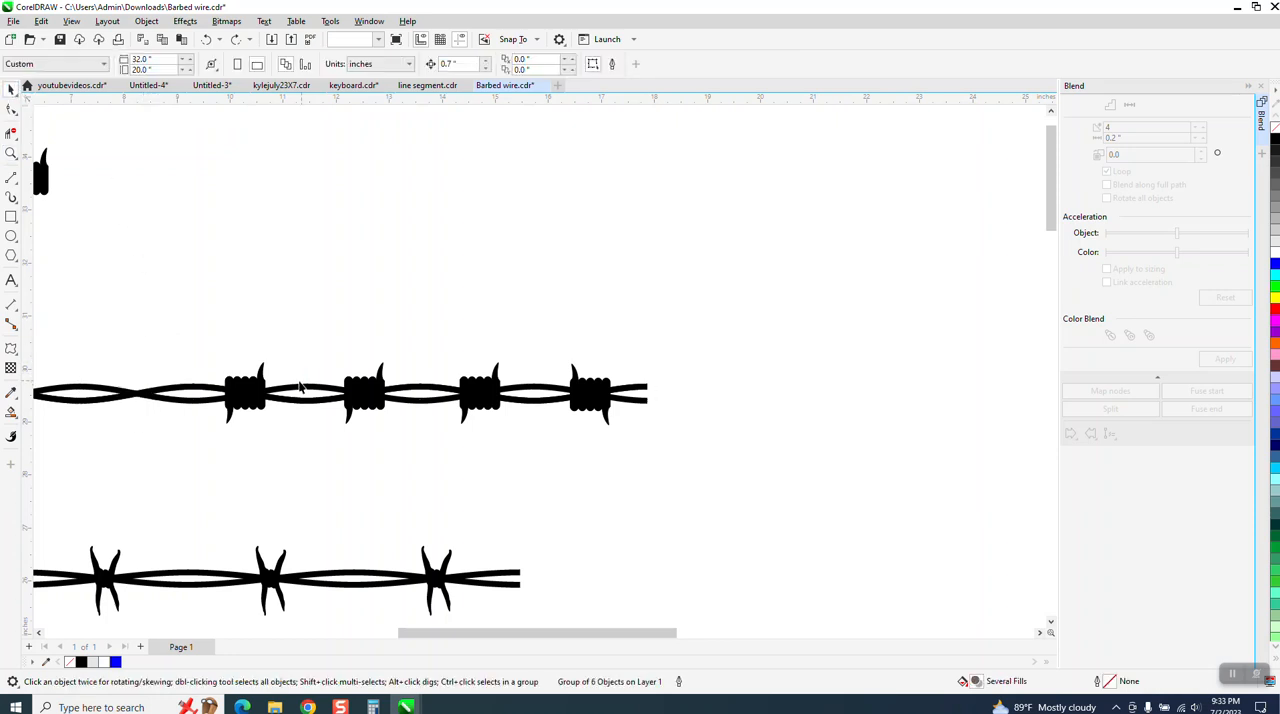
- Pick up the new coiled barb wrap and place it at the wire's left end
left_click(590, 390)
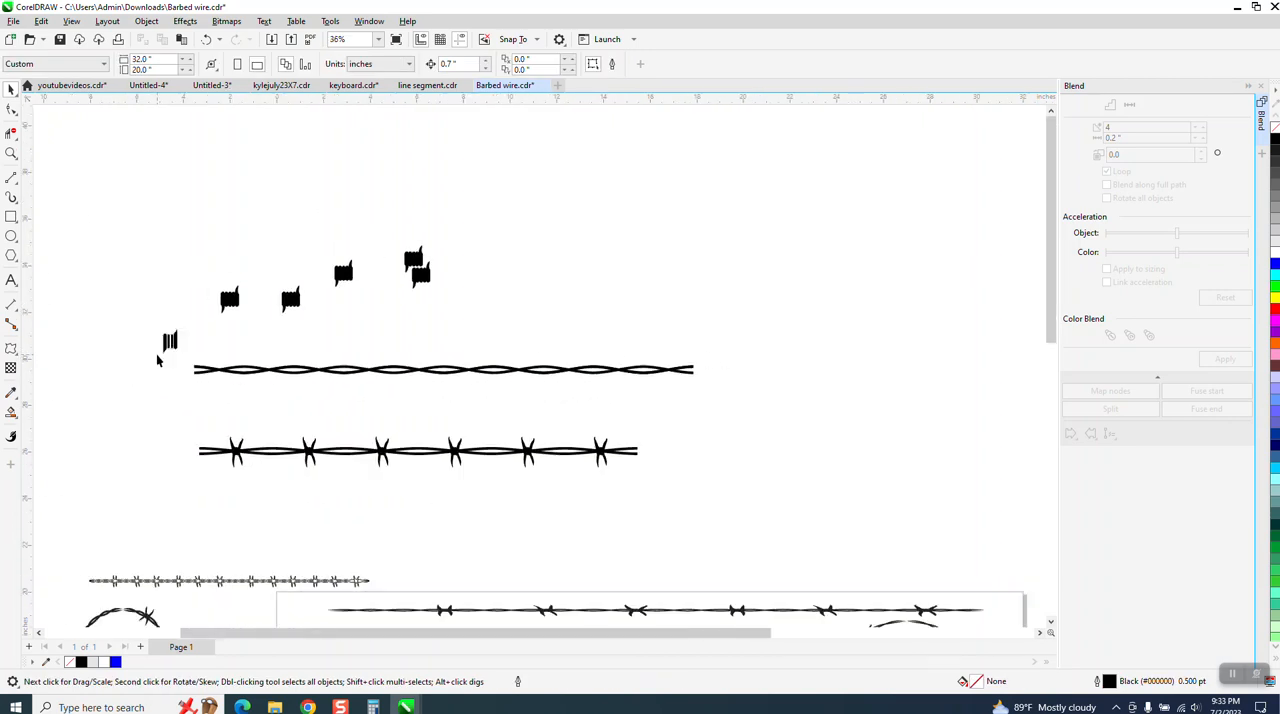
left_click(215, 370)
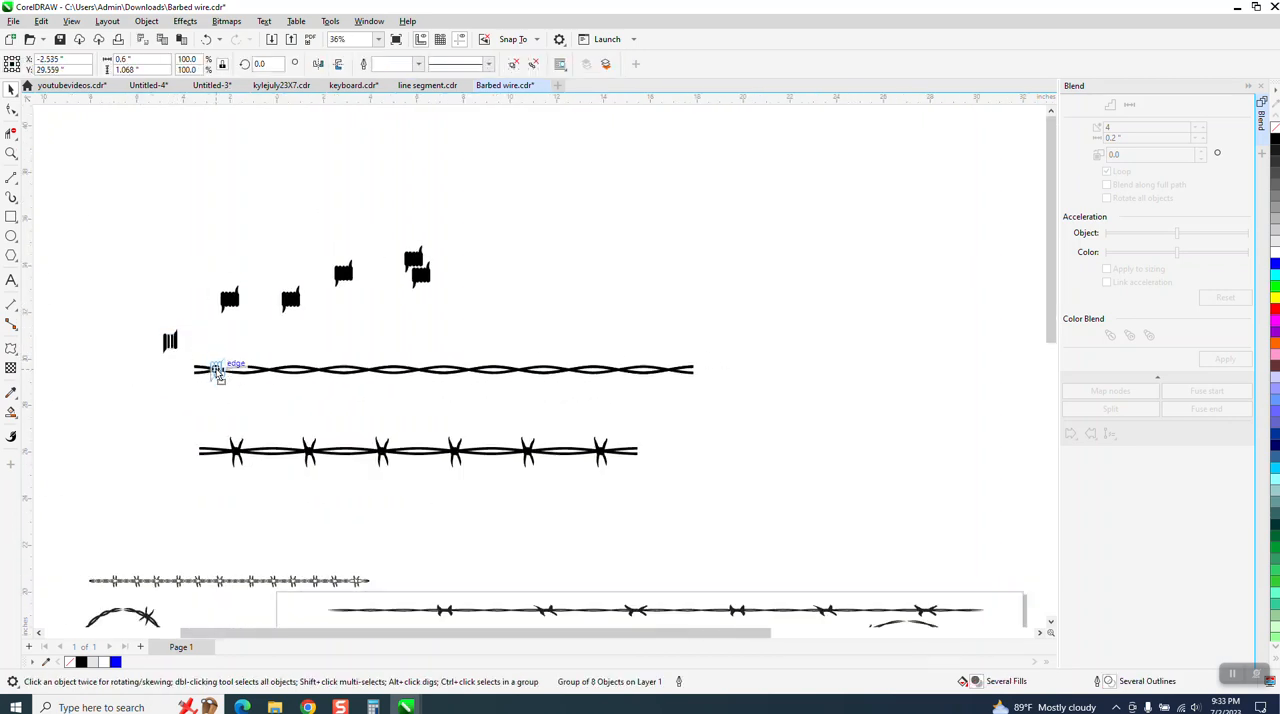
left_click(215, 370)
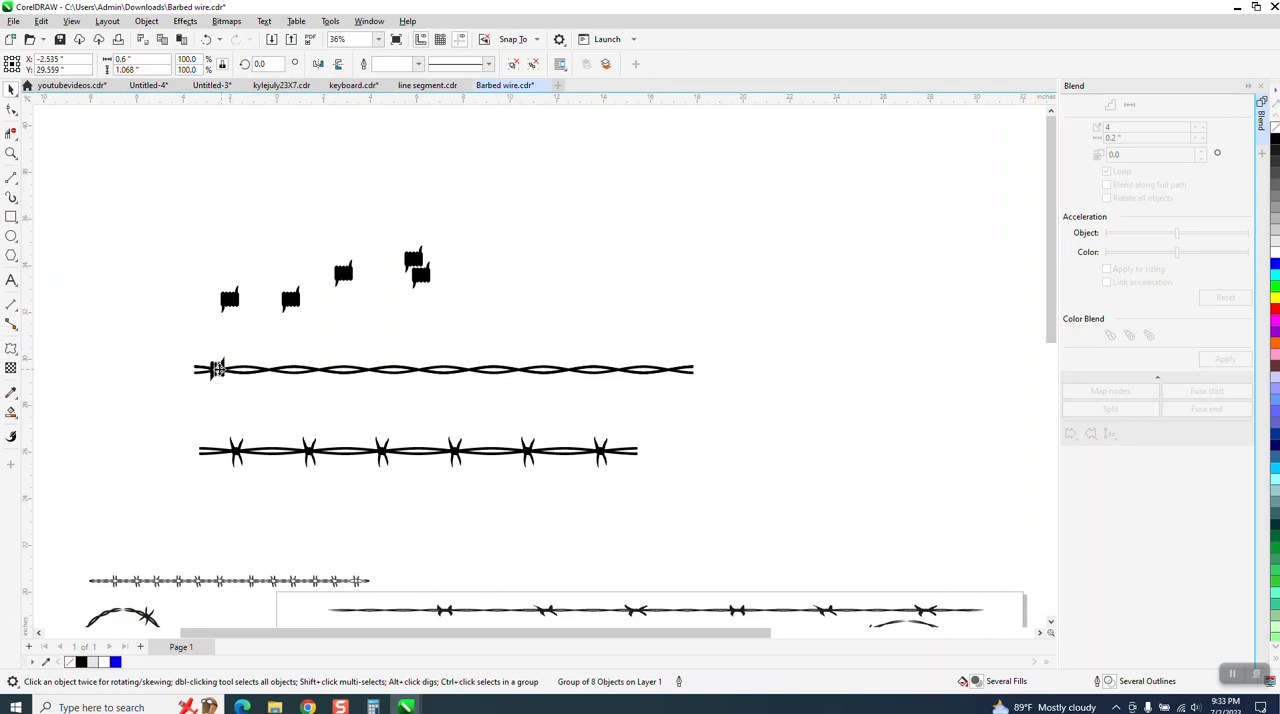
mouse_move(670, 370)
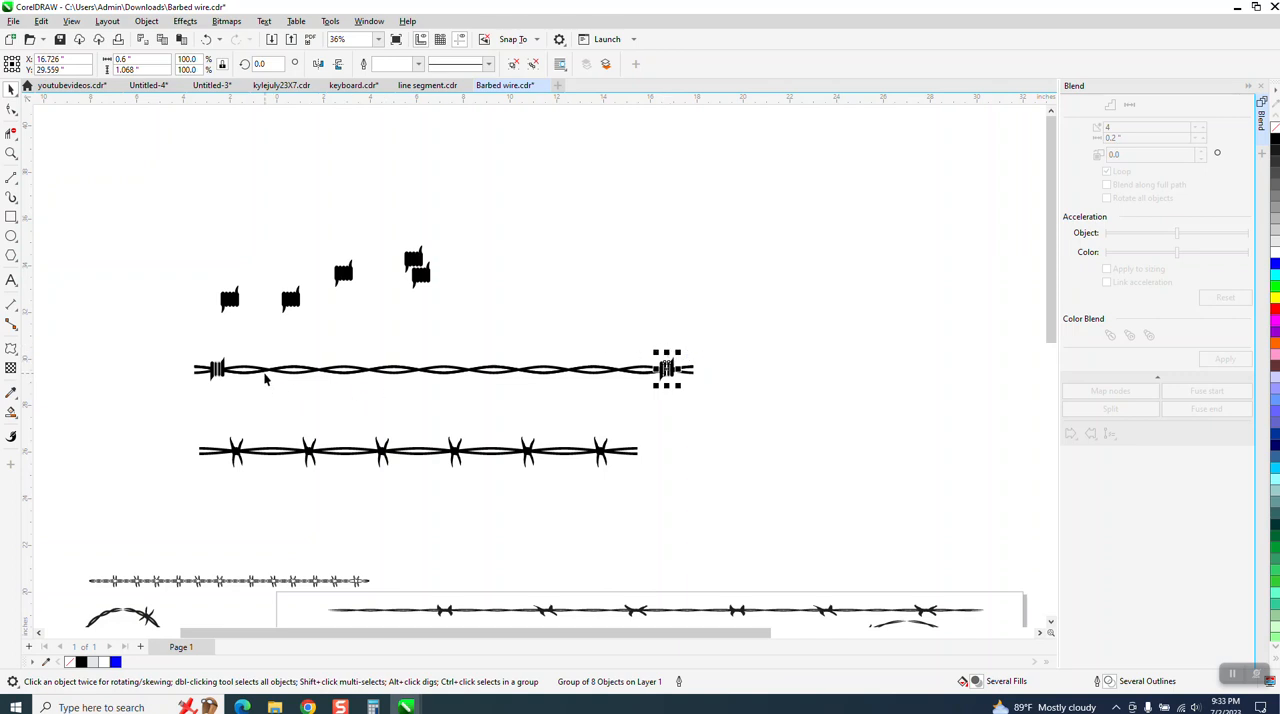
mouse_move(423, 378)
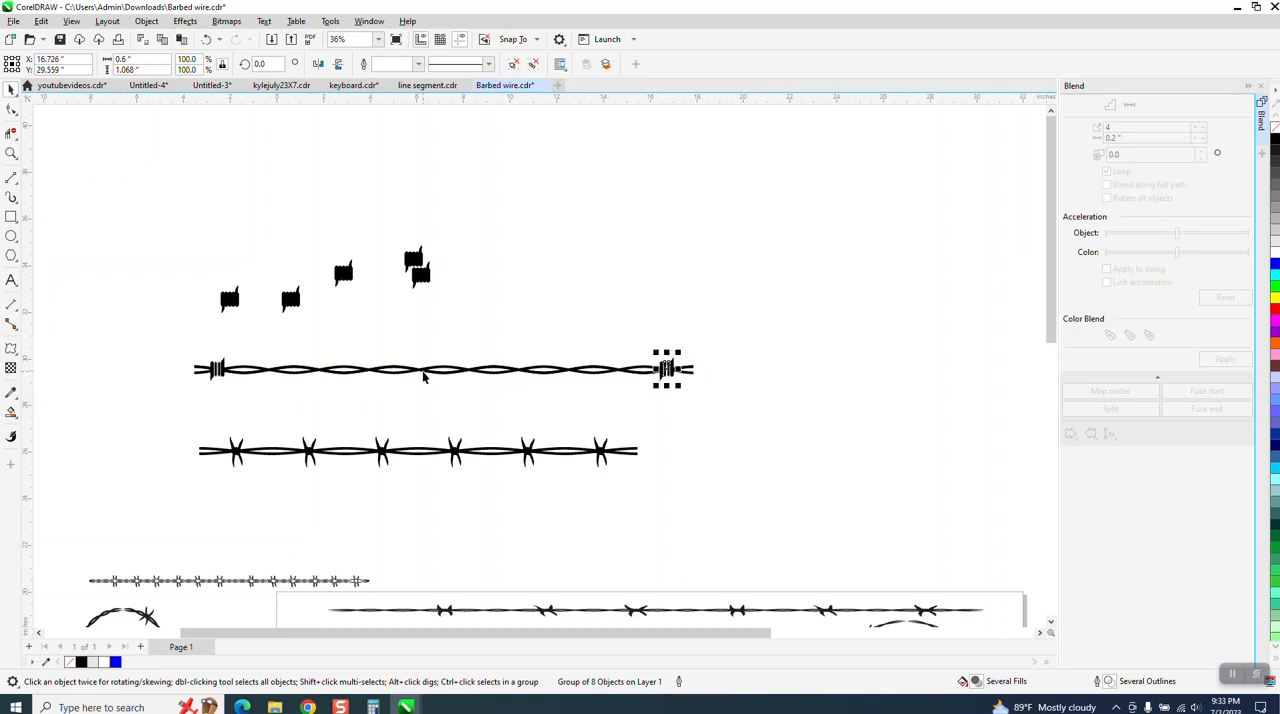
mouse_move(563, 381)
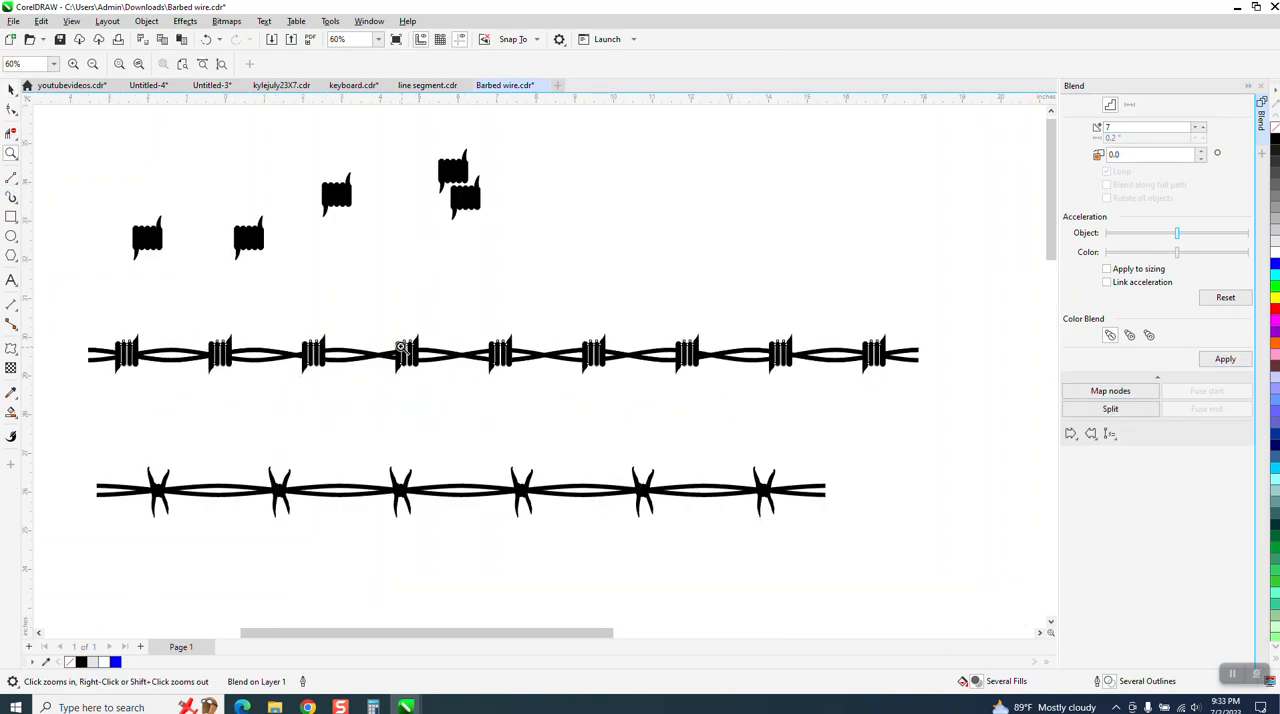
mouse_move(90, 285)
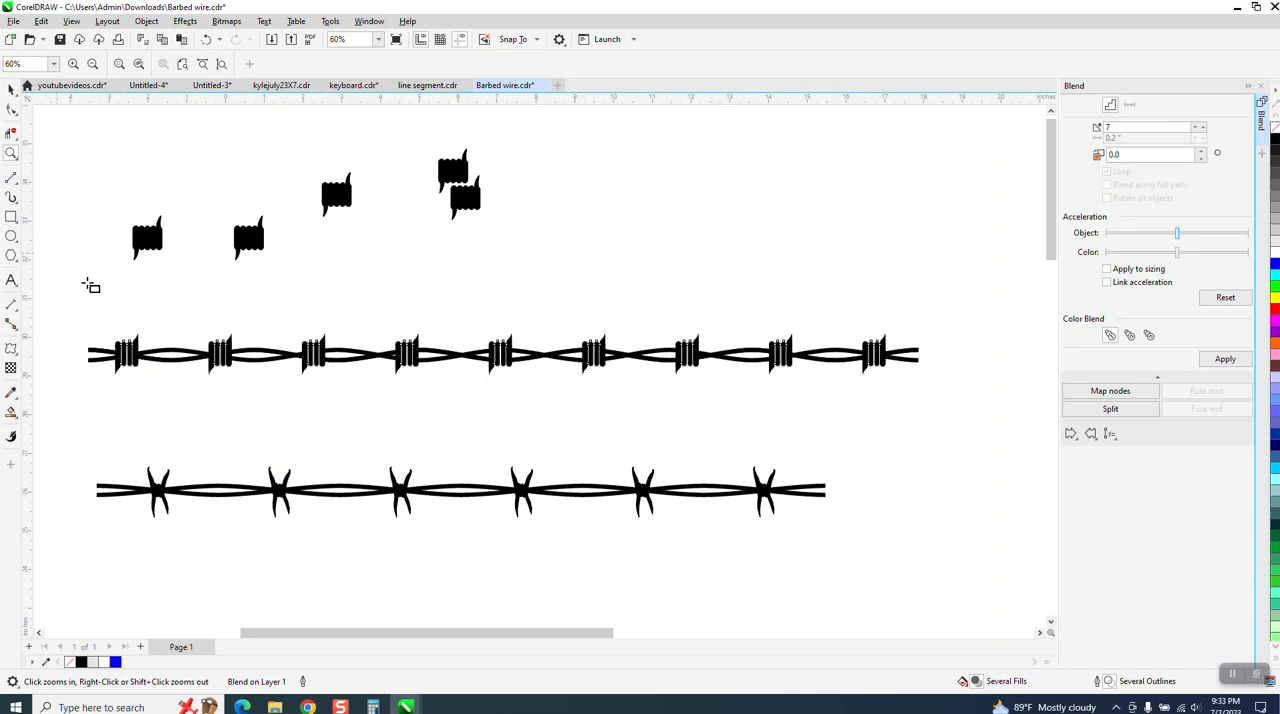
- Add a blue rectangle behind the wire and zoom out to see the whole wire
left_click(500, 355)
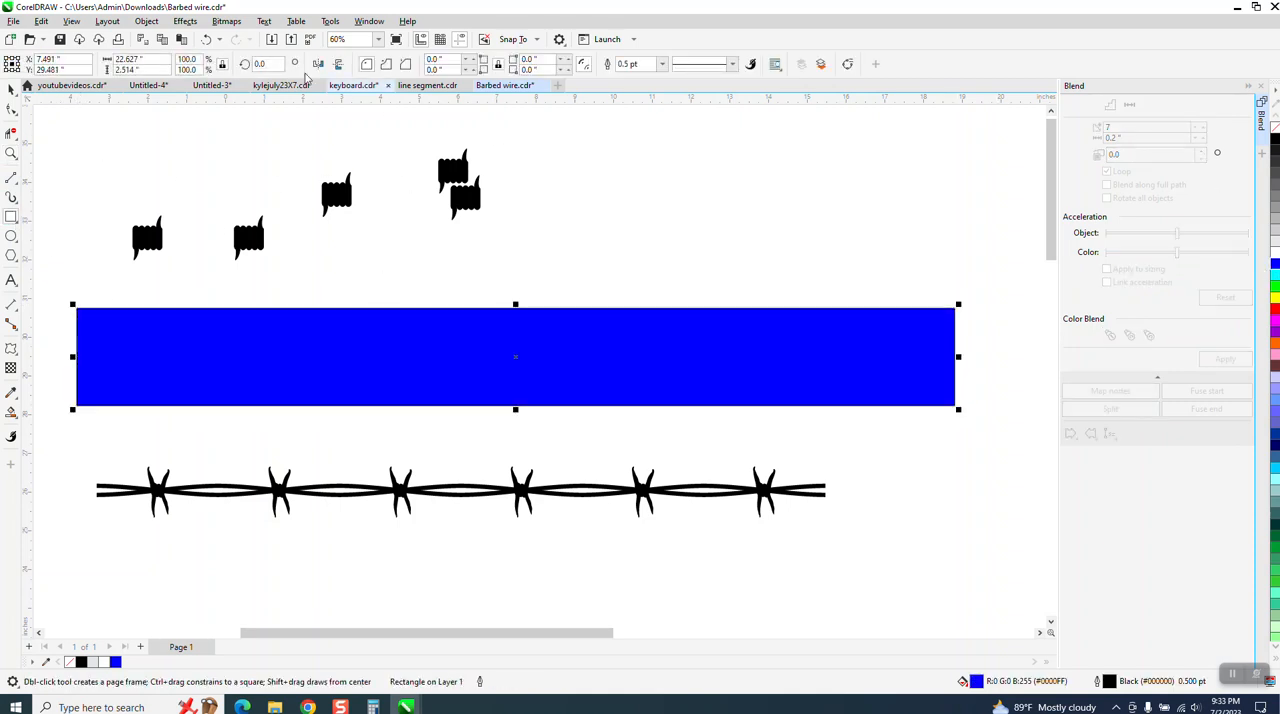
left_click(146, 21)
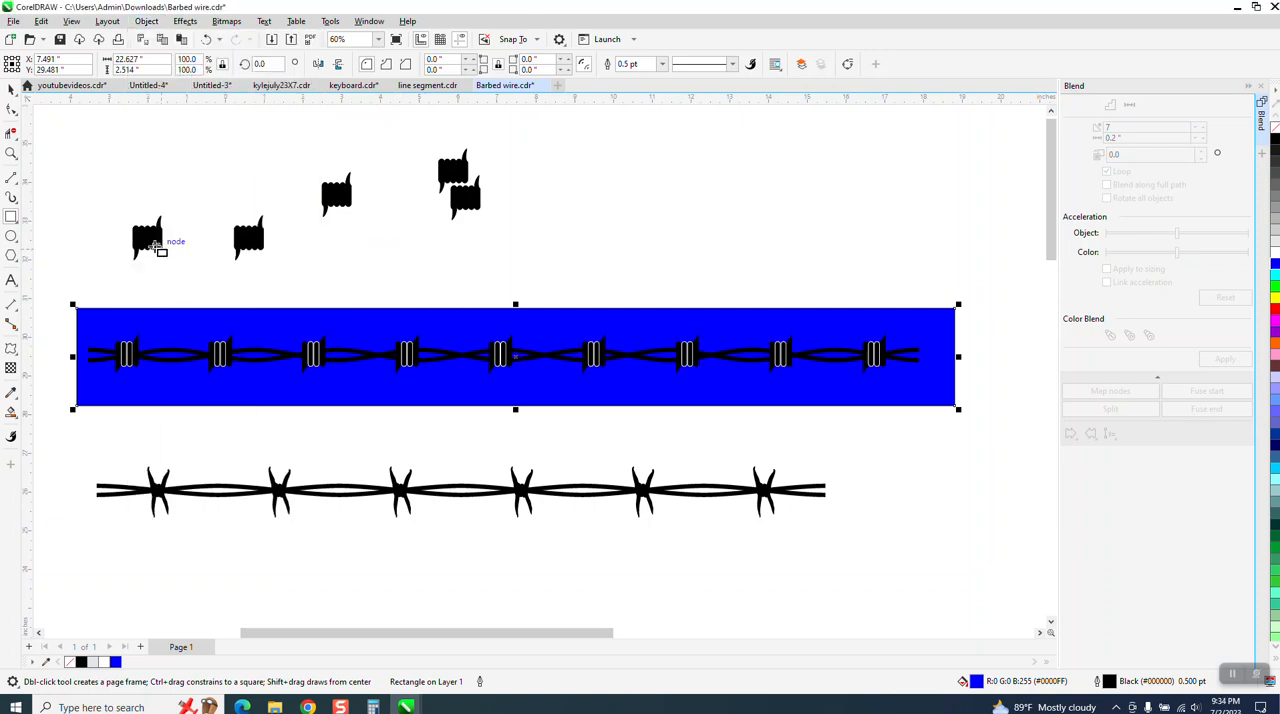
mouse_move(845, 297)
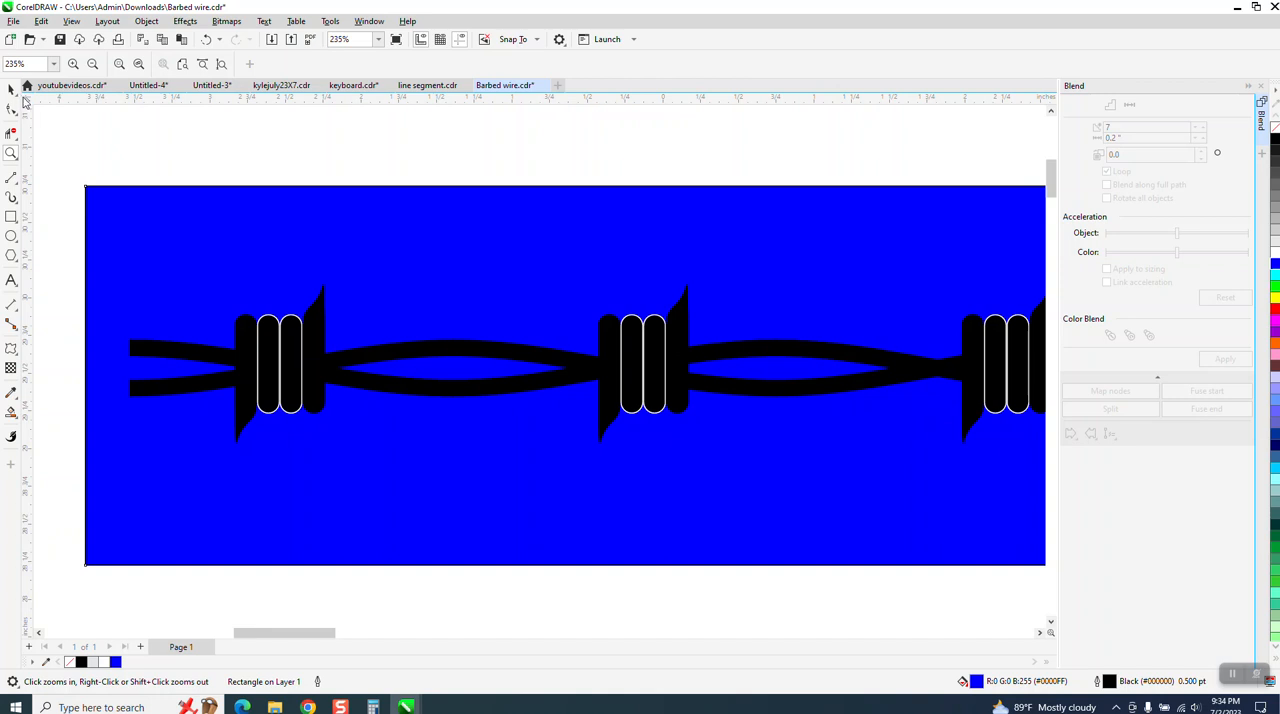
left_click(12, 90)
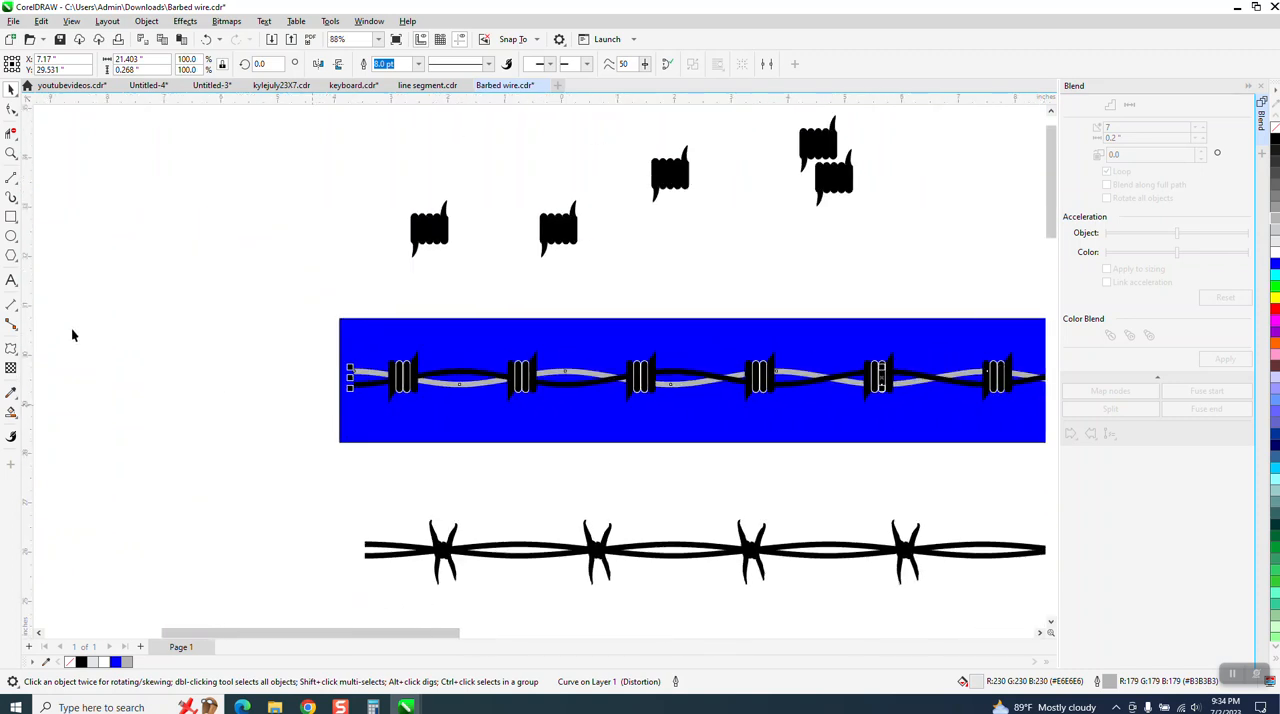
left_click(12, 152)
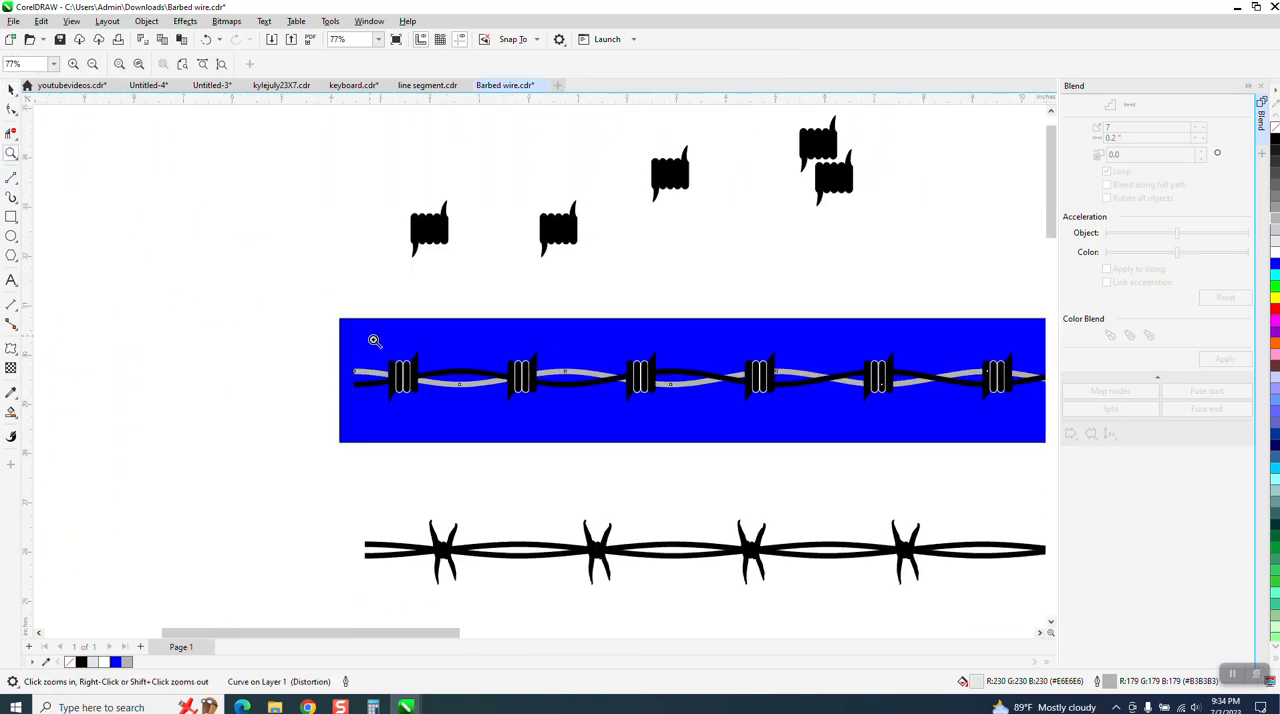
left_click(375, 340)
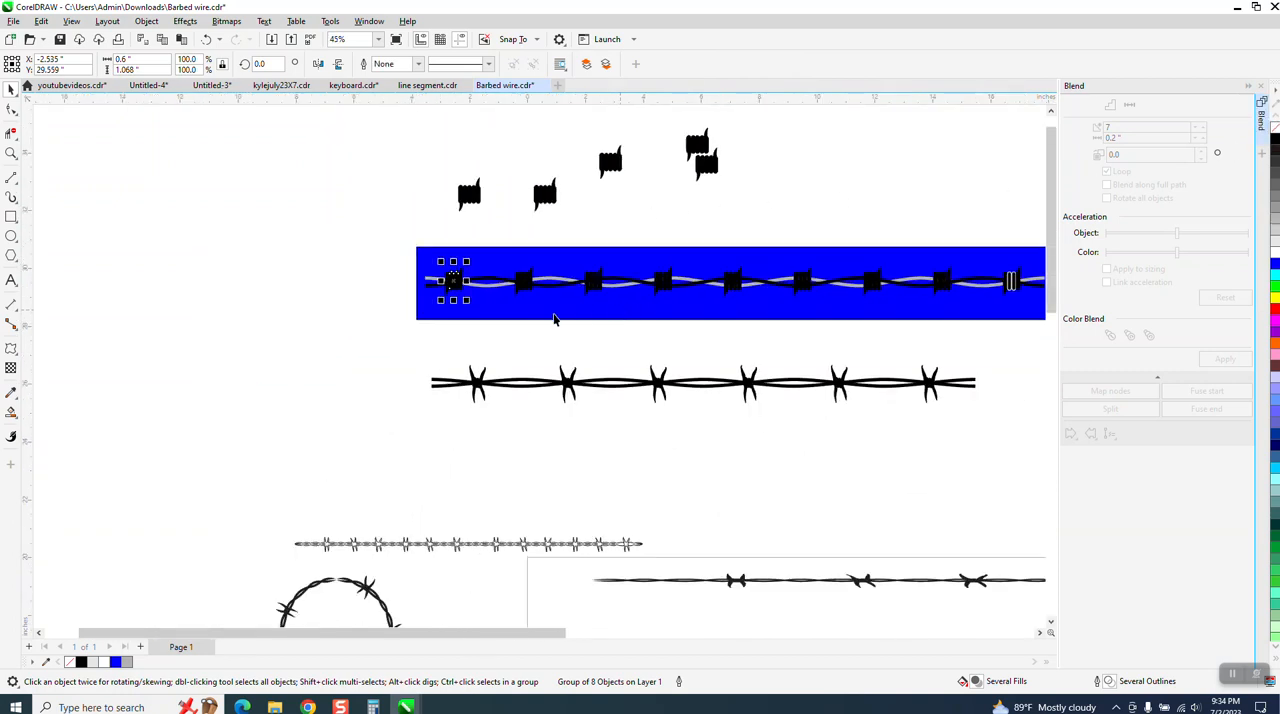
mouse_move(1012, 285)
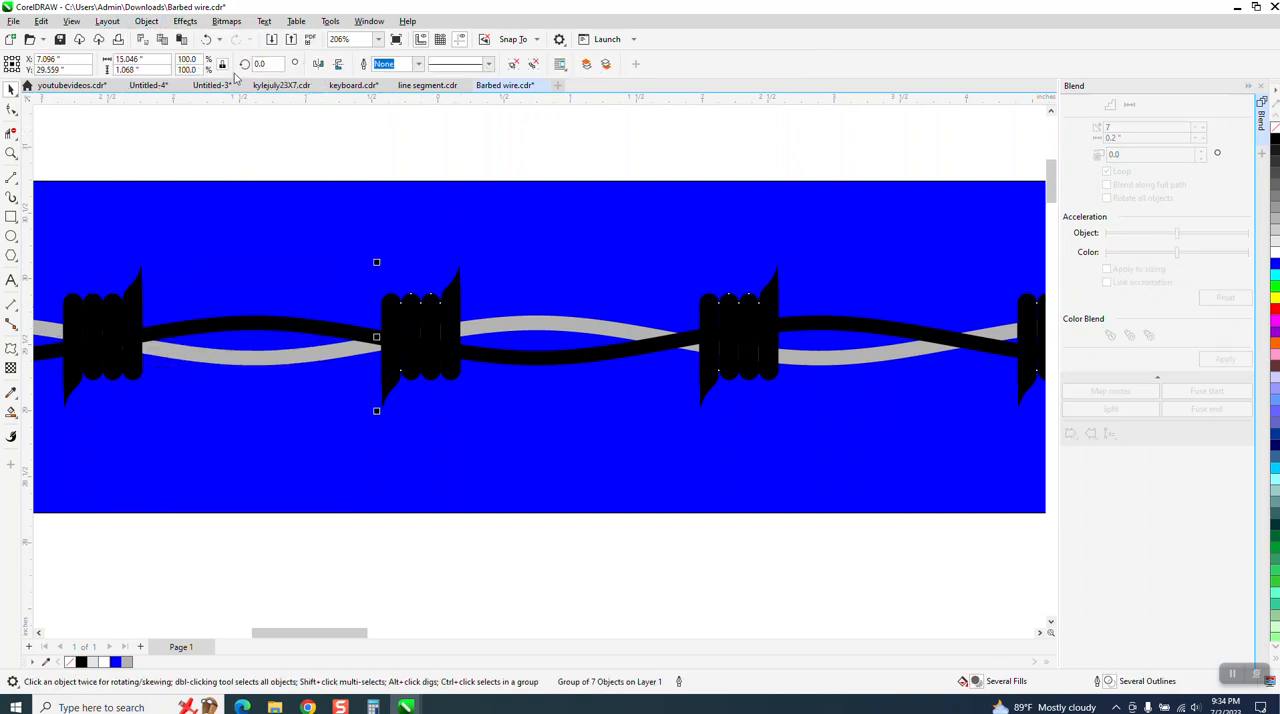
- Ungroup the blend into separate wraps and select the fifth wrap for flipping
left_click(146, 21)
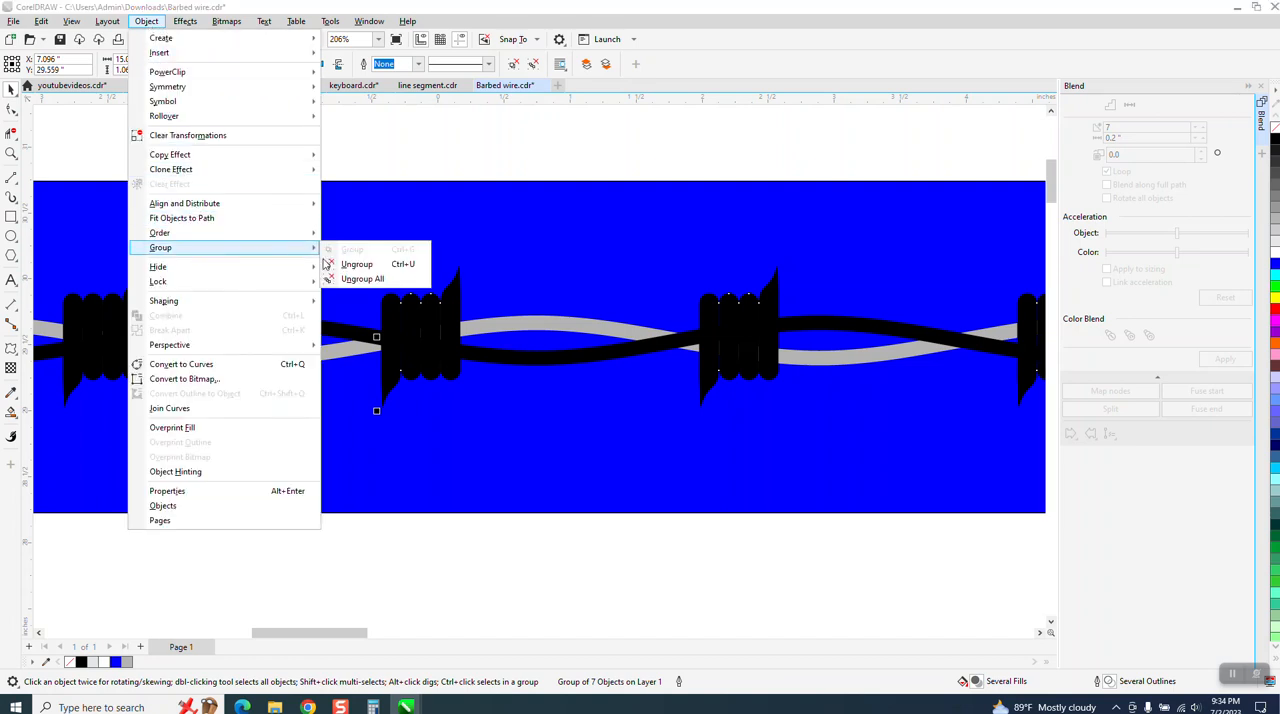
left_click(356, 263)
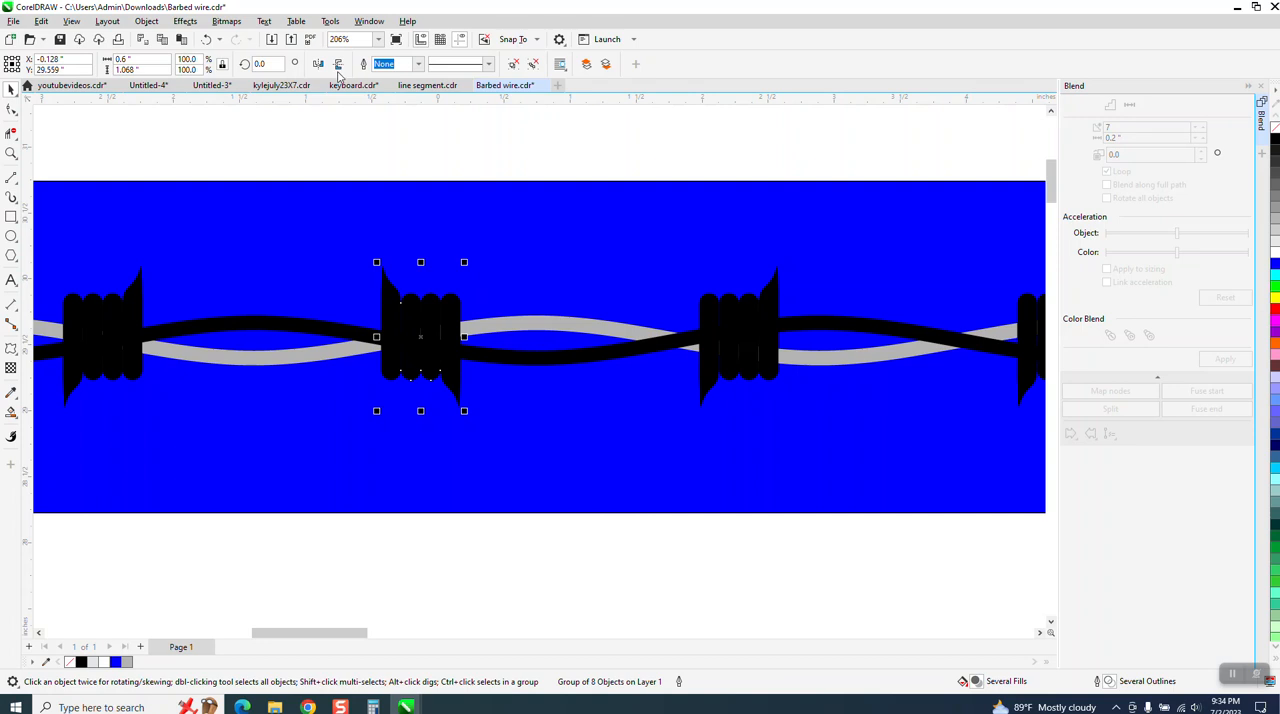
scroll("down", 3)
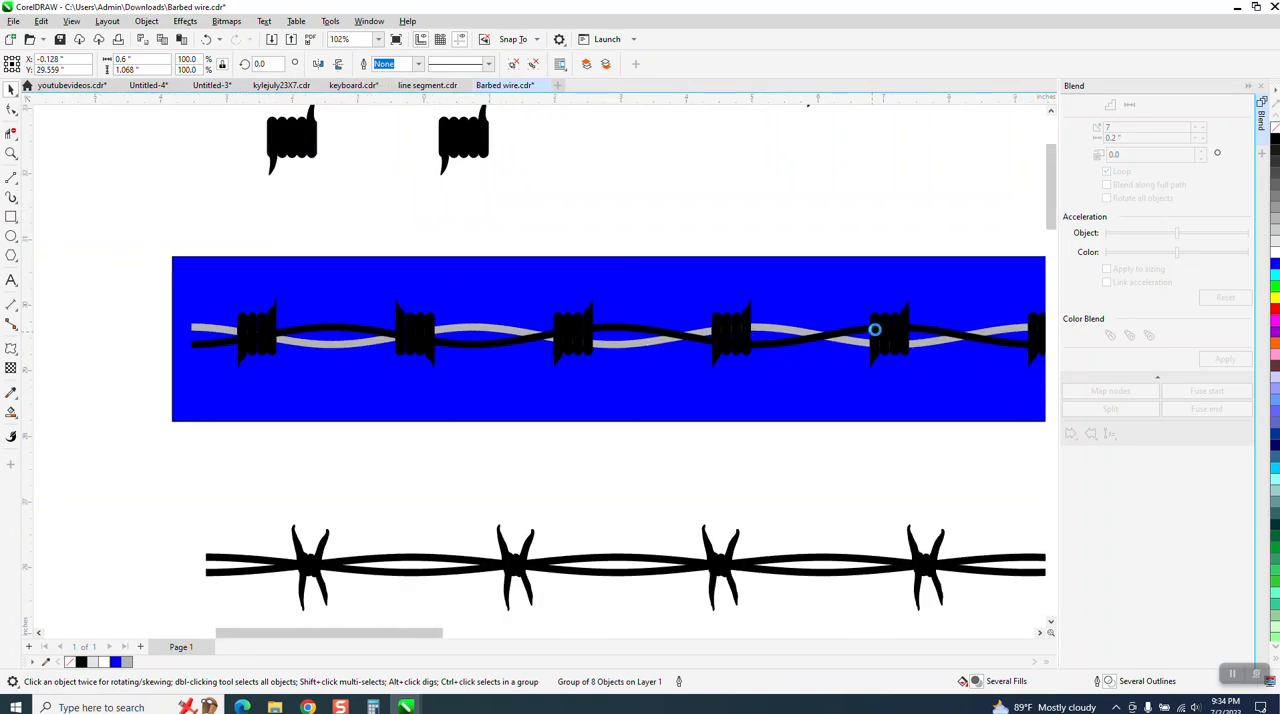
left_click(894, 328)
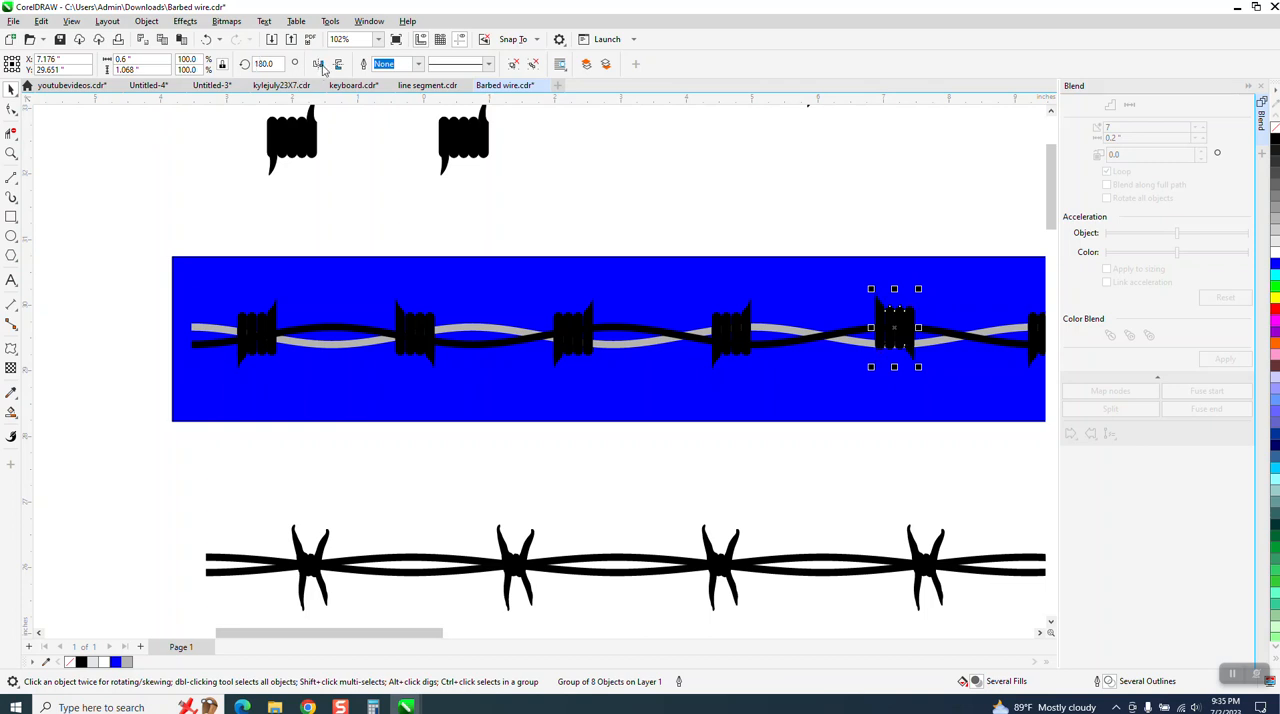
mouse_move(900, 328)
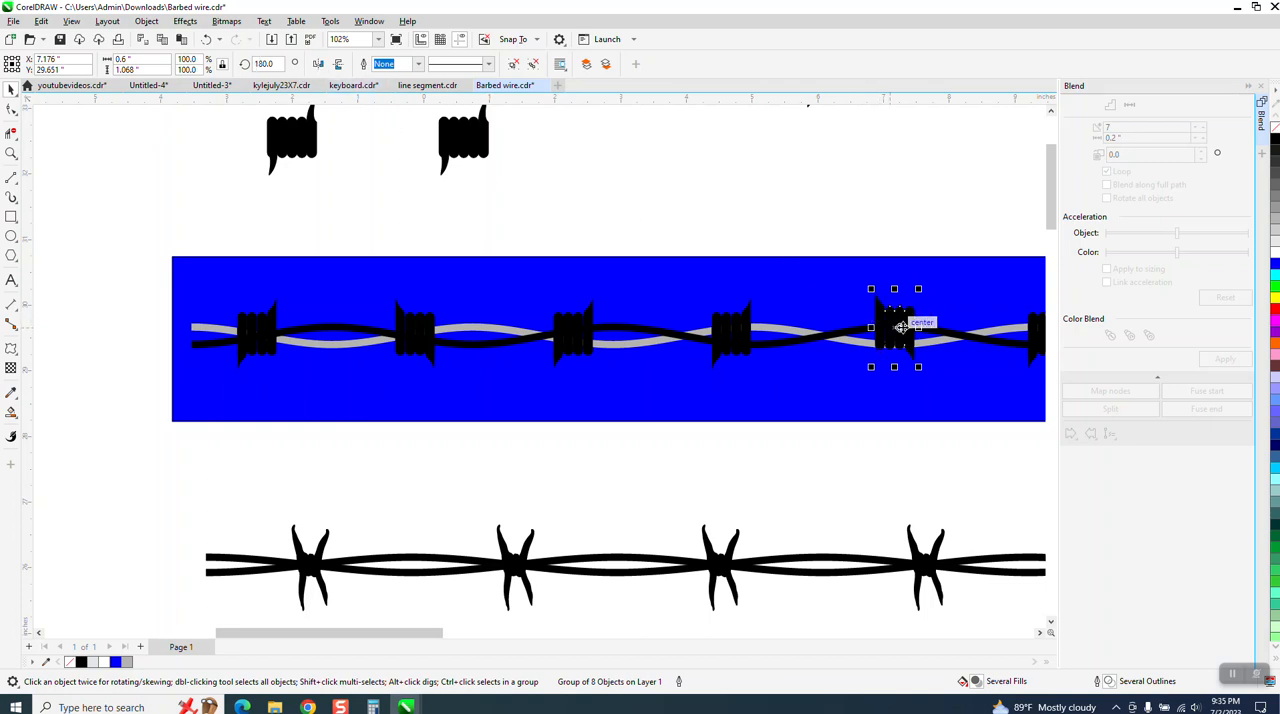
mouse_move(888, 325)
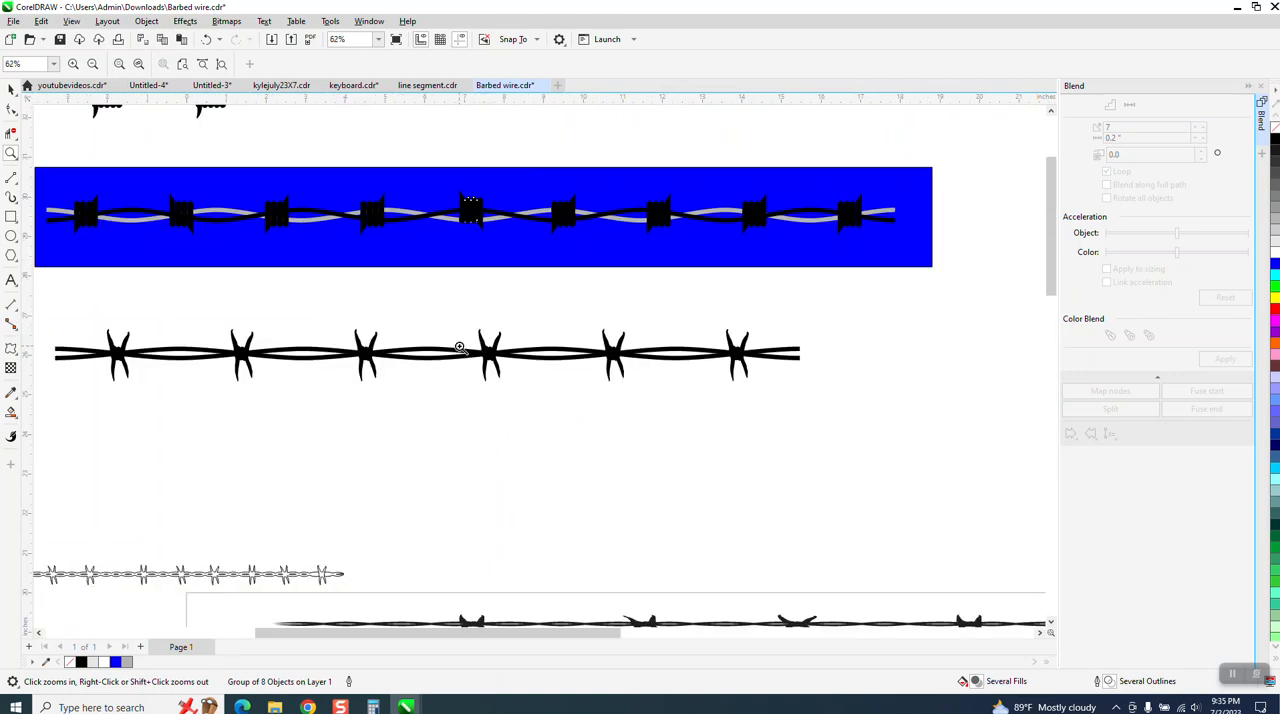
mouse_move(717, 351)
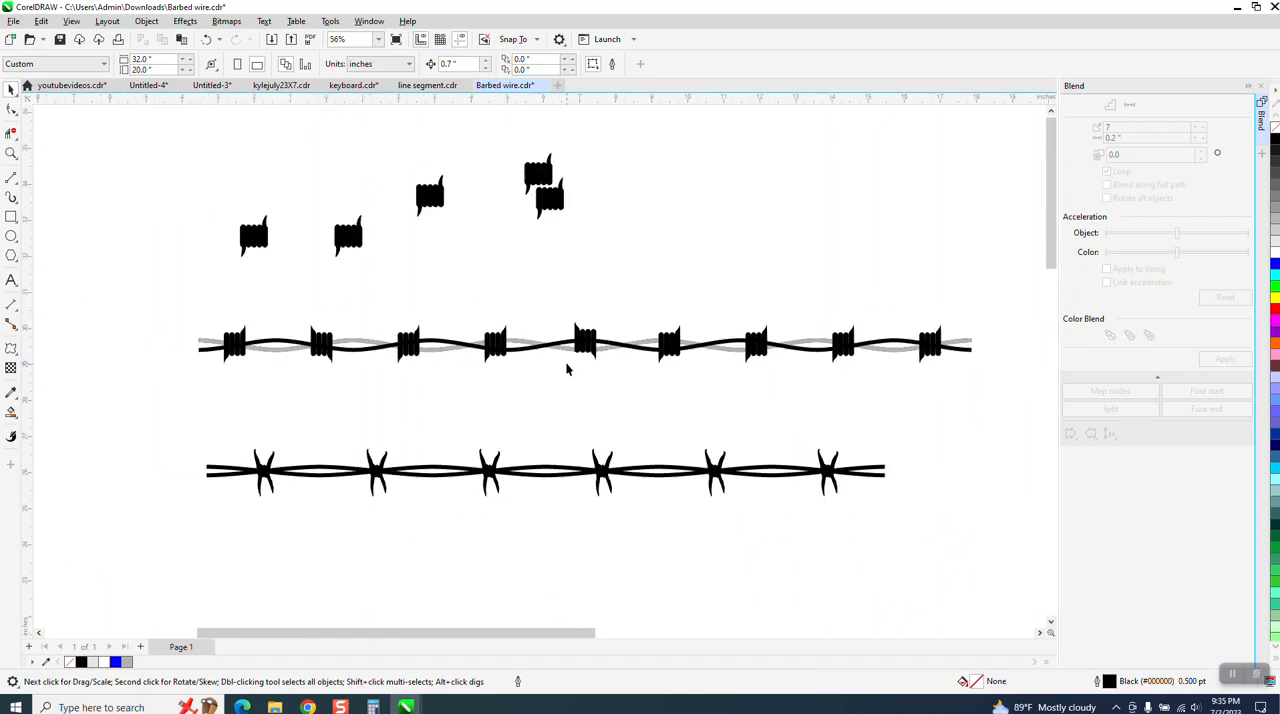
- Zoom out to view the finished barbed wire on the plain white page
scroll("down", 3)
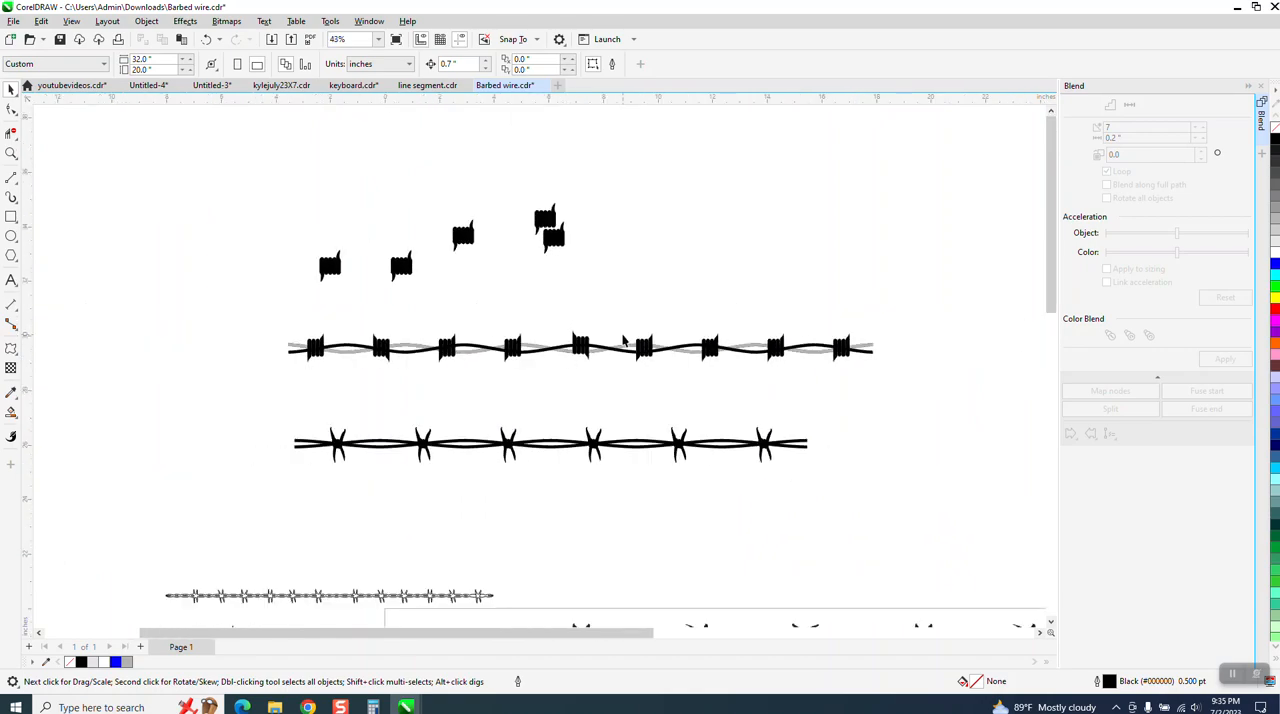